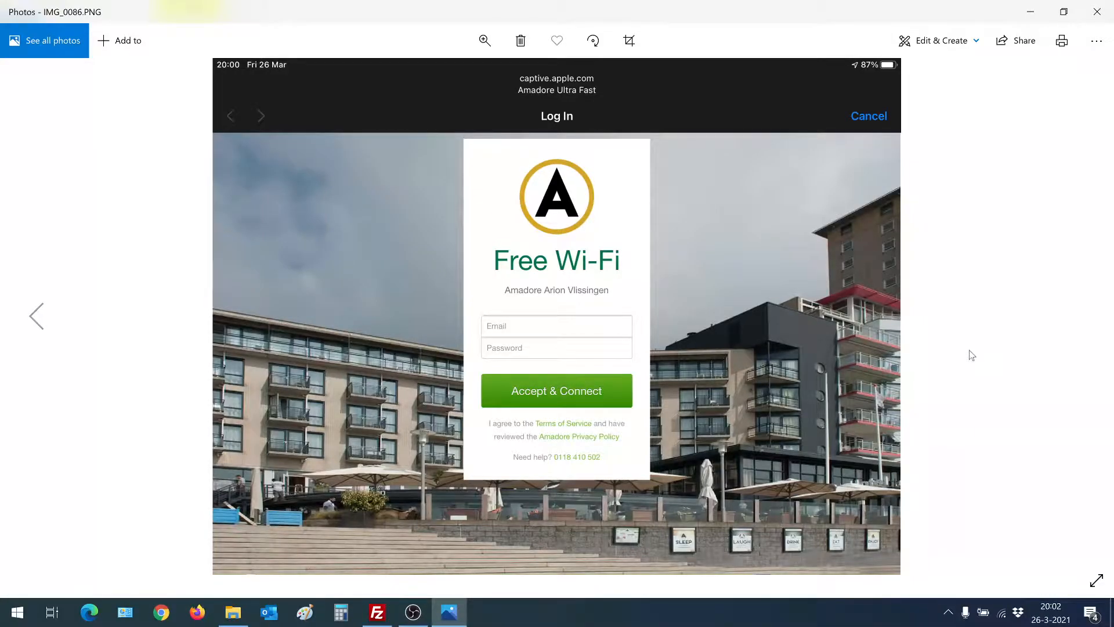
mouse_move(180, 262)
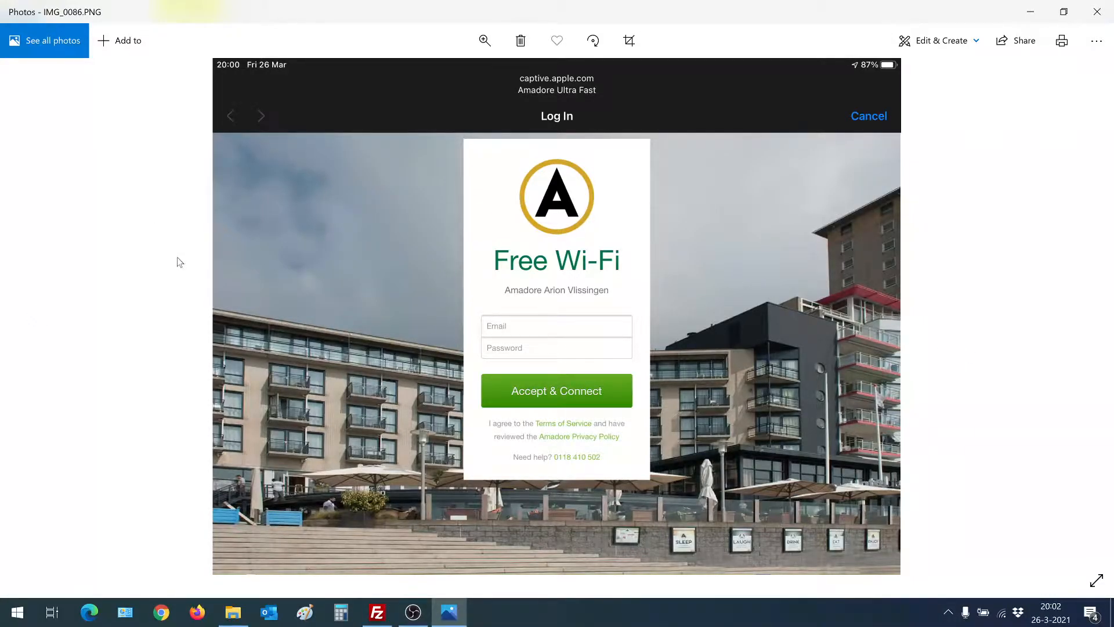
mouse_move(102, 263)
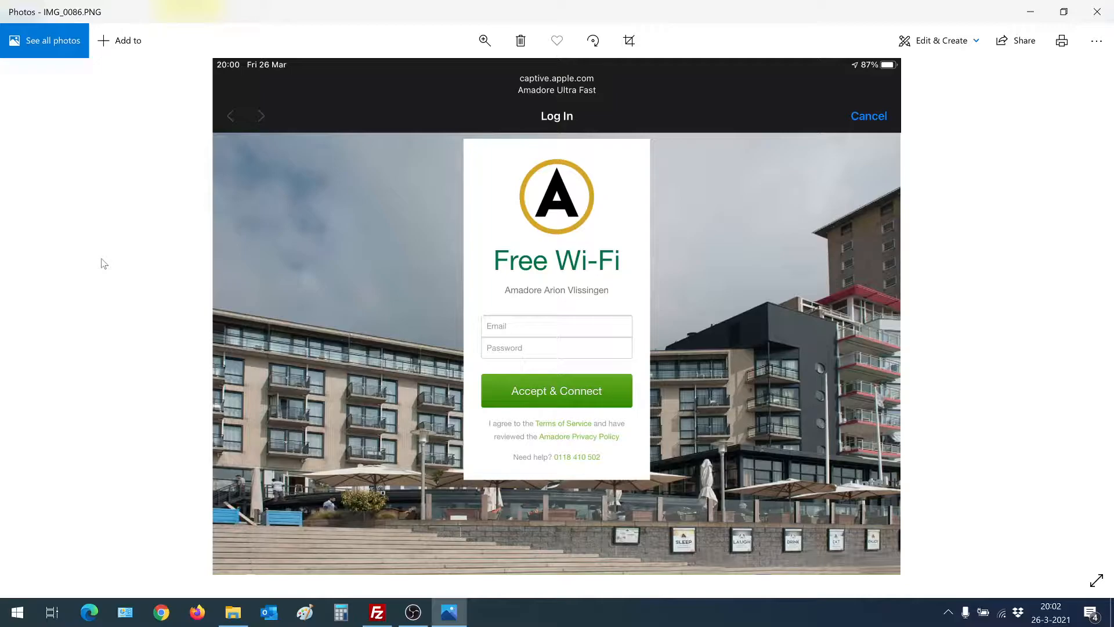
mouse_move(115, 265)
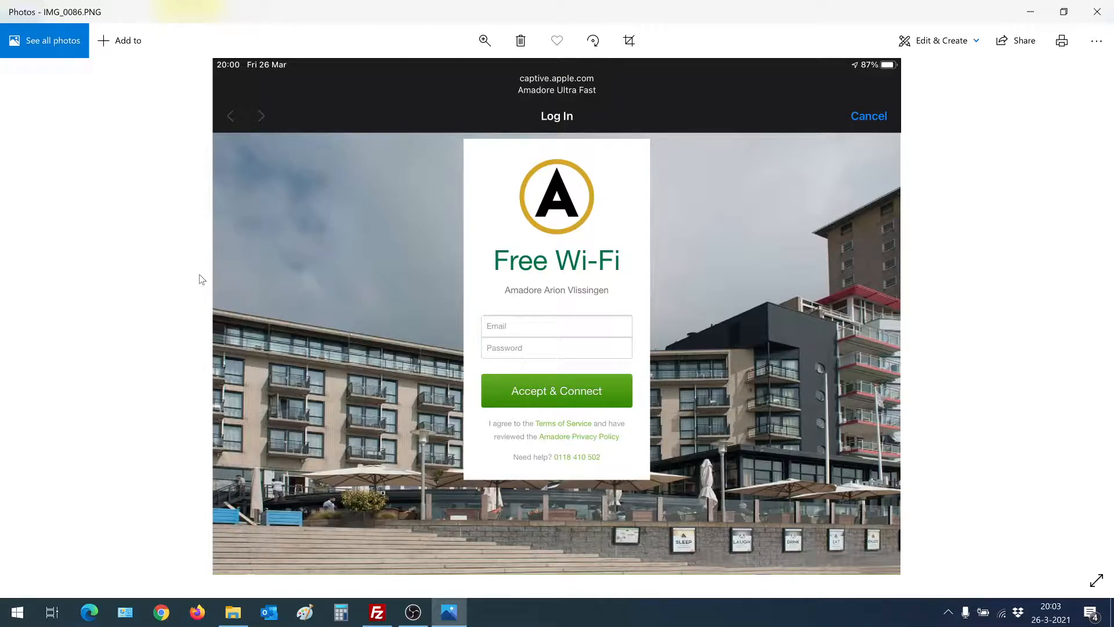
mouse_move(196, 281)
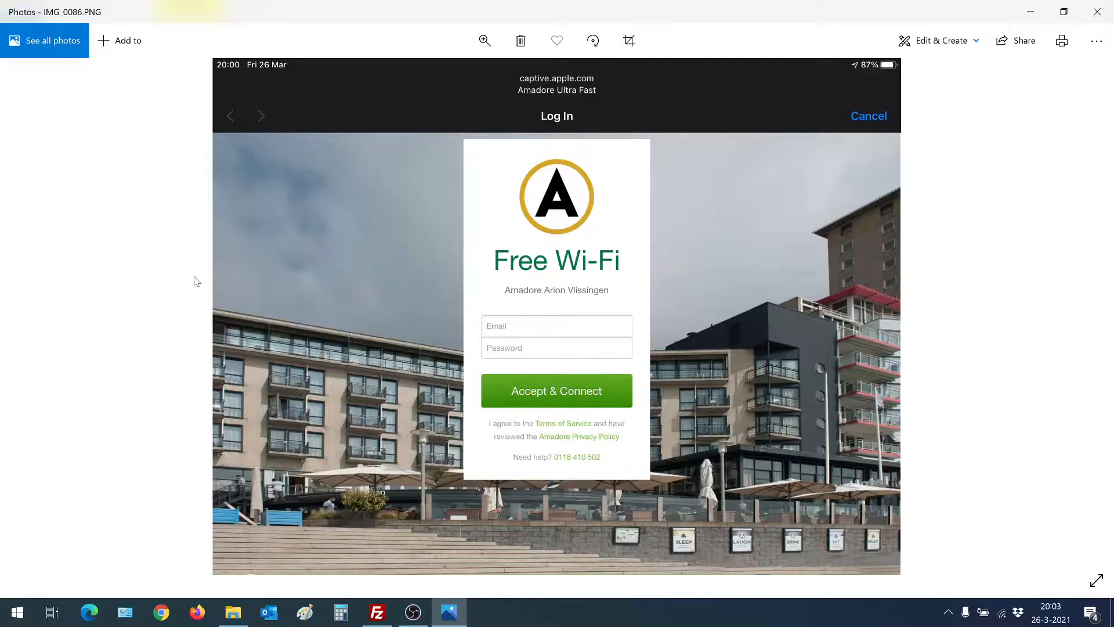
mouse_move(151, 276)
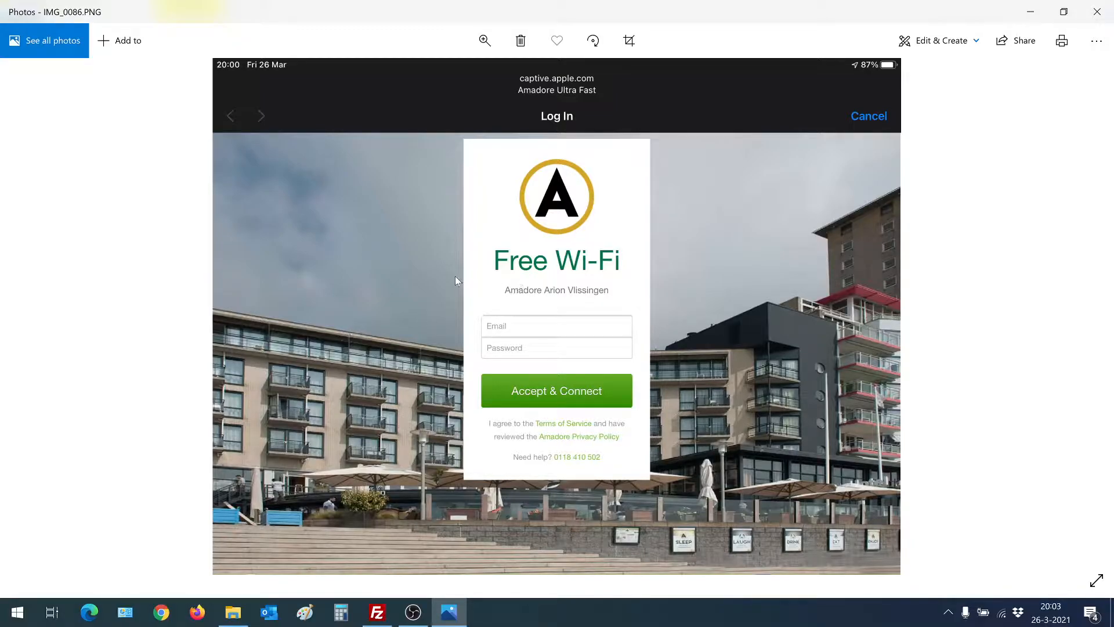
mouse_move(436, 311)
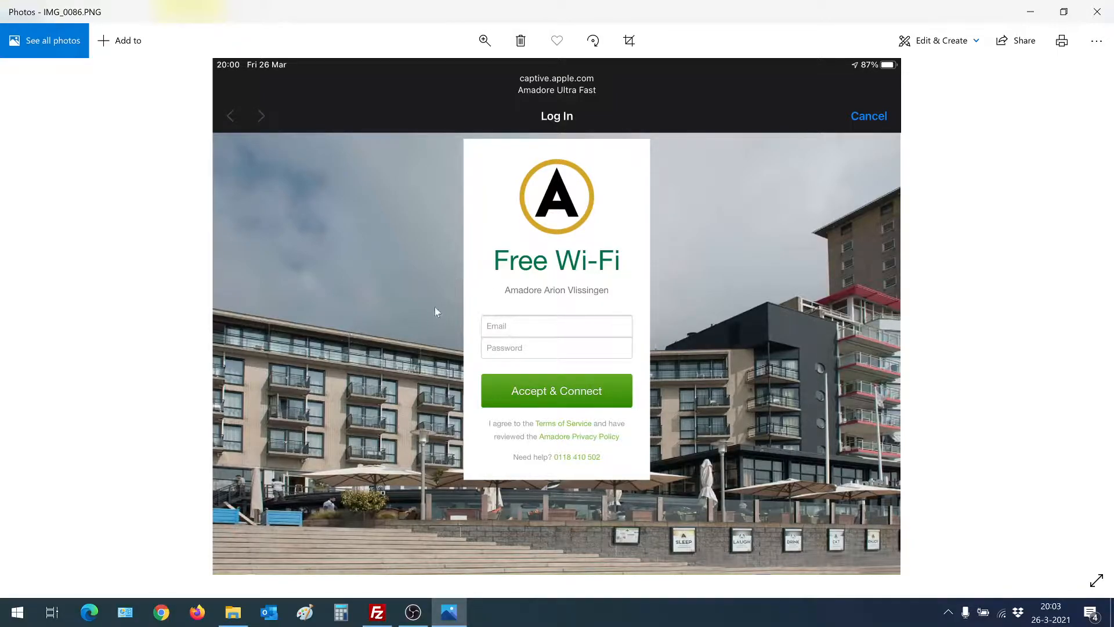
mouse_move(390, 306)
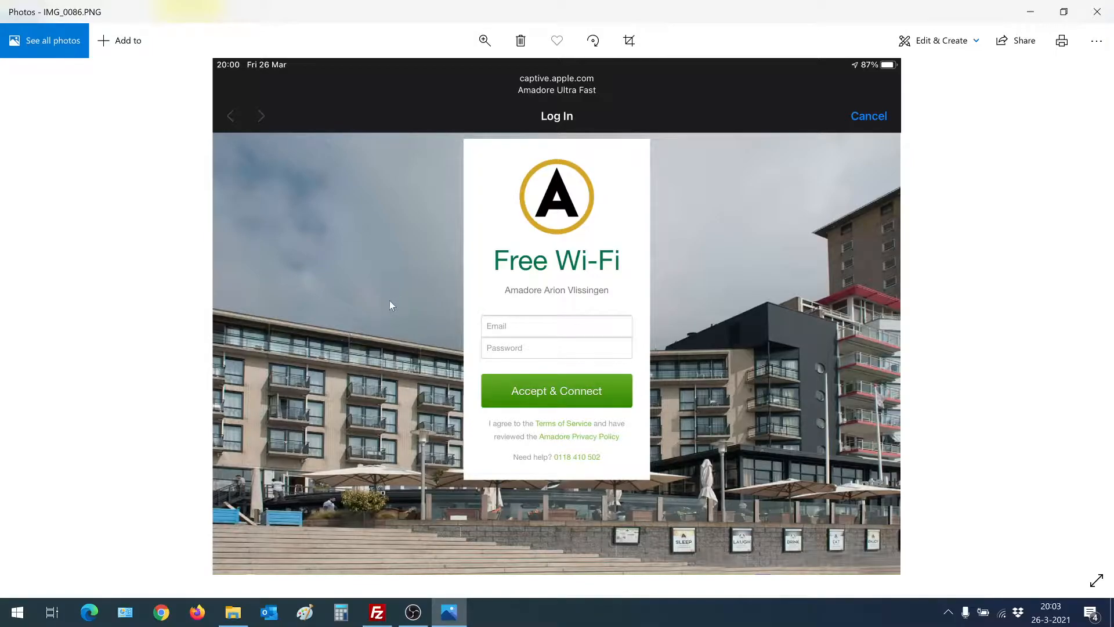
mouse_move(545, 241)
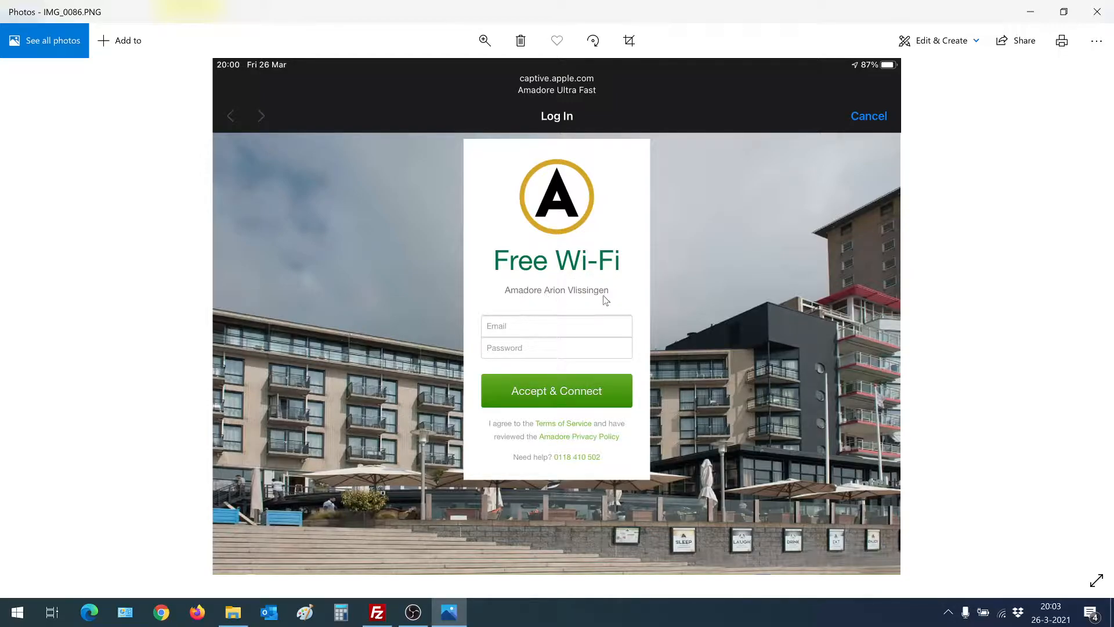
mouse_move(540, 326)
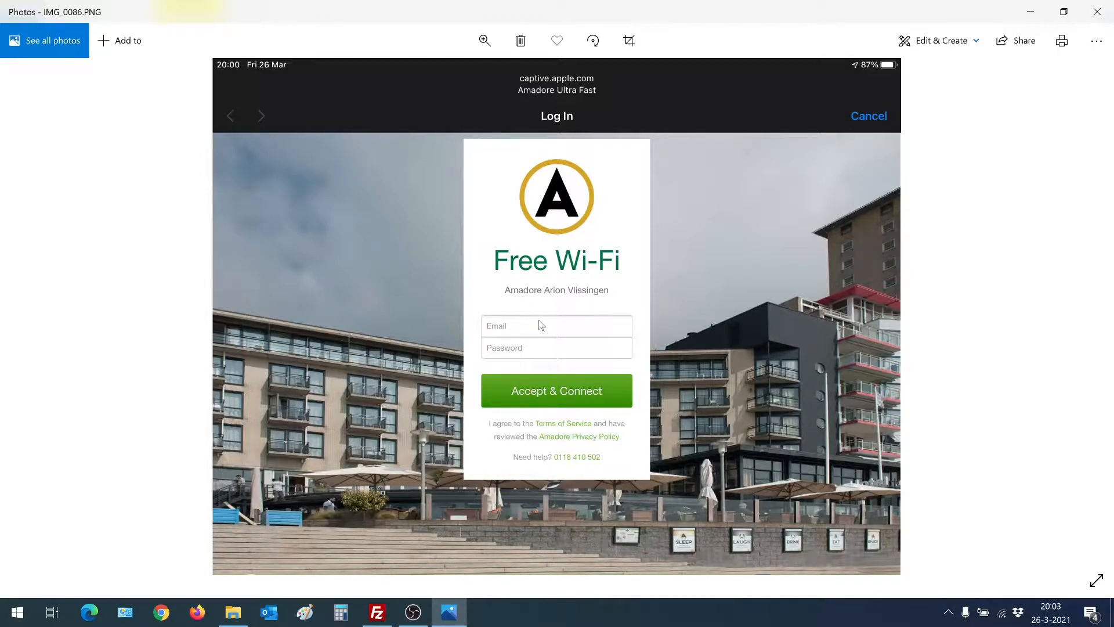
mouse_move(578, 367)
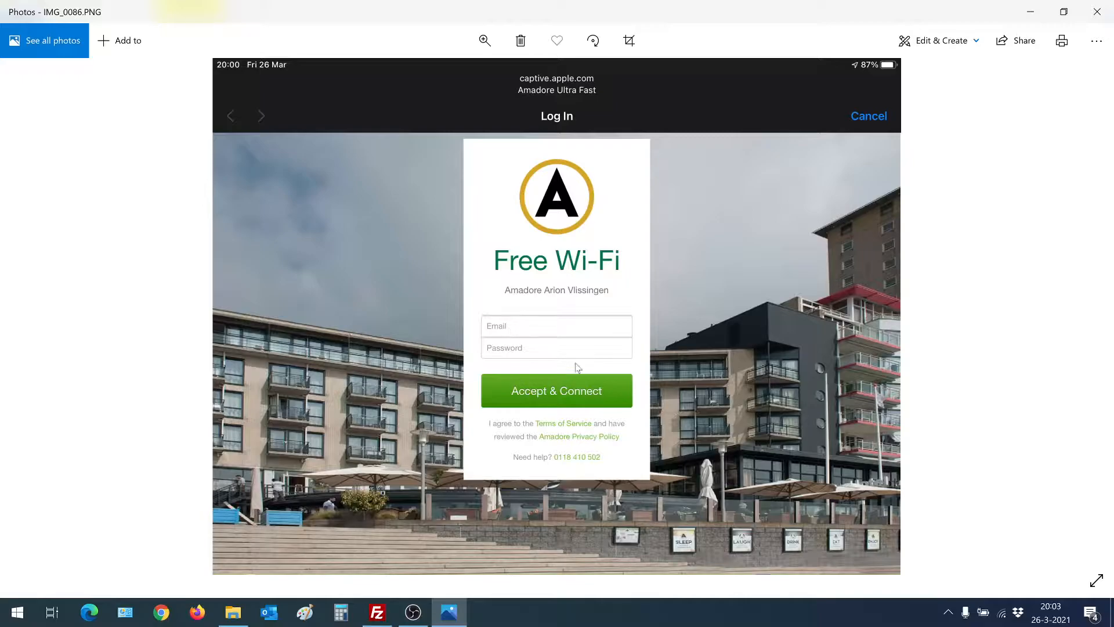
mouse_move(578, 304)
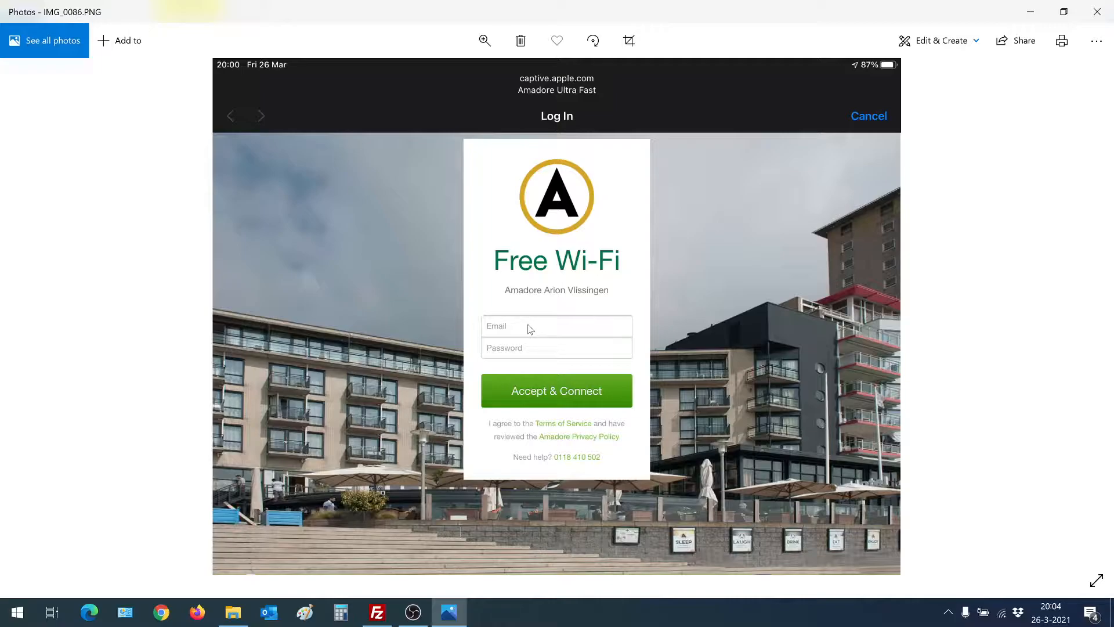
mouse_move(497, 339)
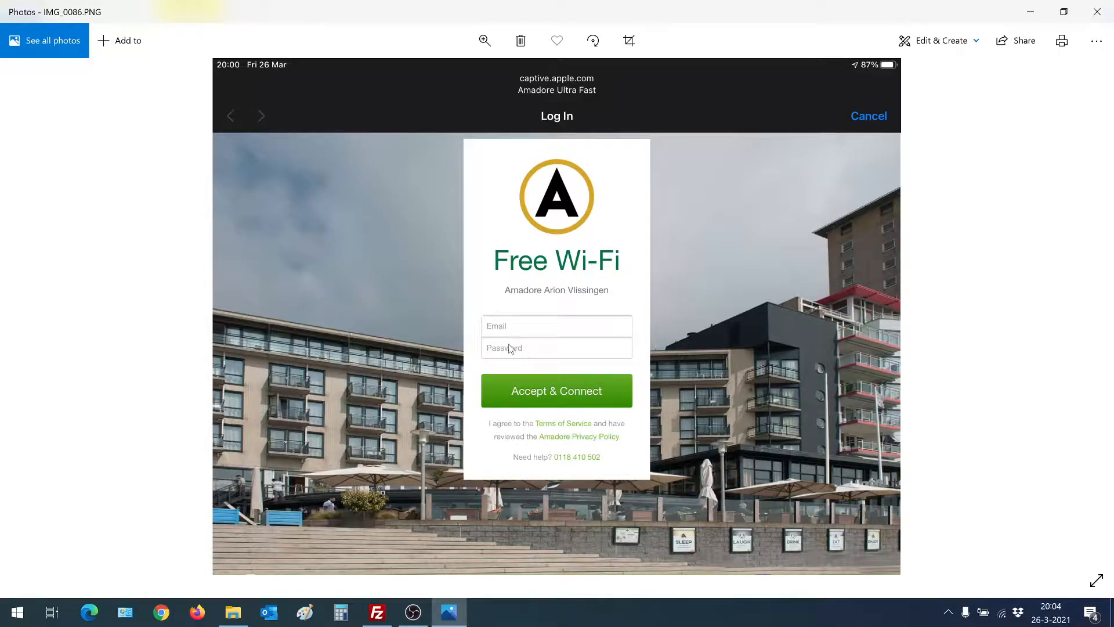
mouse_move(561, 402)
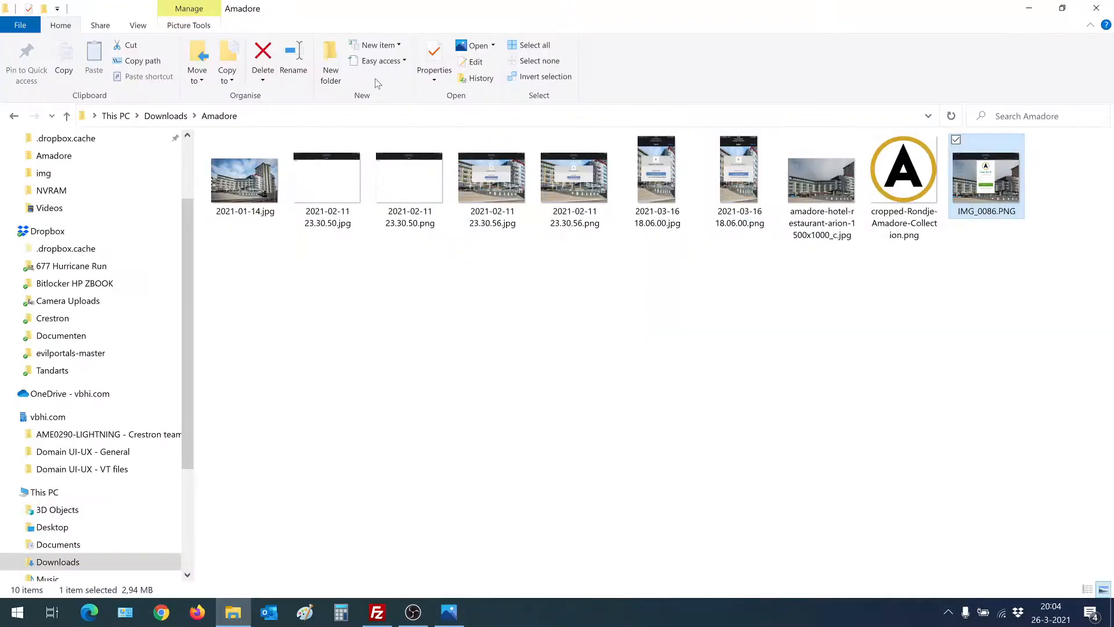
Step: Check the Amadore folder, then open evilportals-master (1)\portals showing amadore-login
click(165, 116)
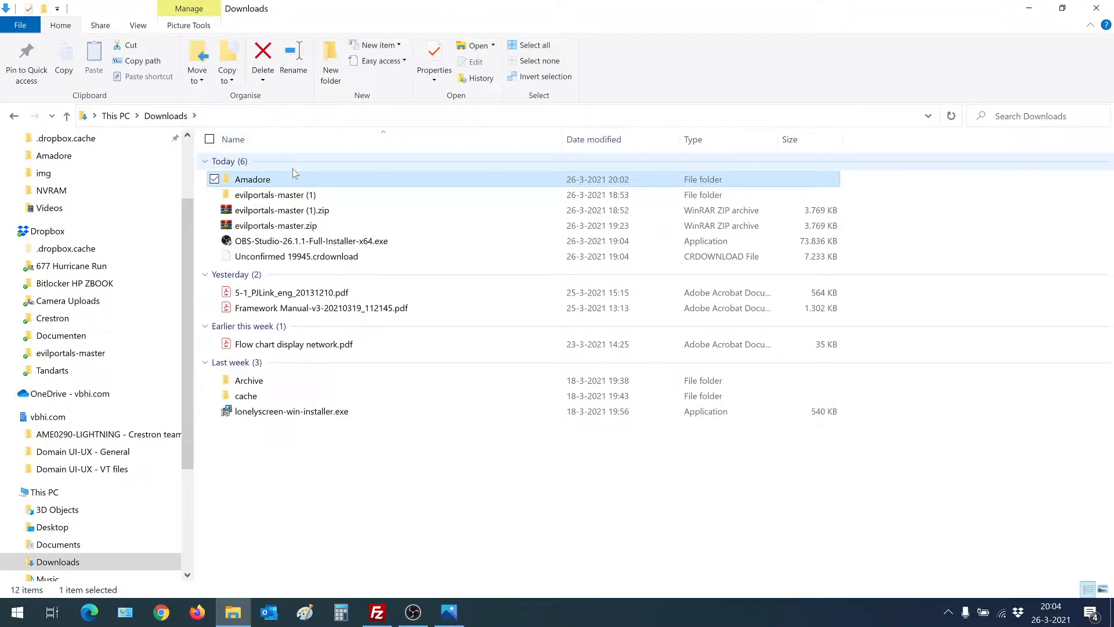
mouse_move(276, 195)
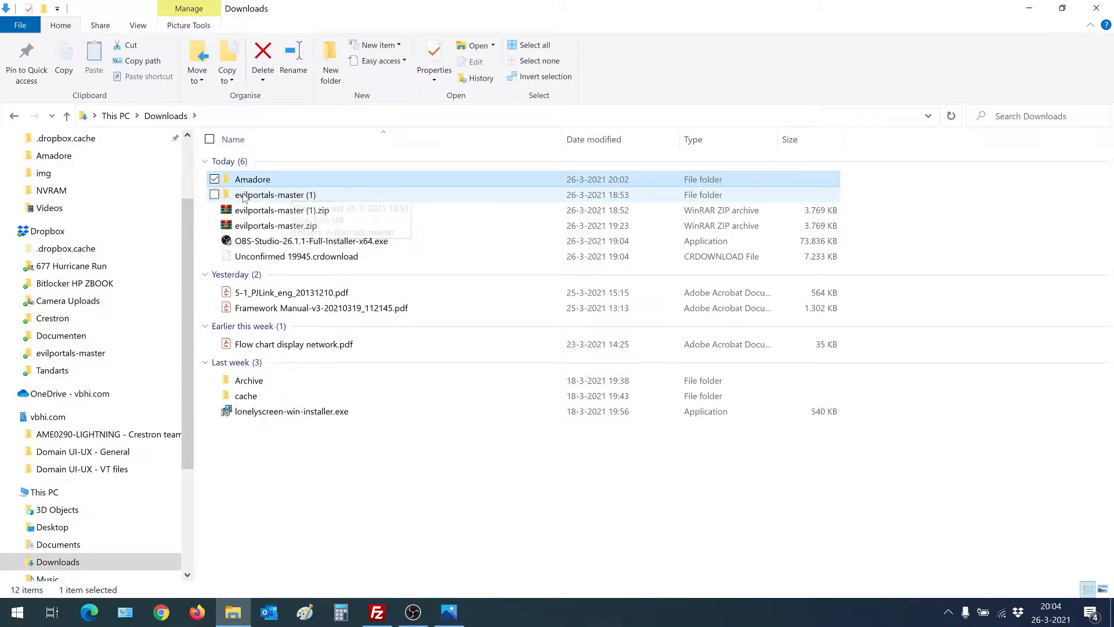
double_click(252, 179)
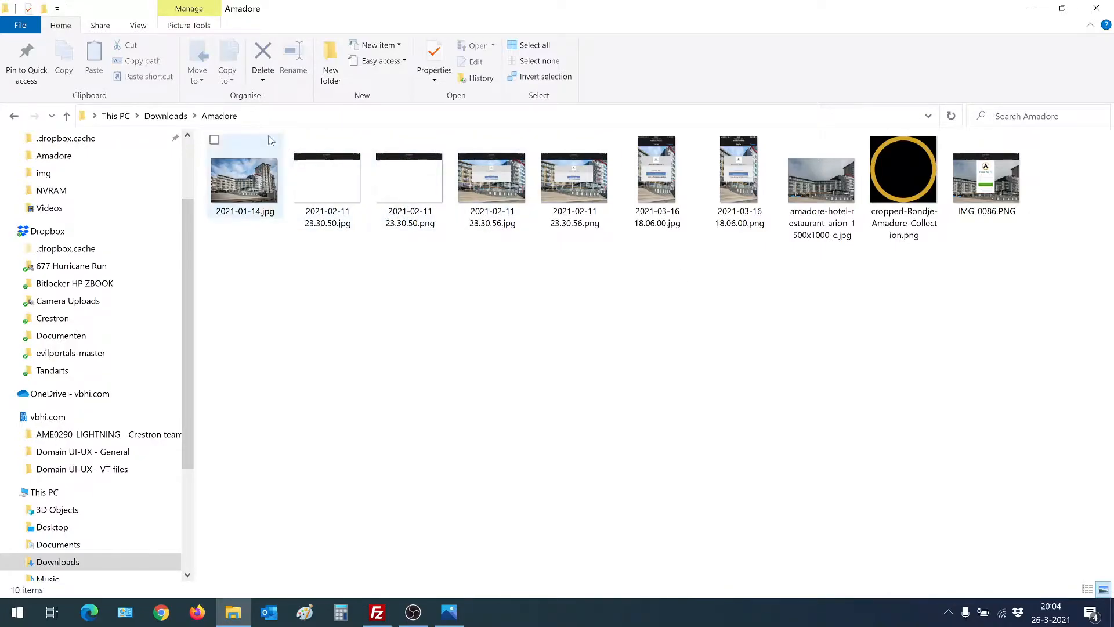
click(13, 116)
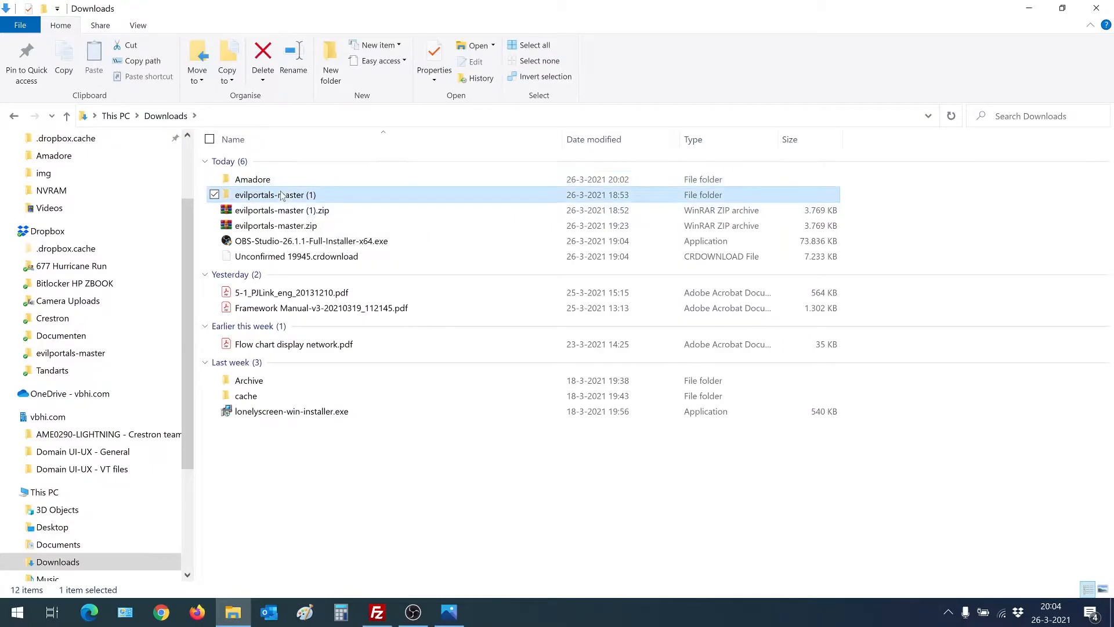
double_click(276, 195)
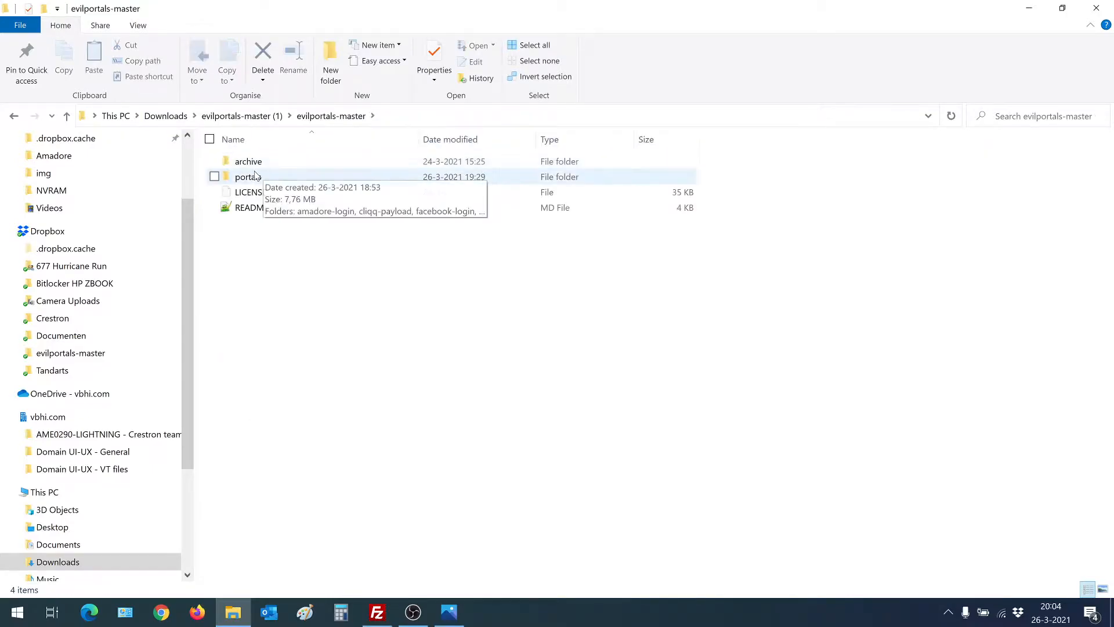
double_click(249, 177)
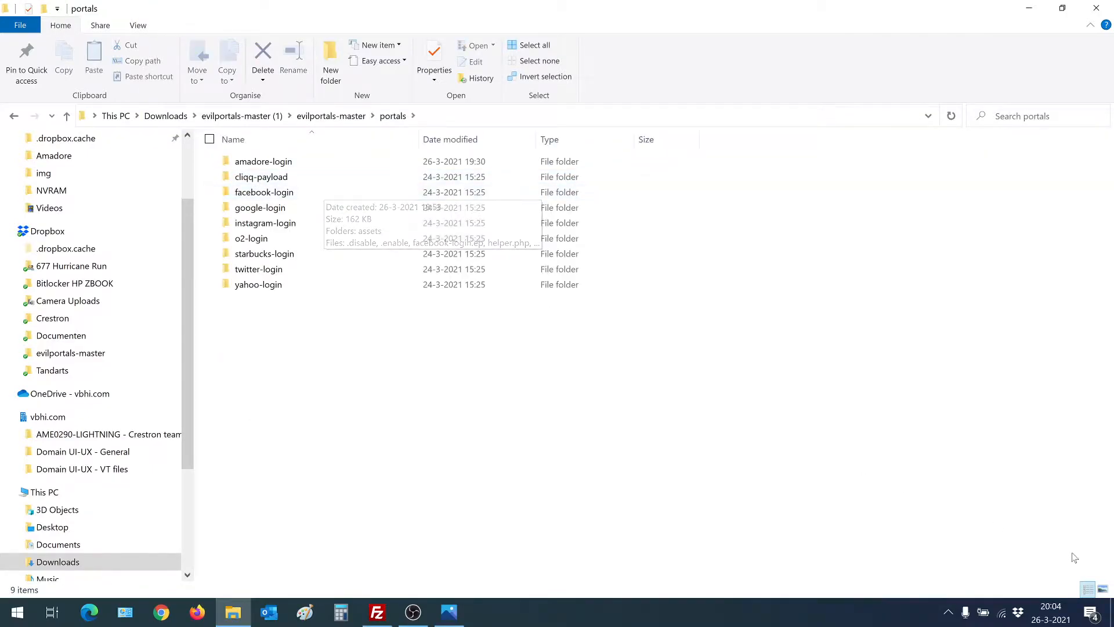
click(1001, 611)
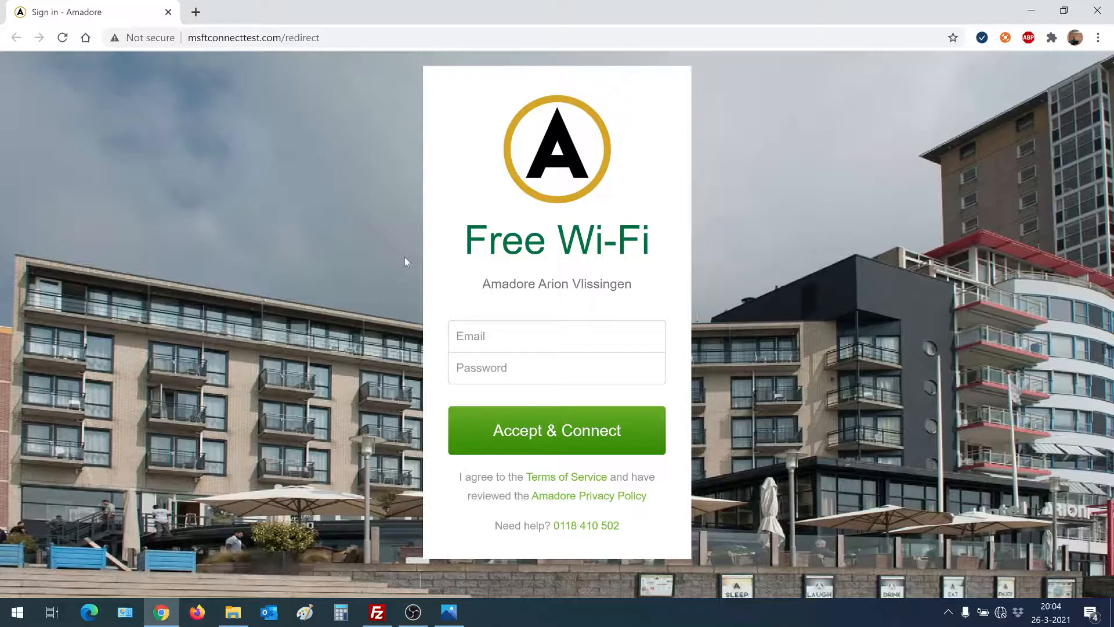
mouse_move(680, 536)
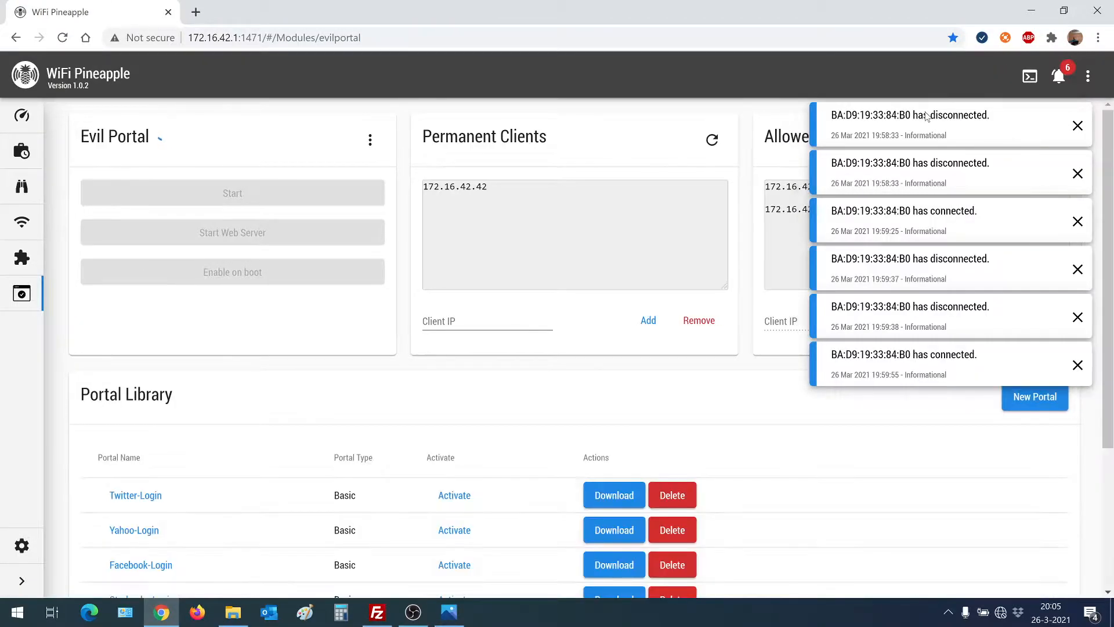
Step: Dismiss the client connection toasts and open the full notifications list
click(232, 193)
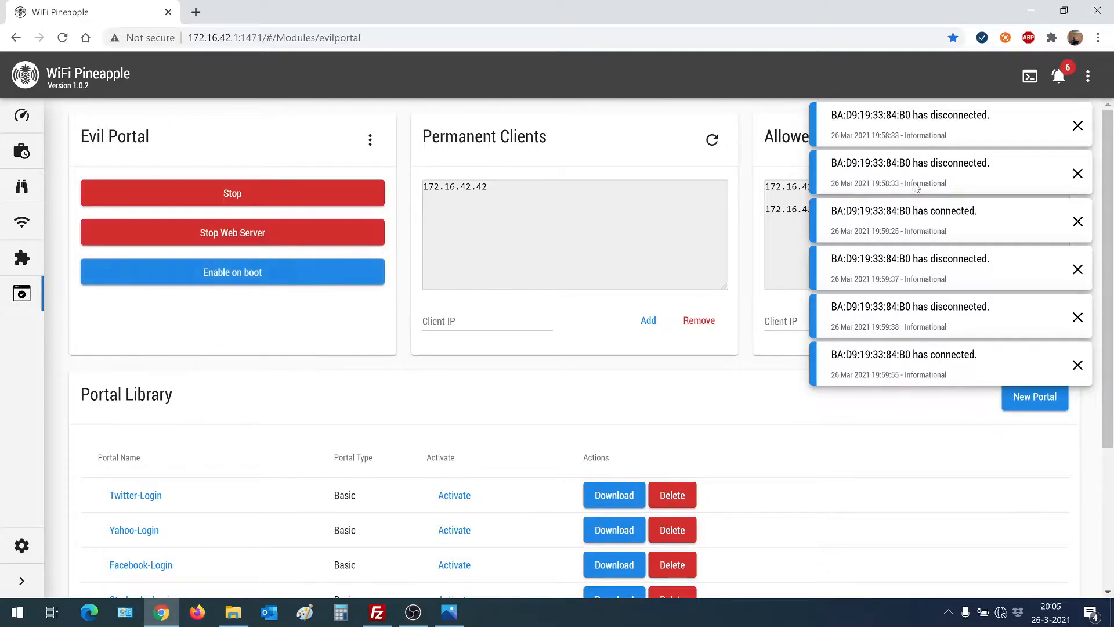
click(1057, 75)
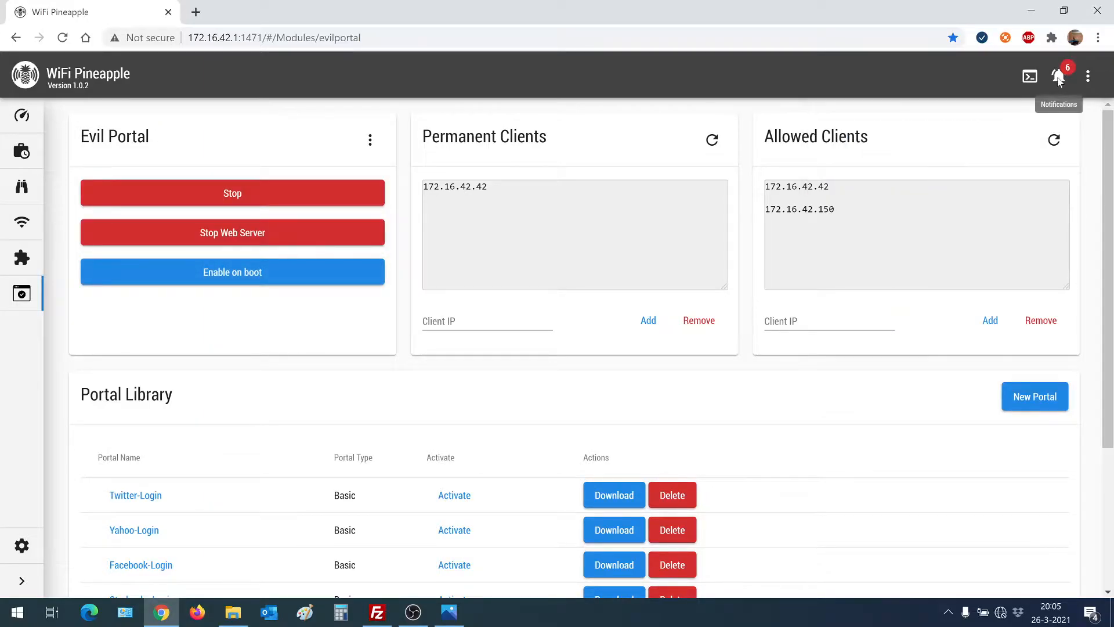
click(1058, 75)
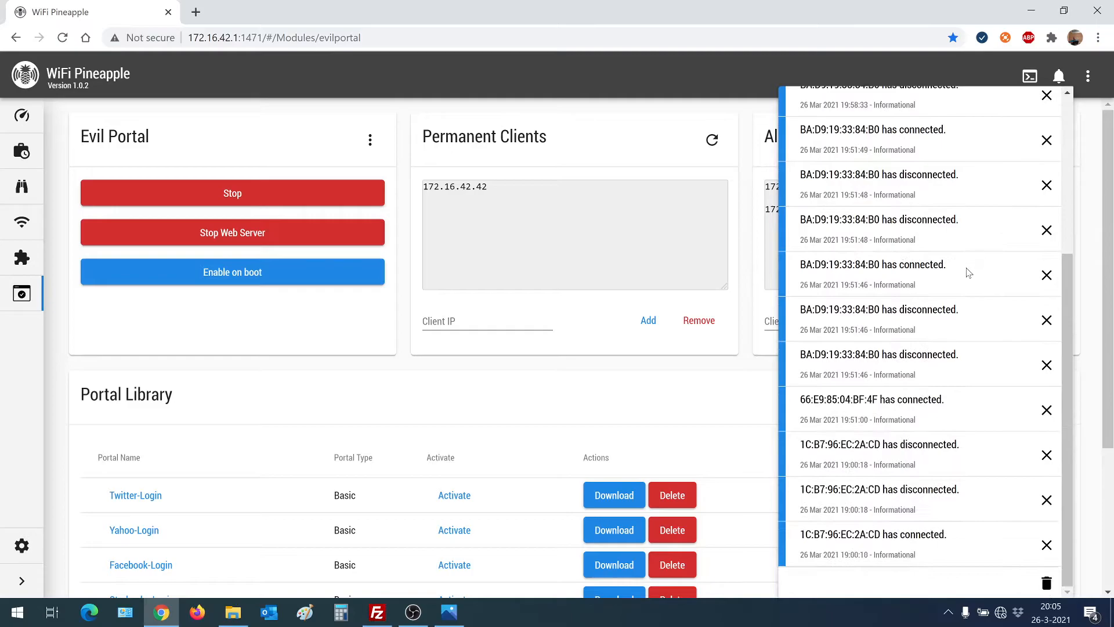
mouse_move(943, 288)
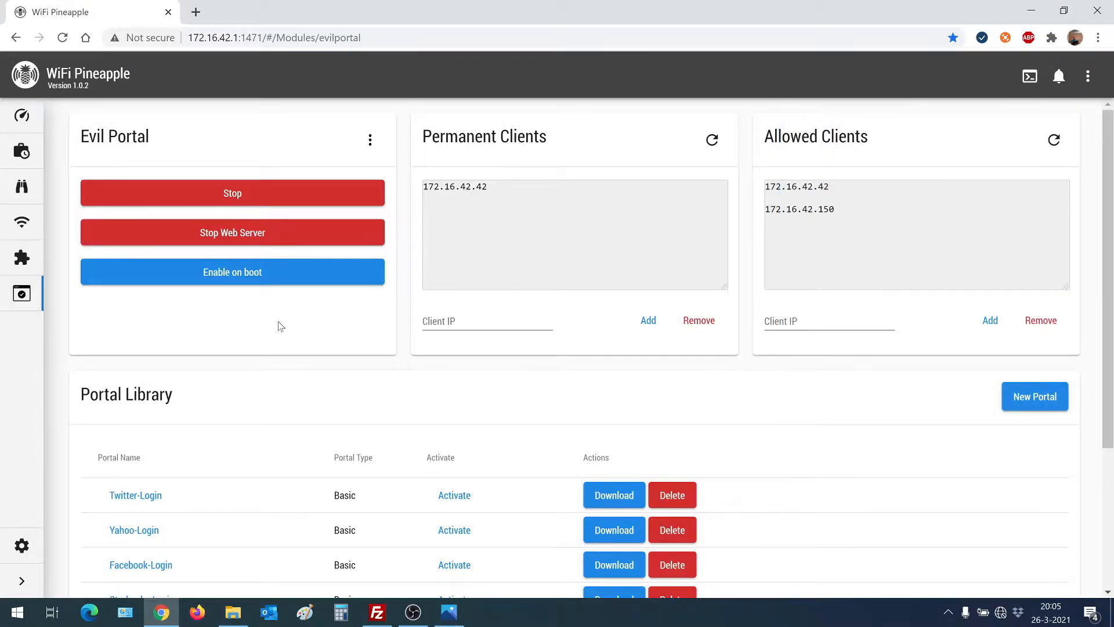
mouse_move(290, 360)
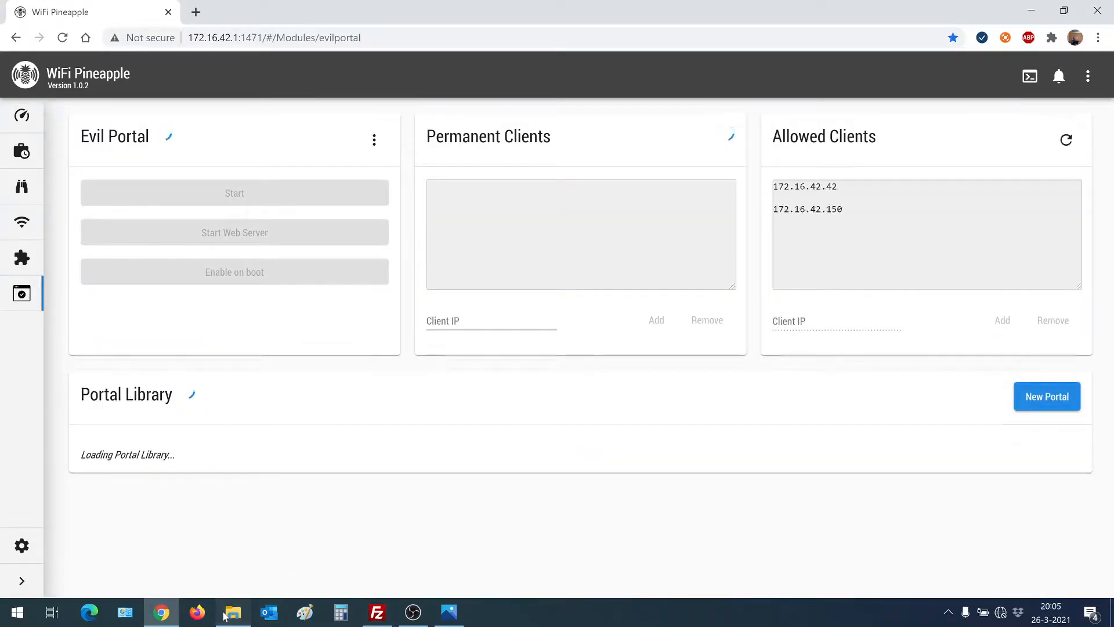
Step: Open amadore-login's index.php for editing, then the Amadore IMG_0086.PNG screenshot
click(232, 611)
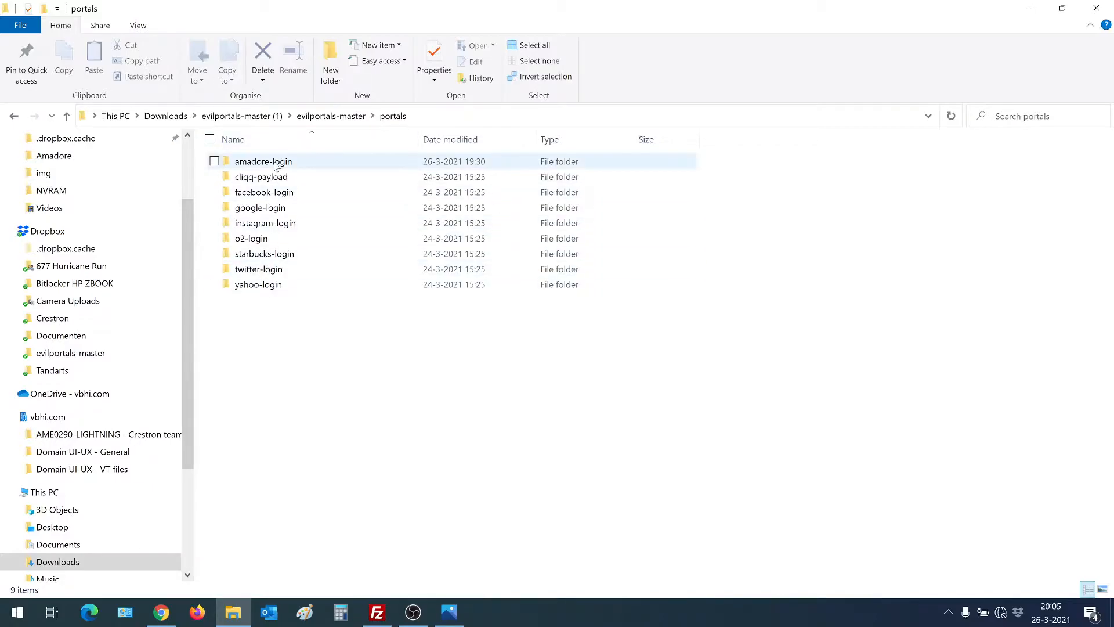
double_click(263, 162)
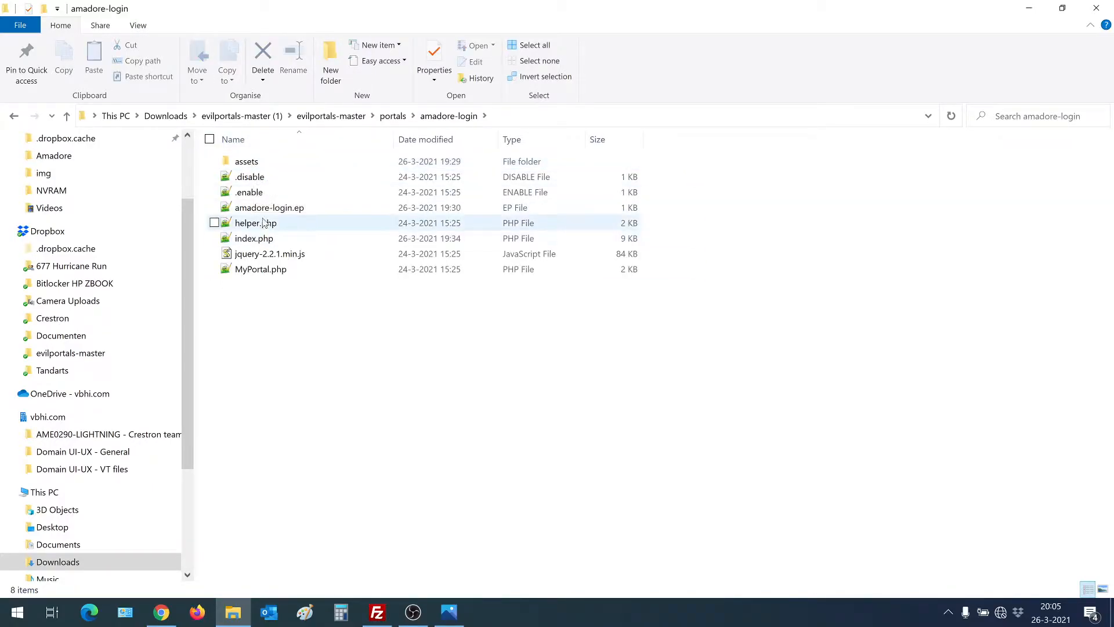
click(254, 237)
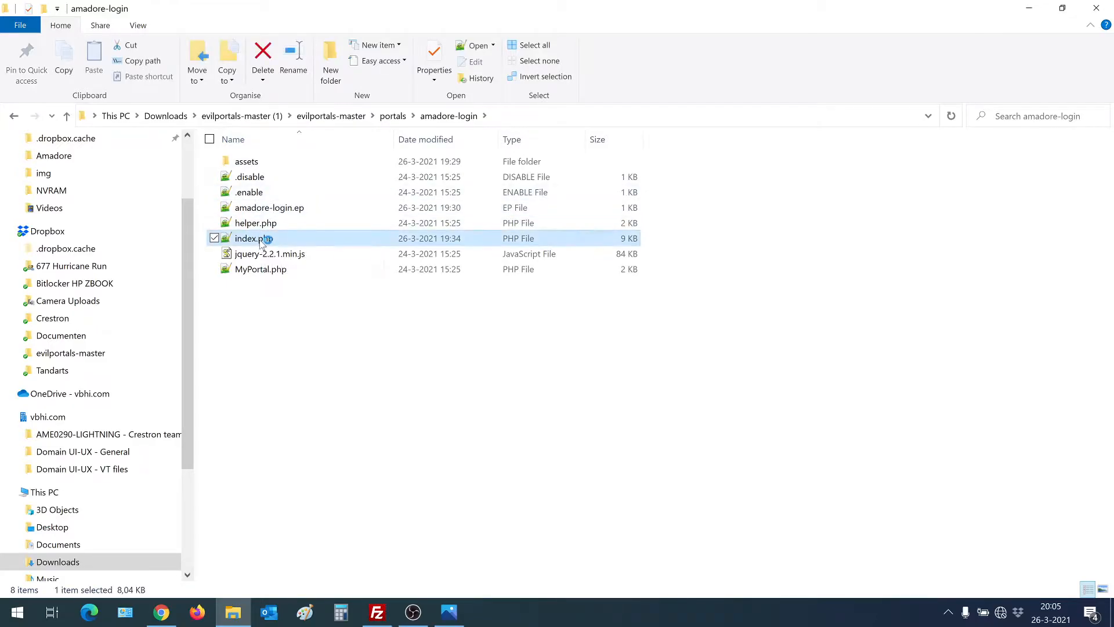
double_click(253, 238)
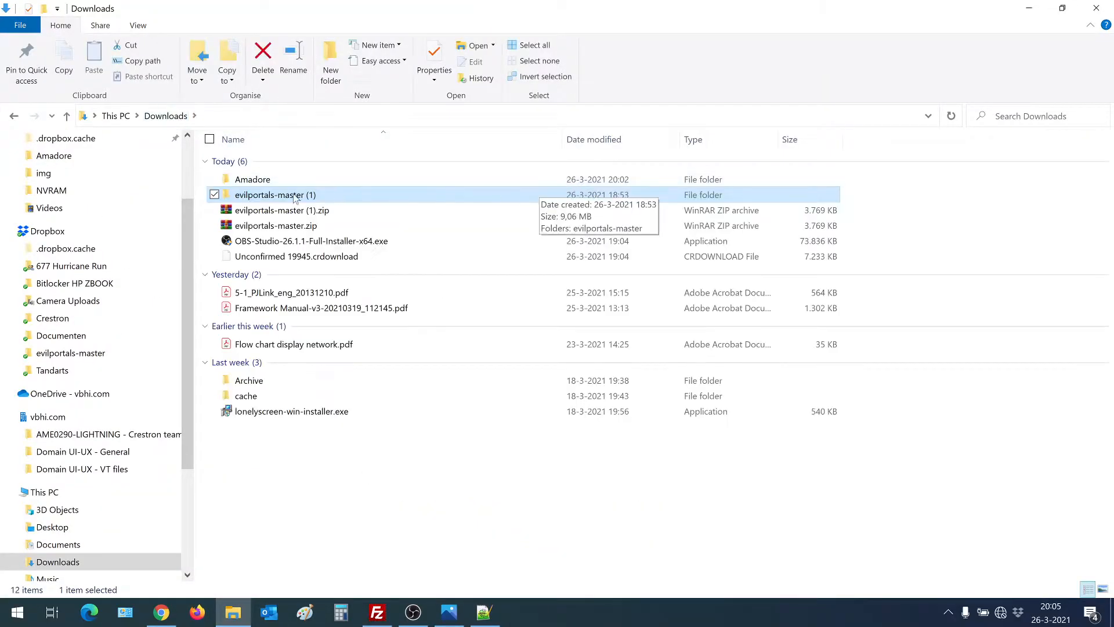
double_click(252, 180)
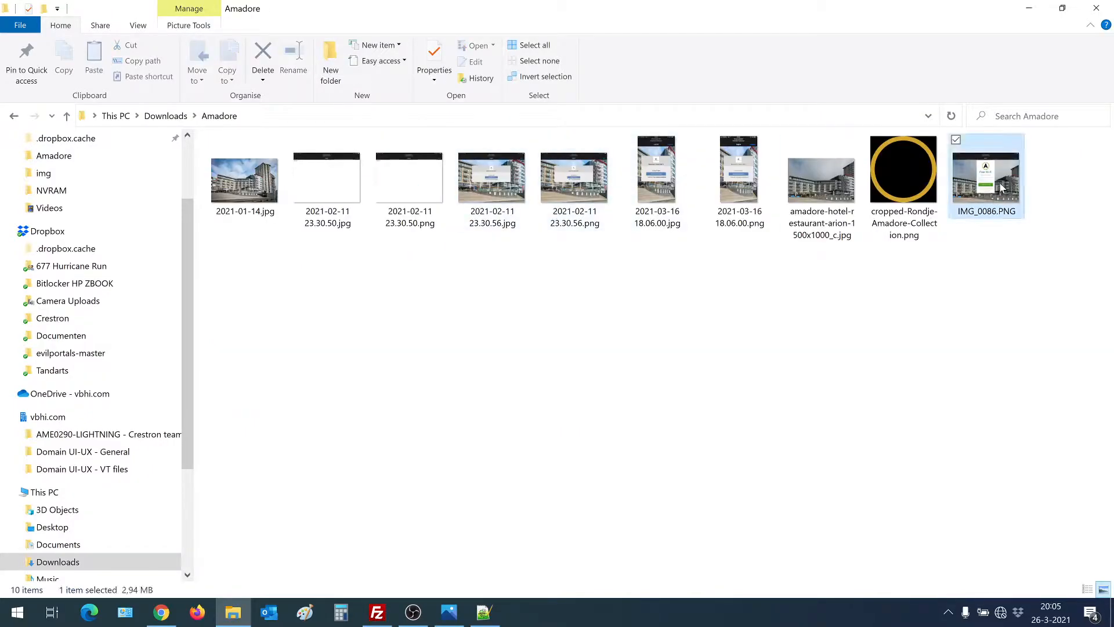
double_click(986, 177)
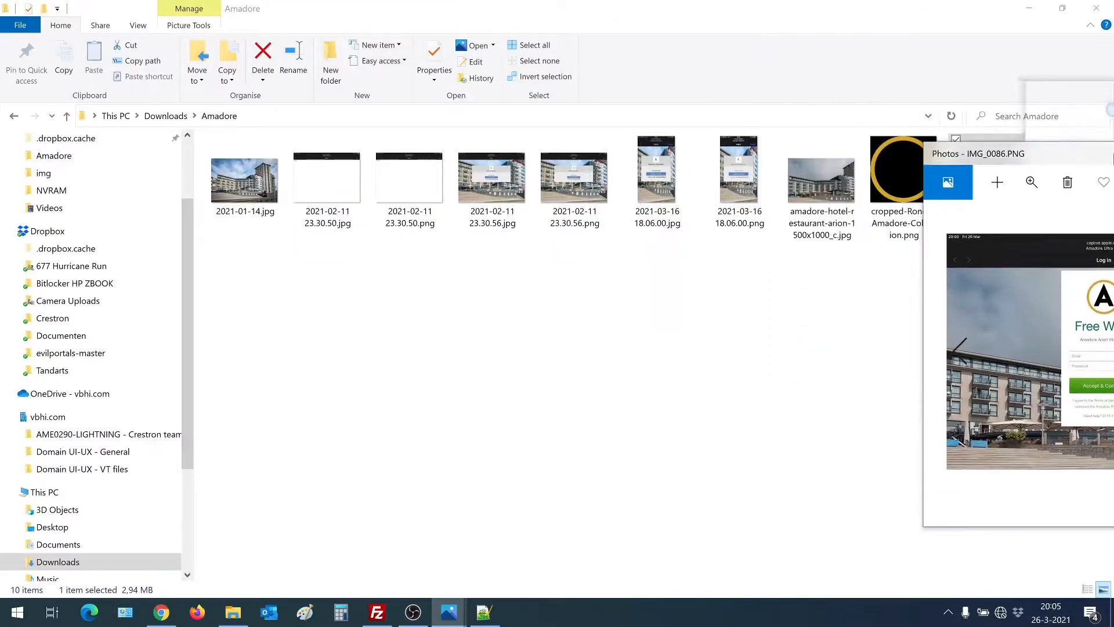
Step: Snap the IMG_0086 Photos window to half screen and reopen the Amadore folder
click(1061, 7)
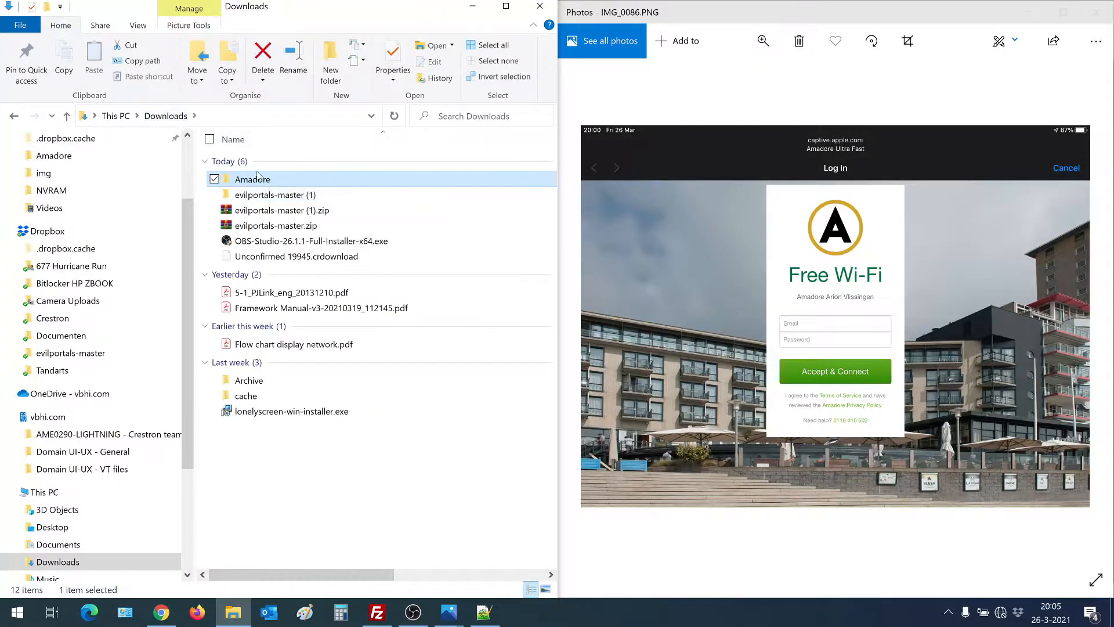
double_click(253, 178)
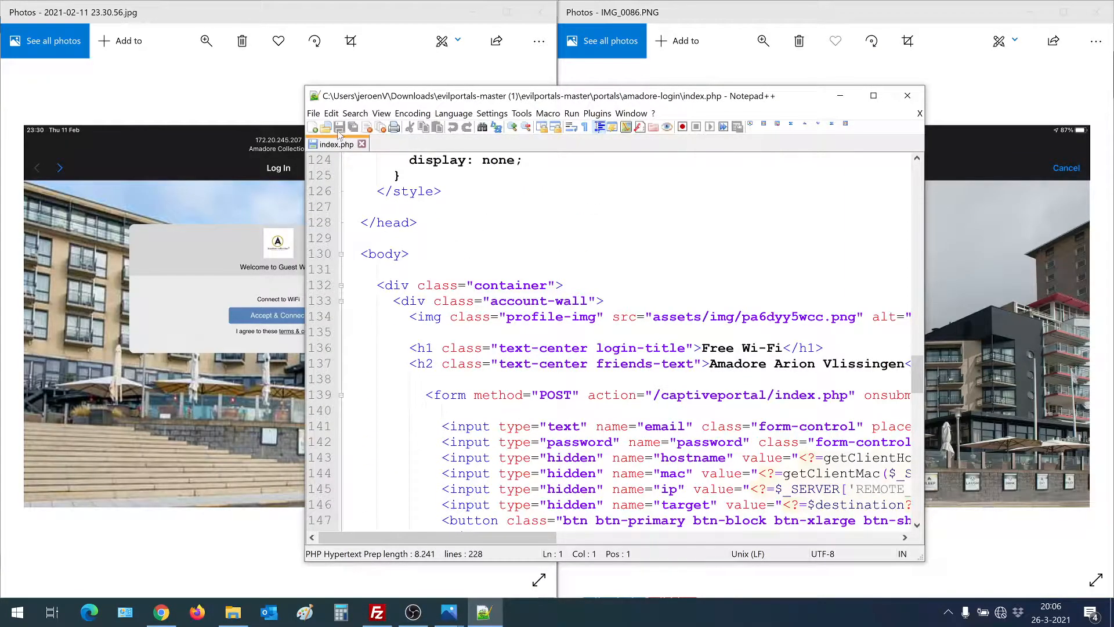
Step: Replace 'Free' with 'Guest' in the index.php Wi-Fi heading on line 136
click(233, 611)
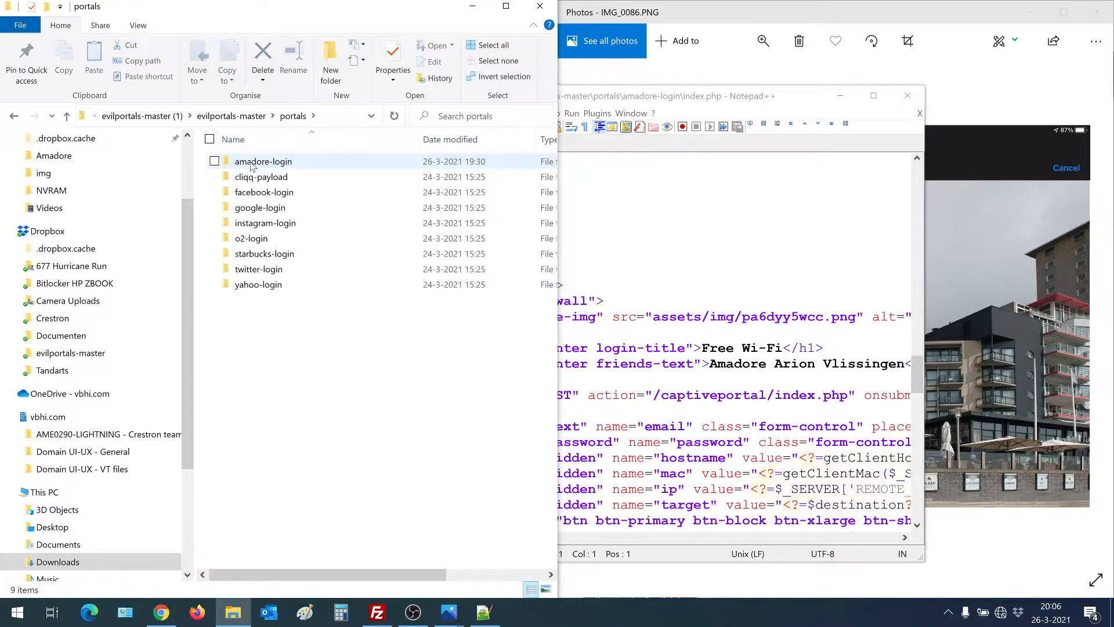
double_click(263, 162)
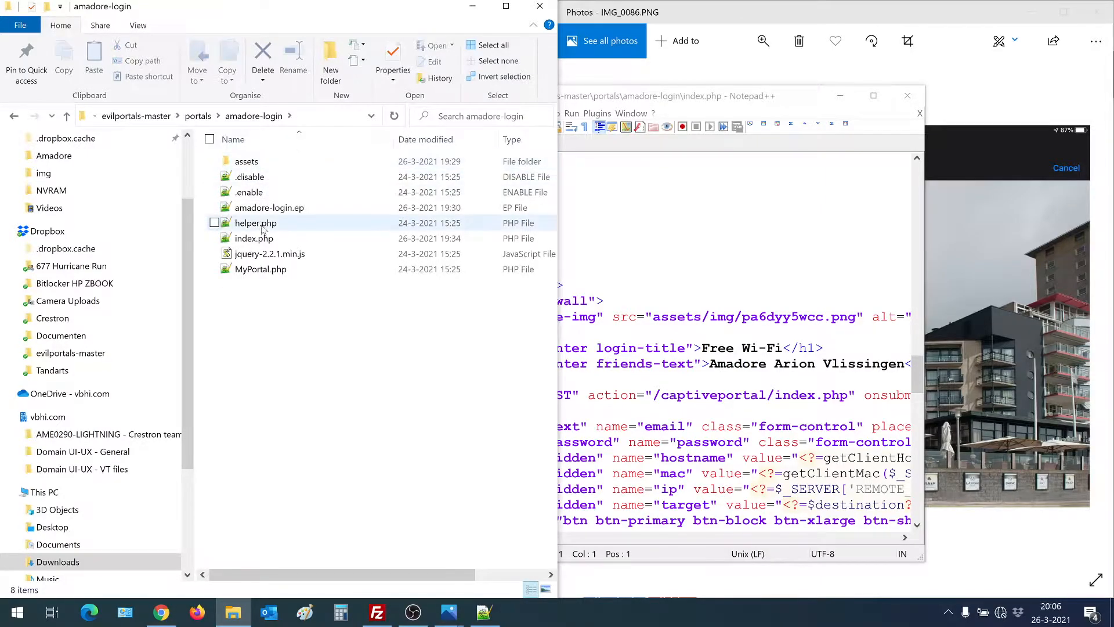
mouse_move(254, 238)
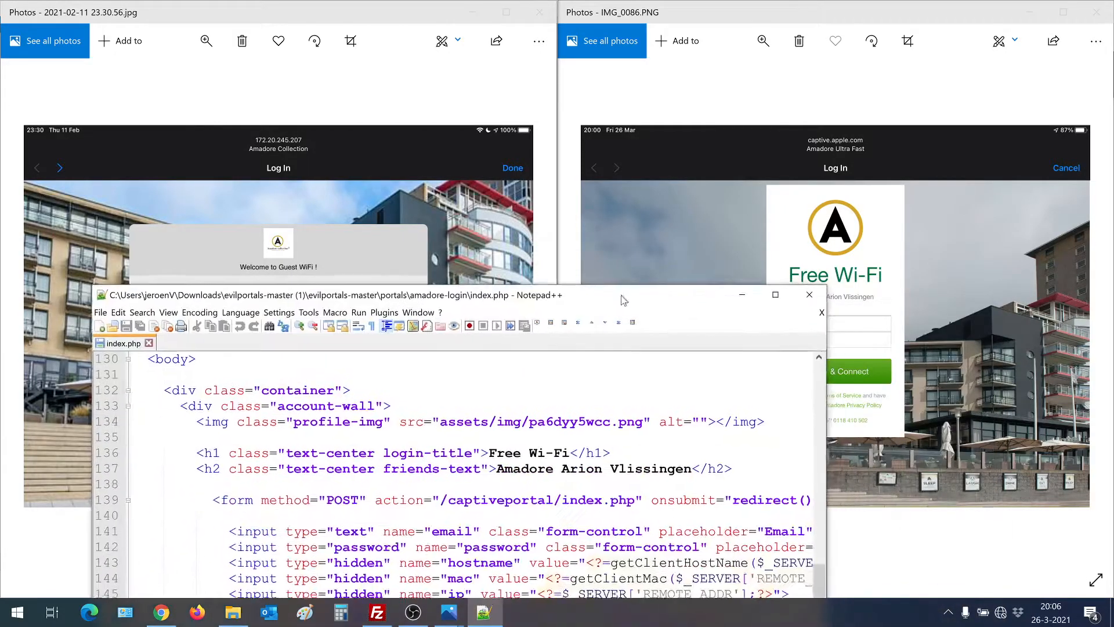
drag(621, 298, 591, 301)
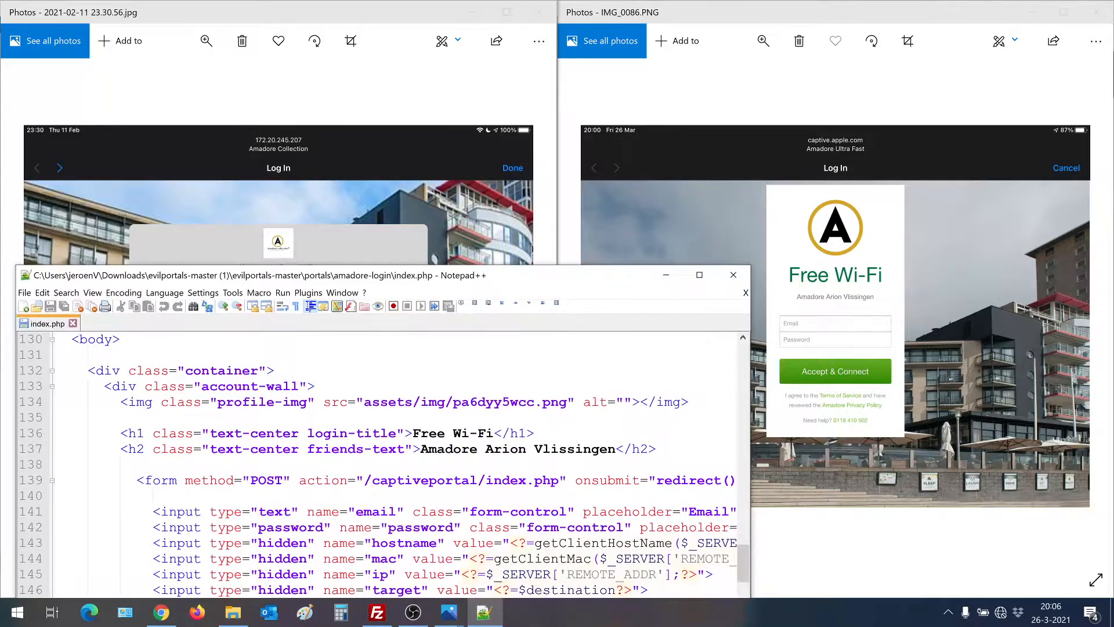
double_click(428, 433)
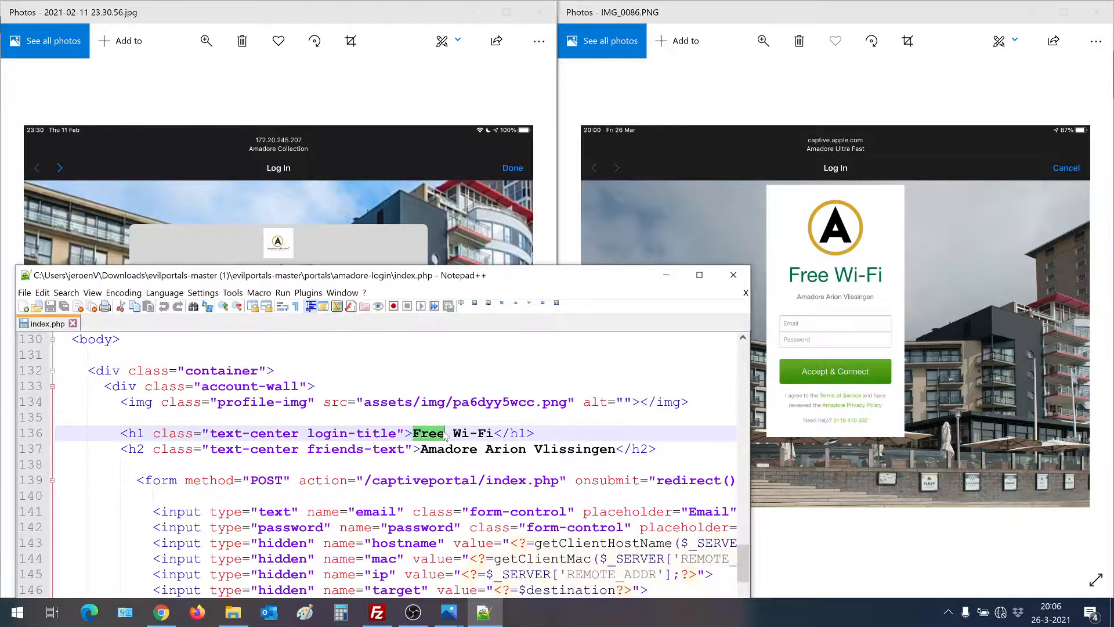
text(Guest)
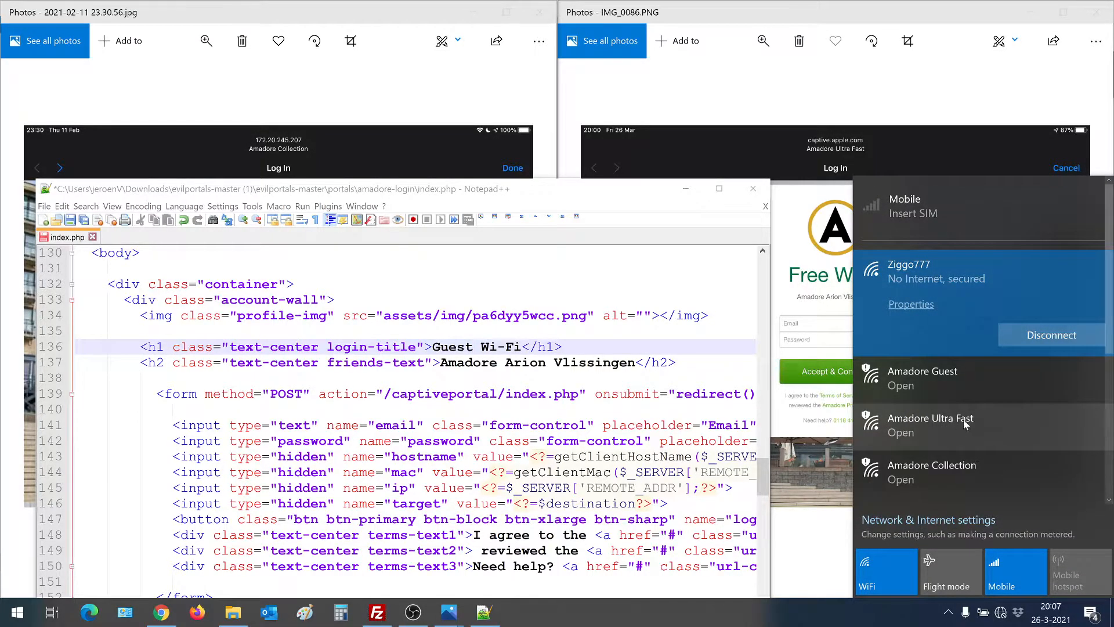
mouse_move(933, 465)
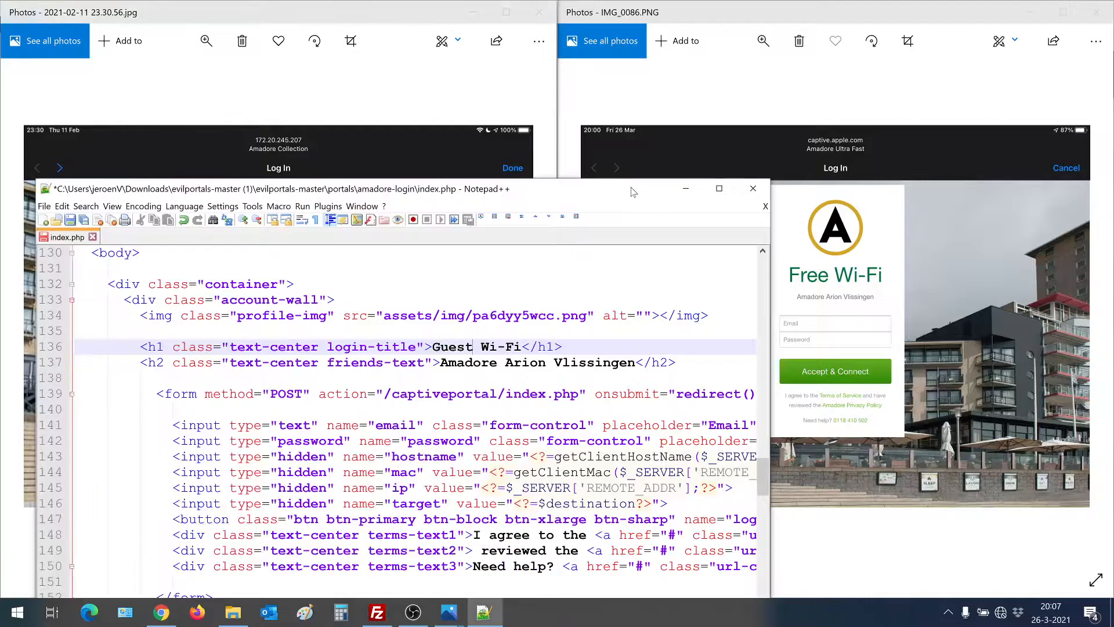
drag(630, 192, 703, 452)
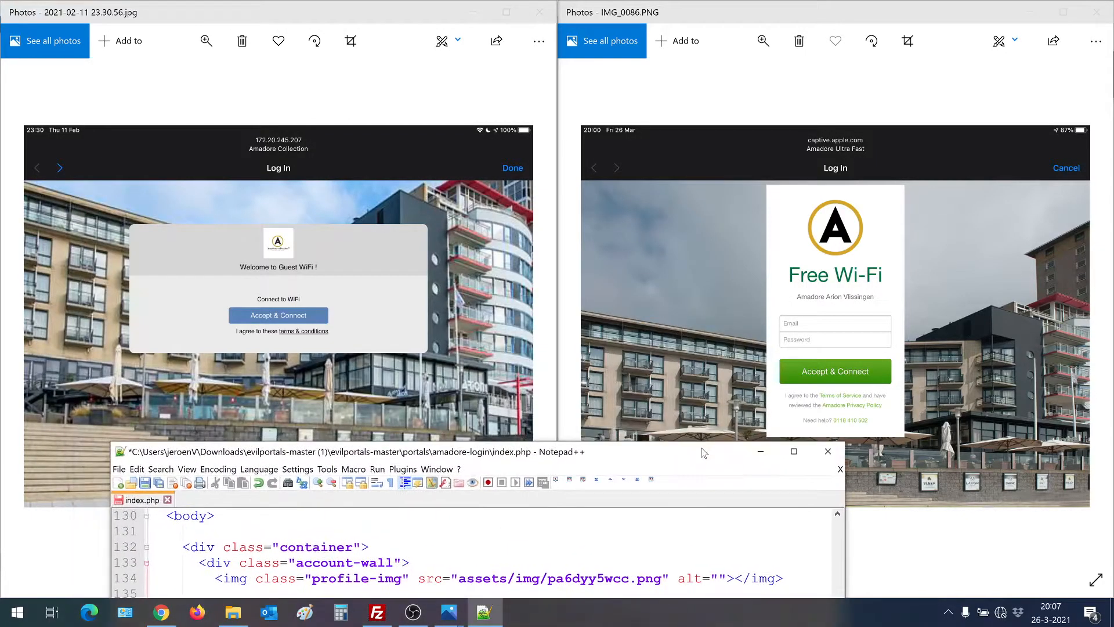
drag(704, 452, 646, 412)
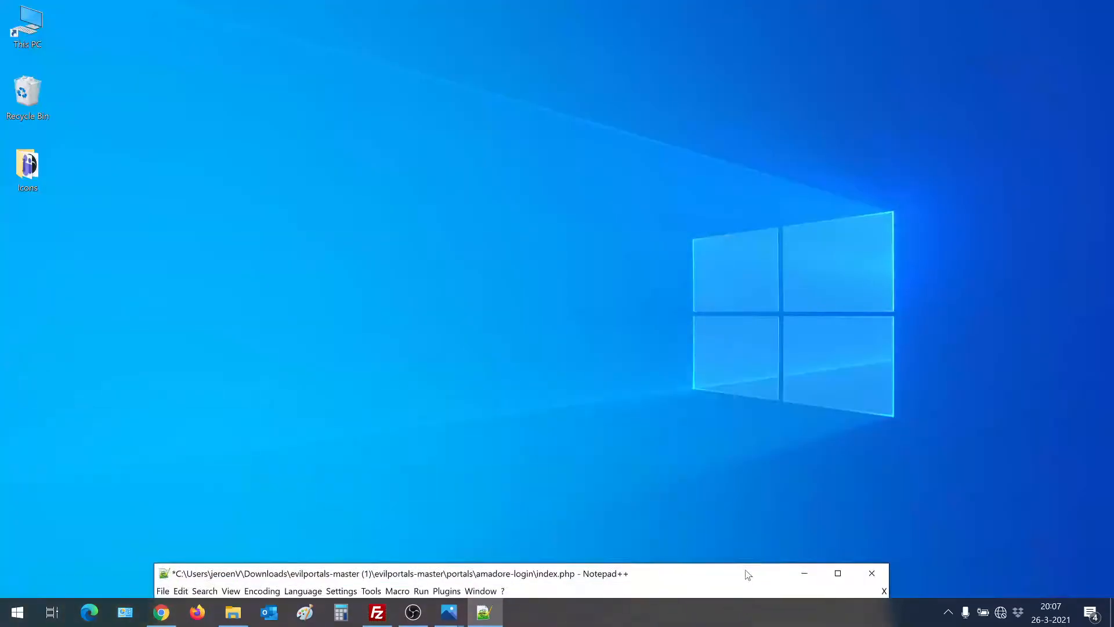
click(485, 611)
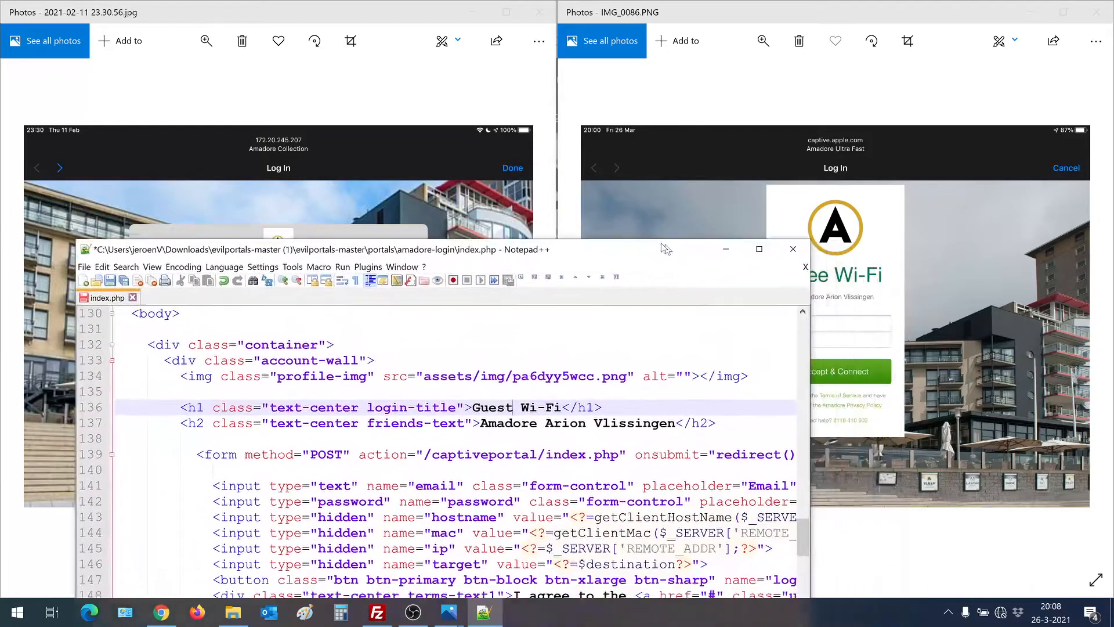
drag(665, 249, 675, 339)
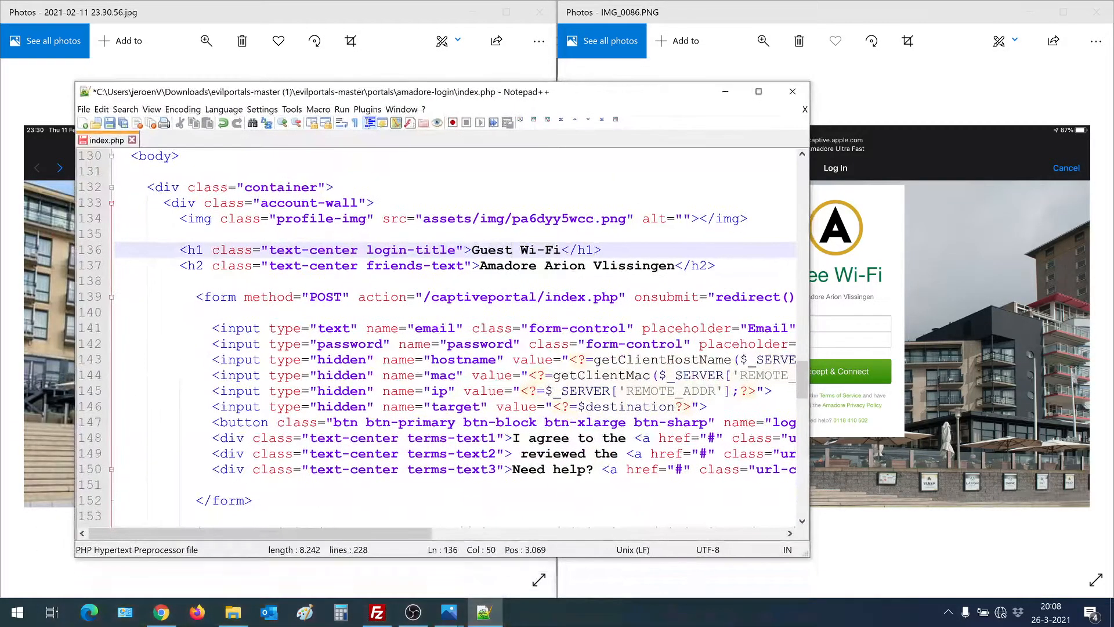
Step: Find 'Connect' and relabel the submit button 'Create & Connect'
key(ctrl+f)
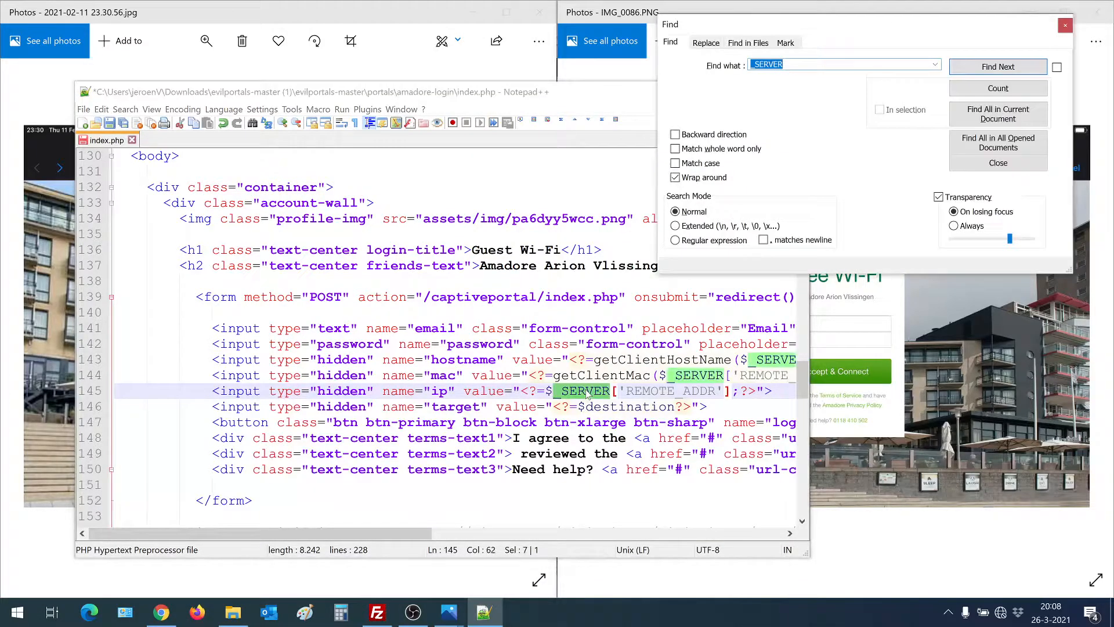
text(Connect)
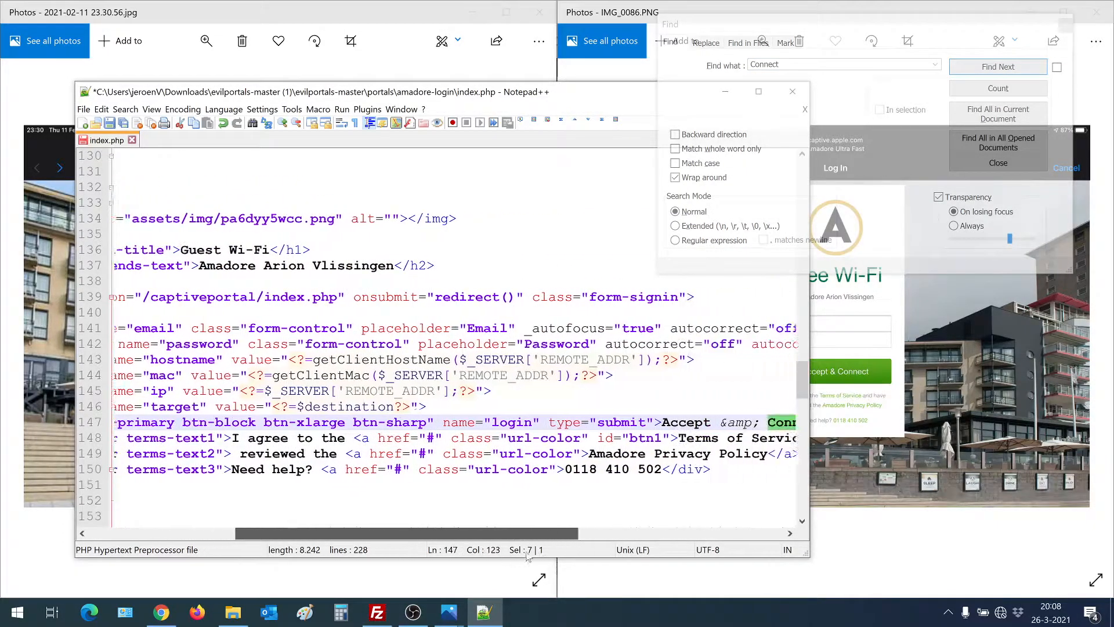
click(997, 67)
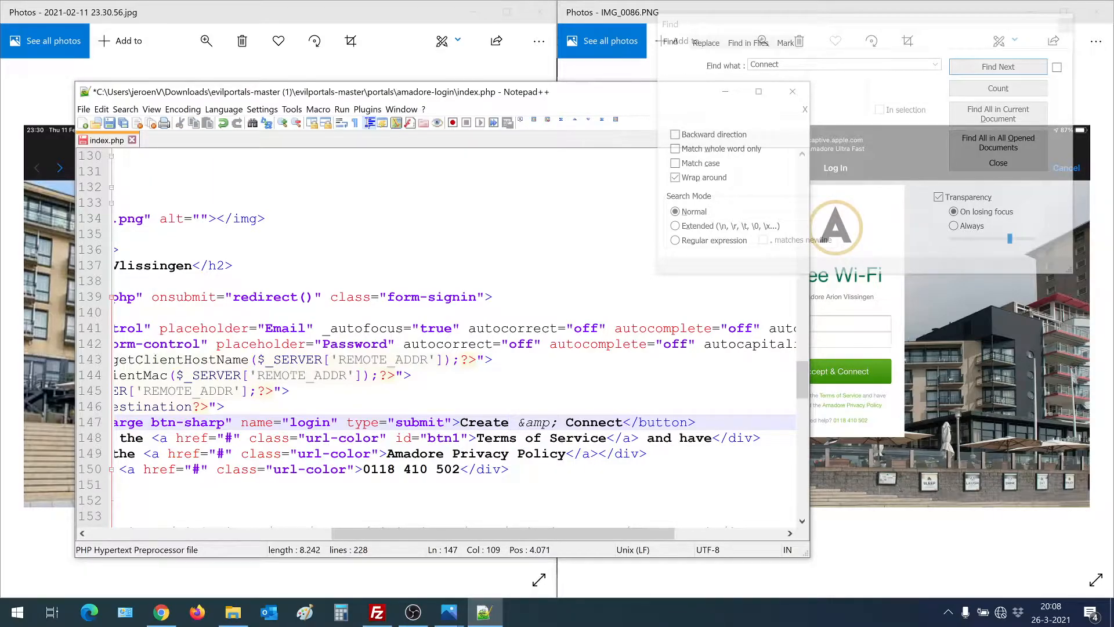
click(509, 422)
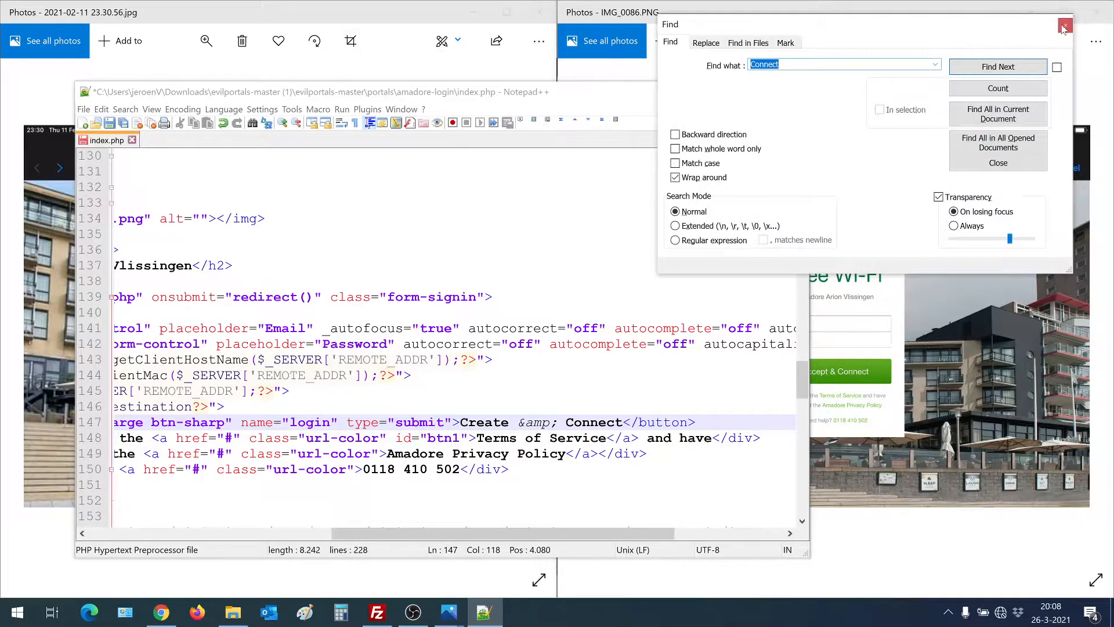
click(1063, 26)
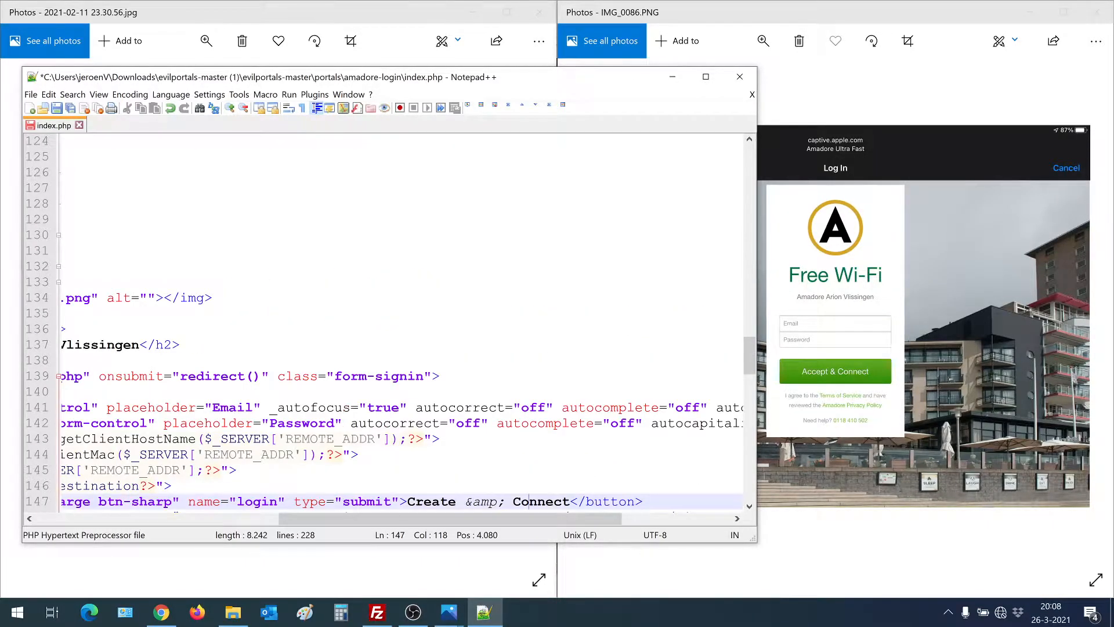
Step: Scroll index.php down past the button, terms and privacy policy lines
scroll(down, 3)
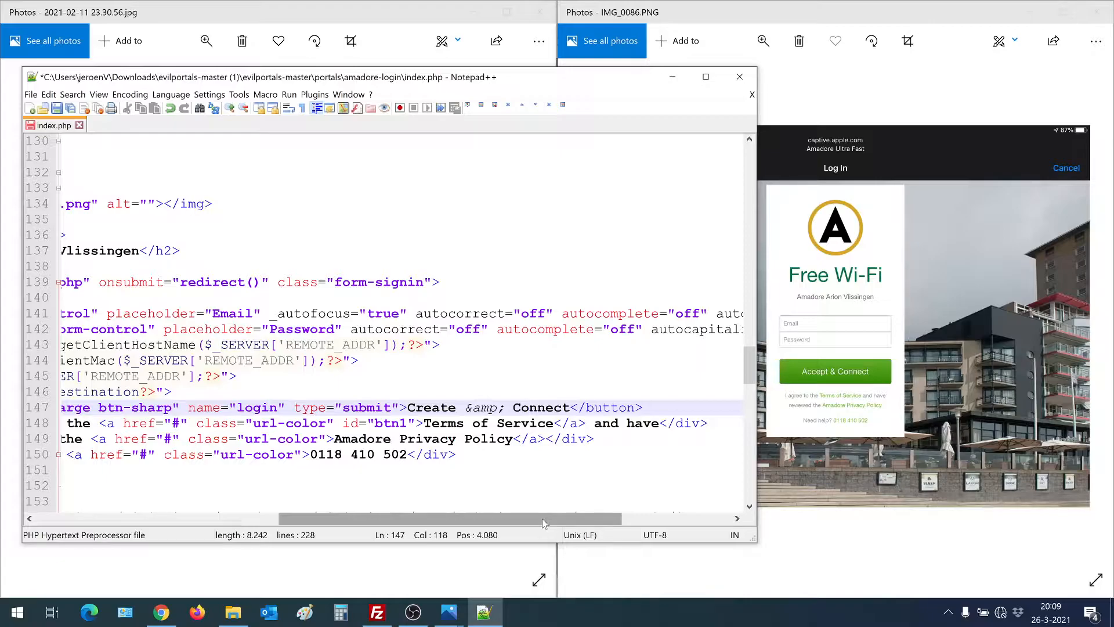
mouse_move(487, 522)
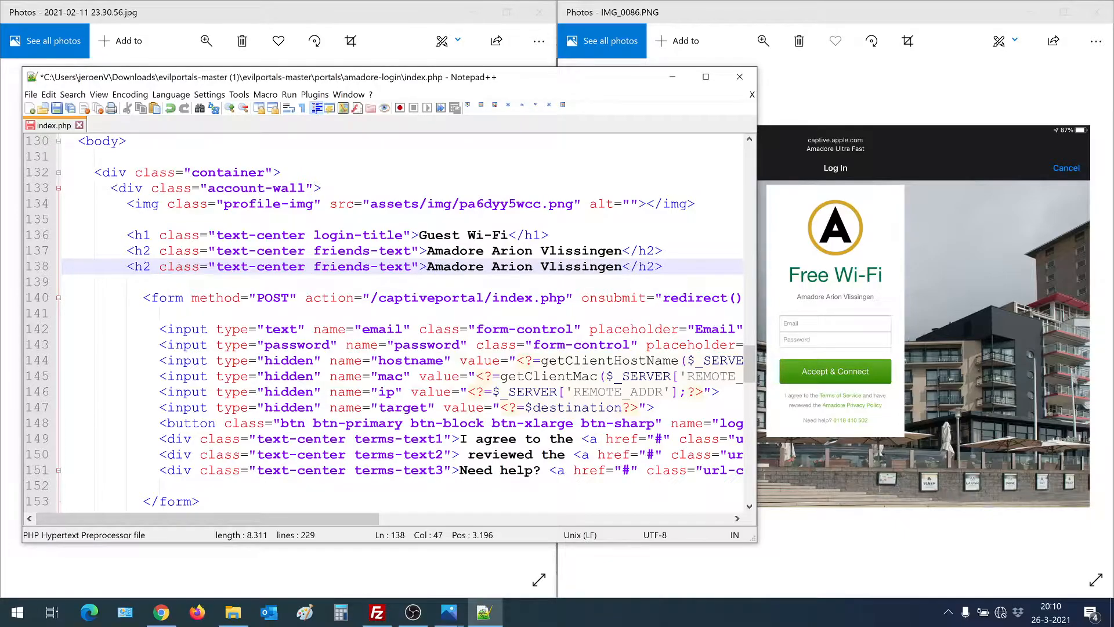
Step: Type 'Create your free account' over the duplicated h2 subtitle text
double_click(523, 266)
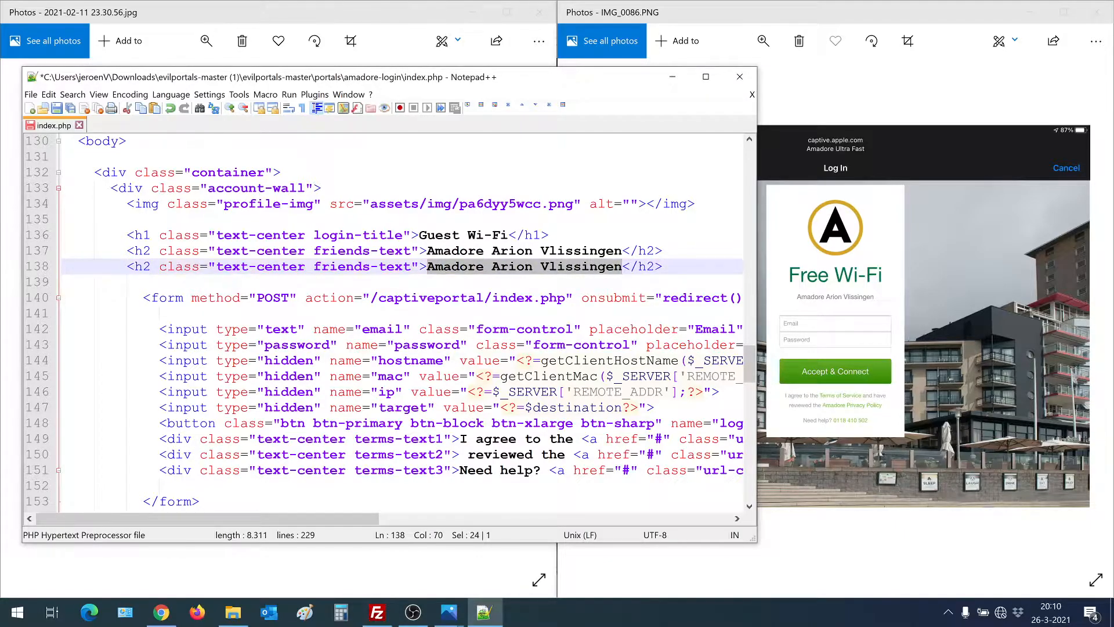
text(Create you)
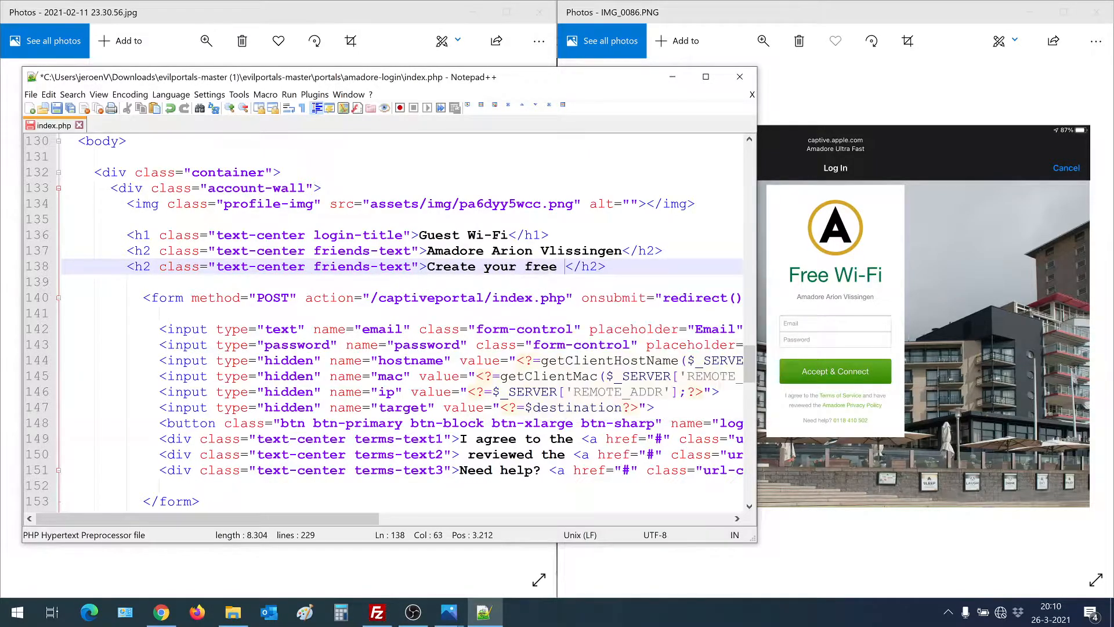
text(accou nt)
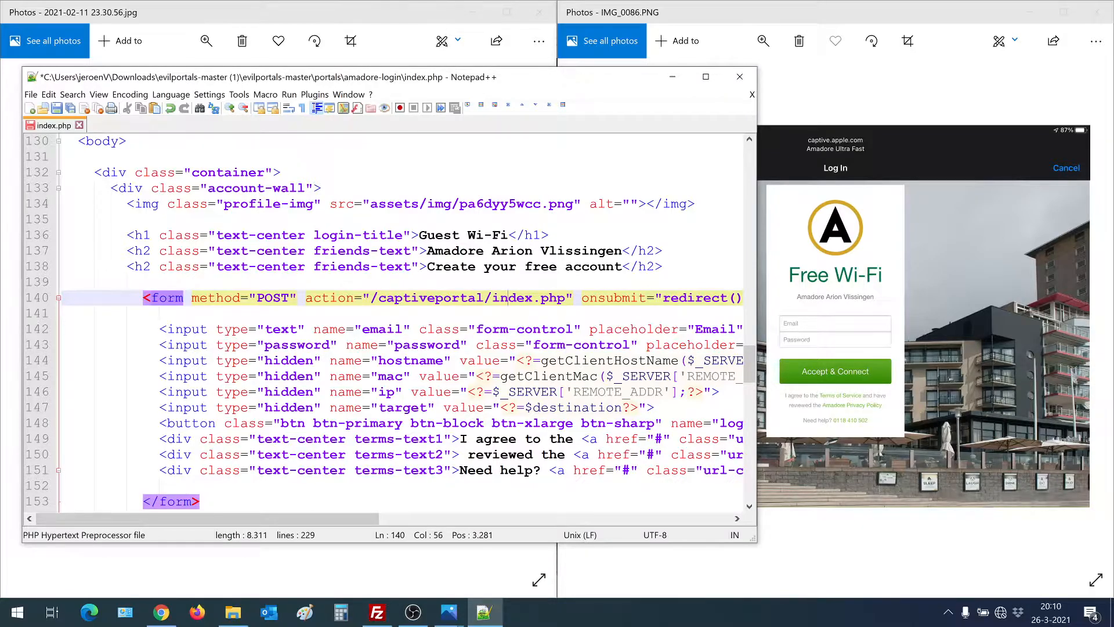
mouse_move(814, 303)
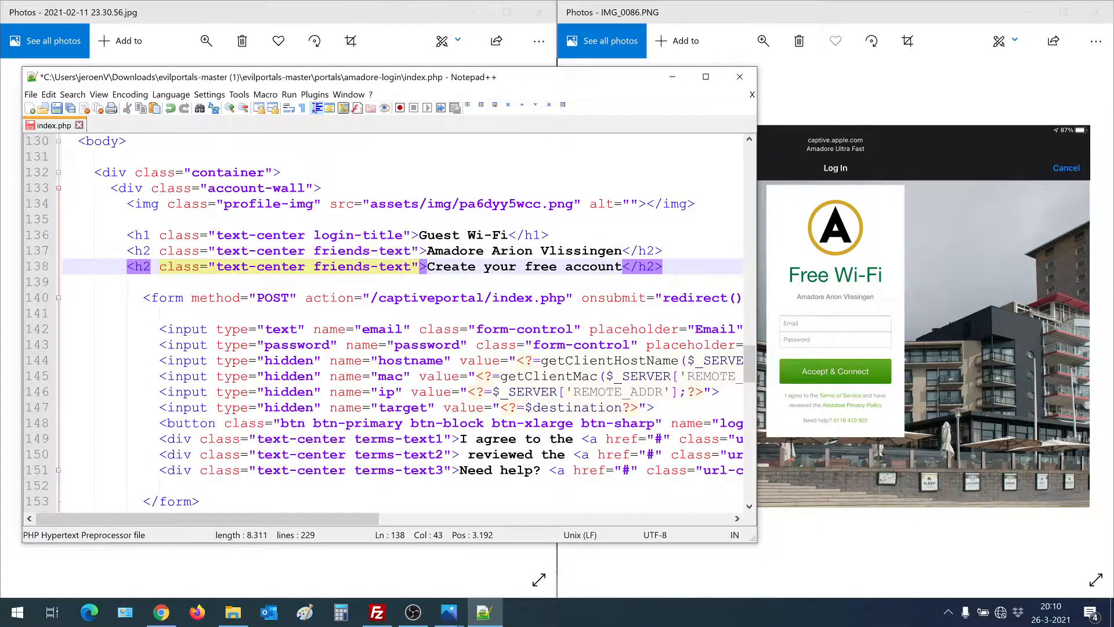
right_click(398, 252)
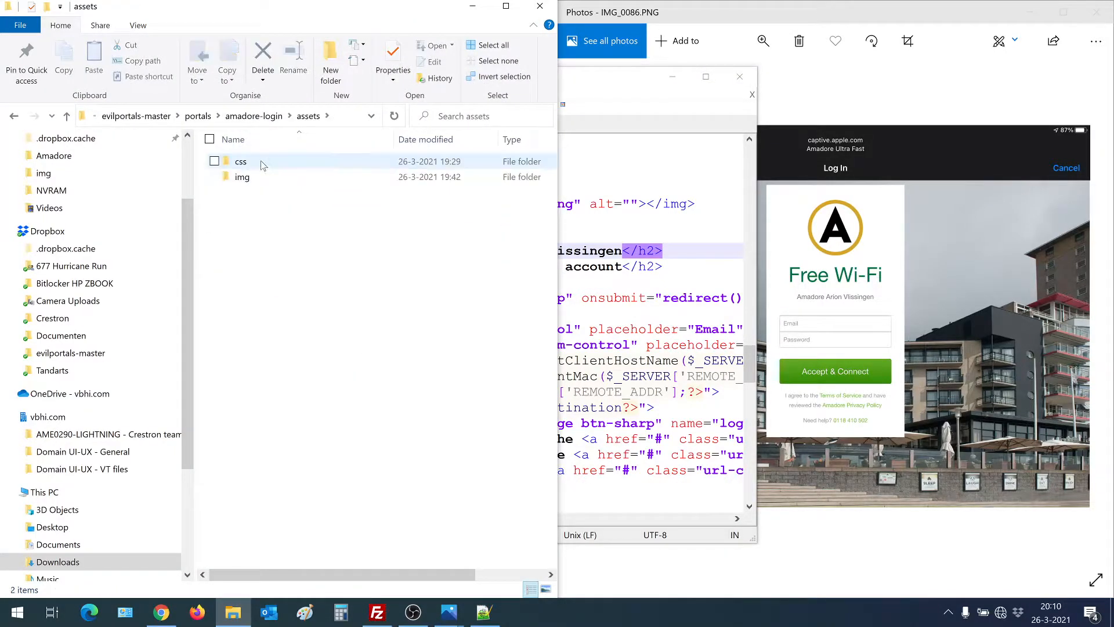
Step: Open the portal's style.css and bring the .friends-text rule (18px, grey) into view
double_click(240, 162)
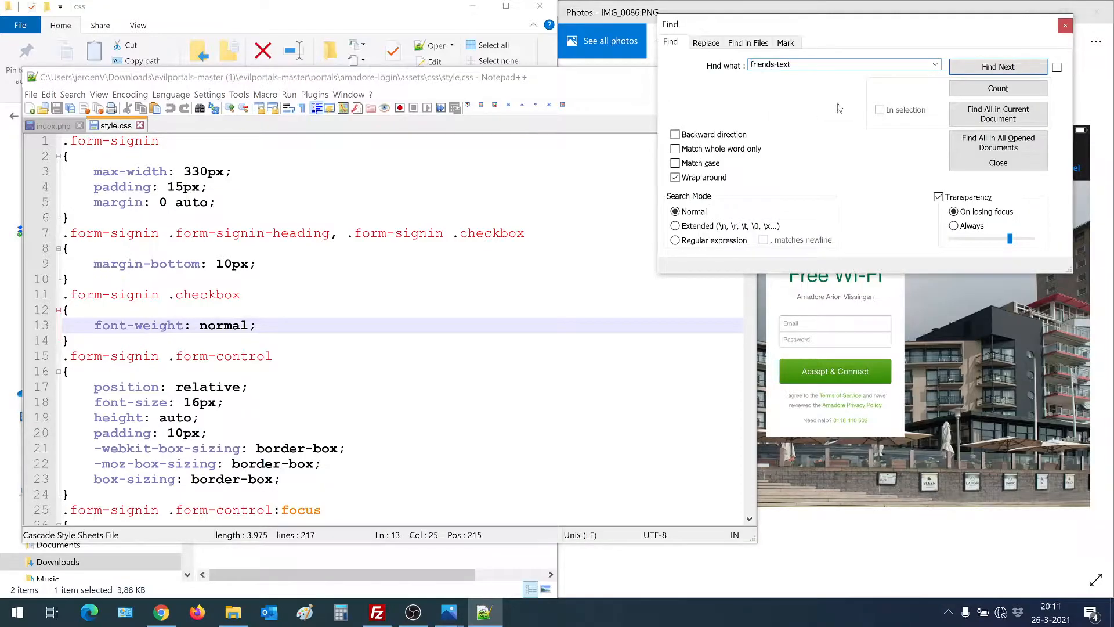
click(997, 67)
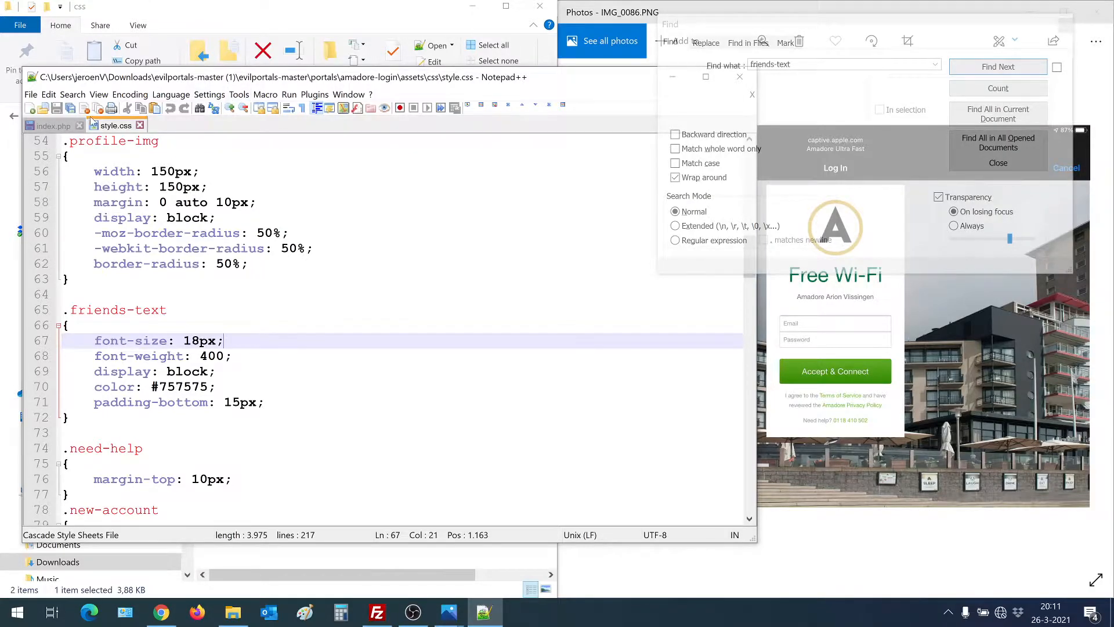
click(51, 125)
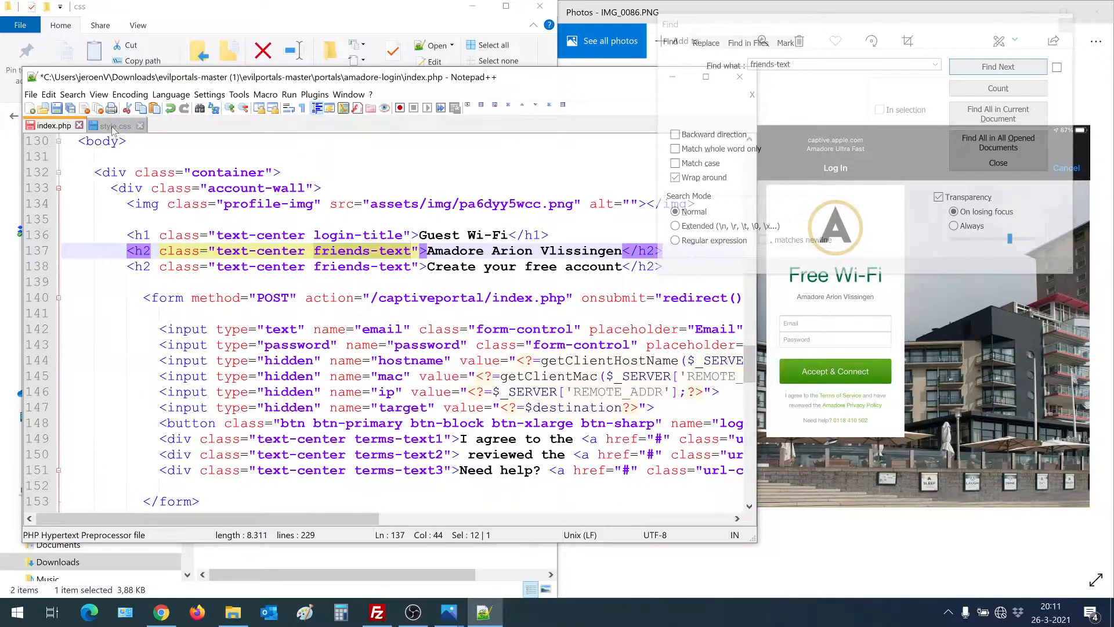
click(116, 126)
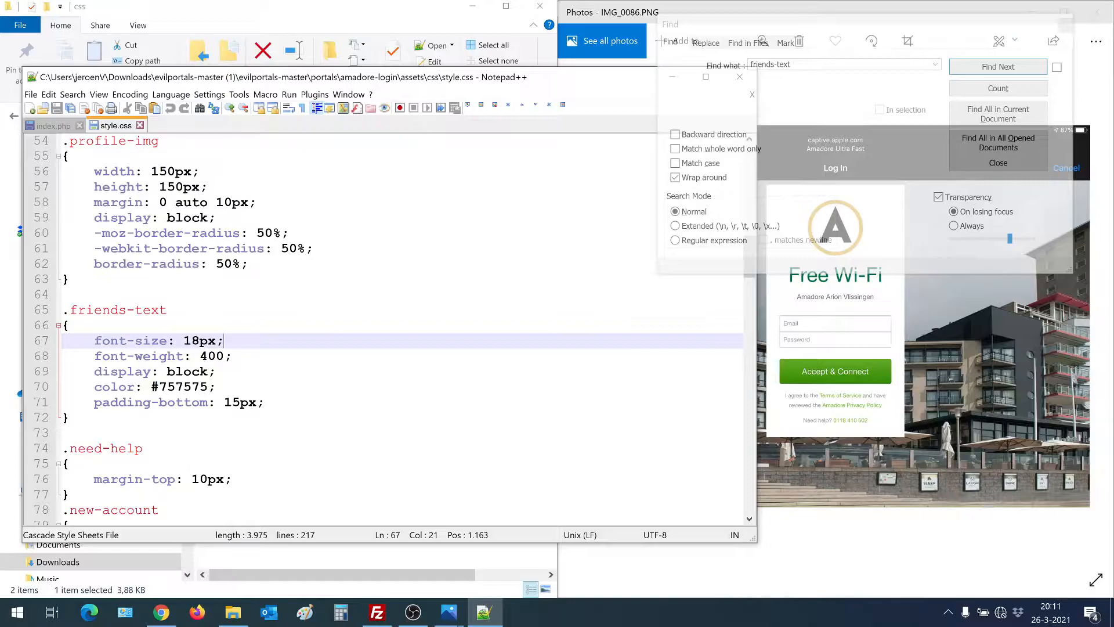
scroll(down, 3)
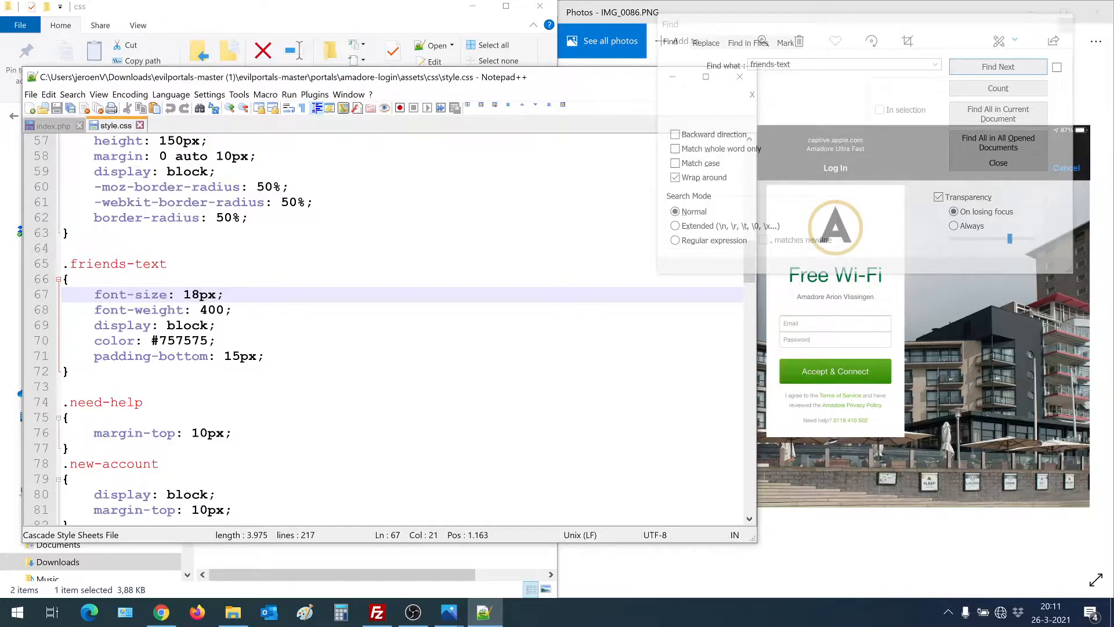
Step: Rename a friends-text class to friends-text1, moving between index.php and style.css
text(1)
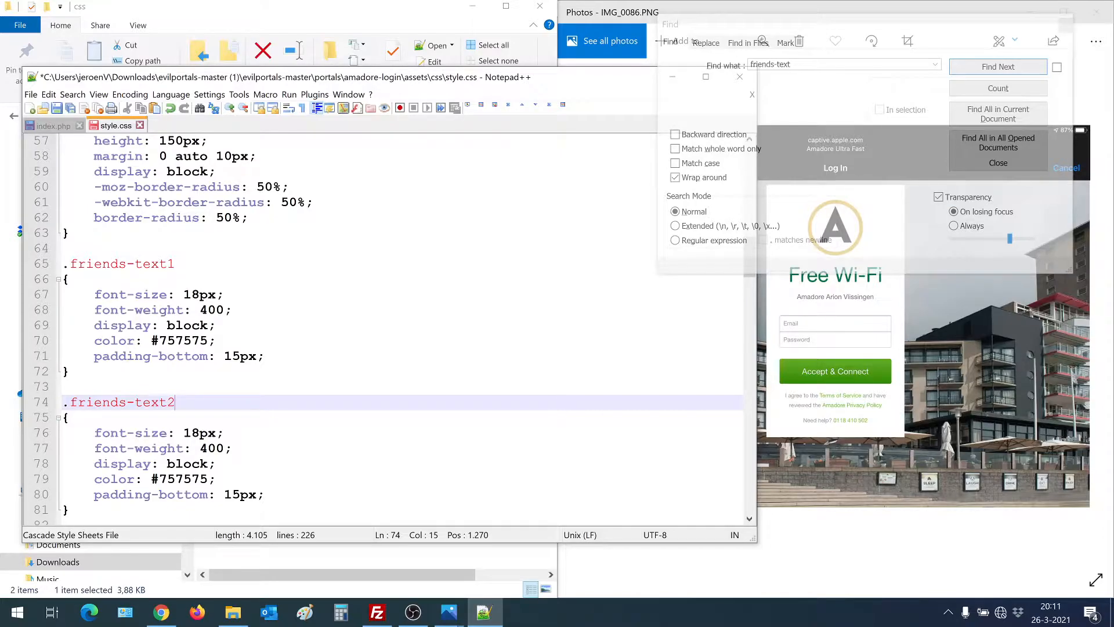
scroll(down, 3)
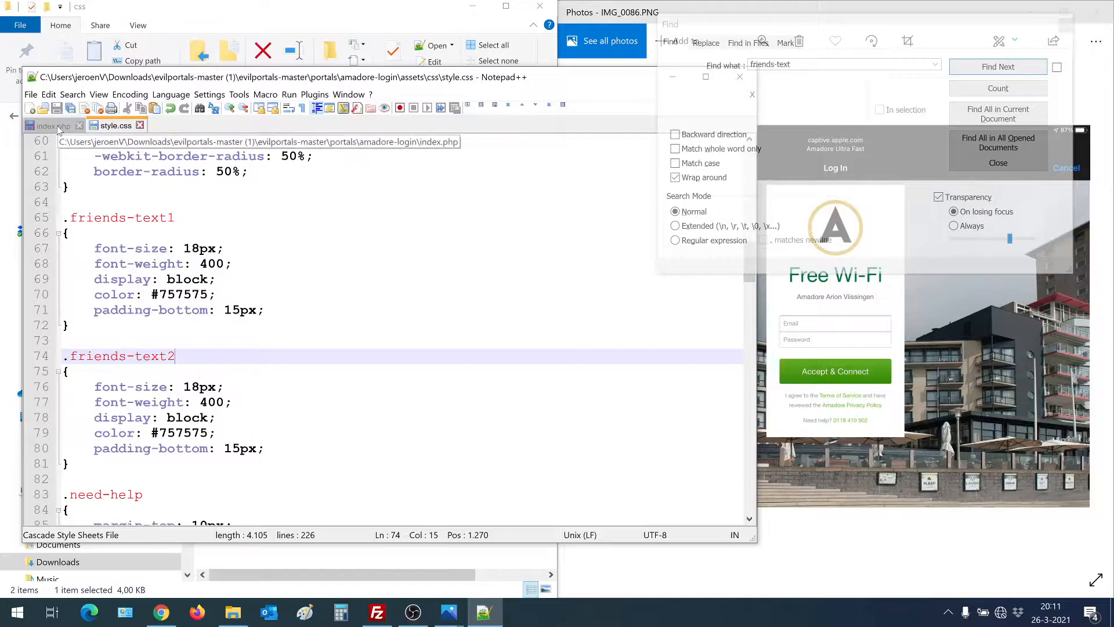
click(52, 125)
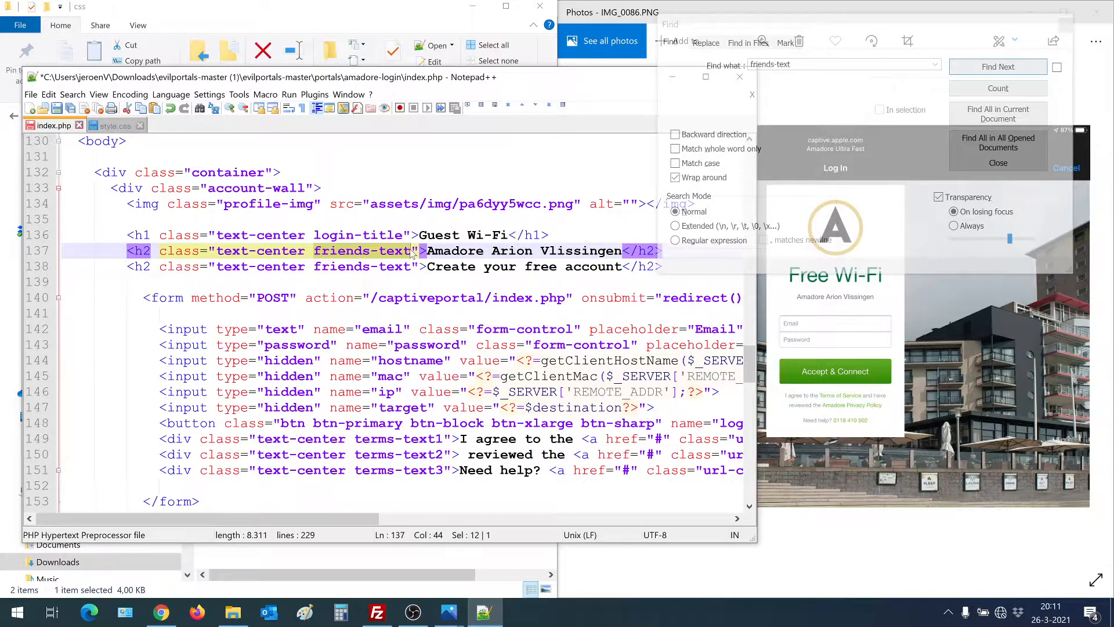
click(996, 66)
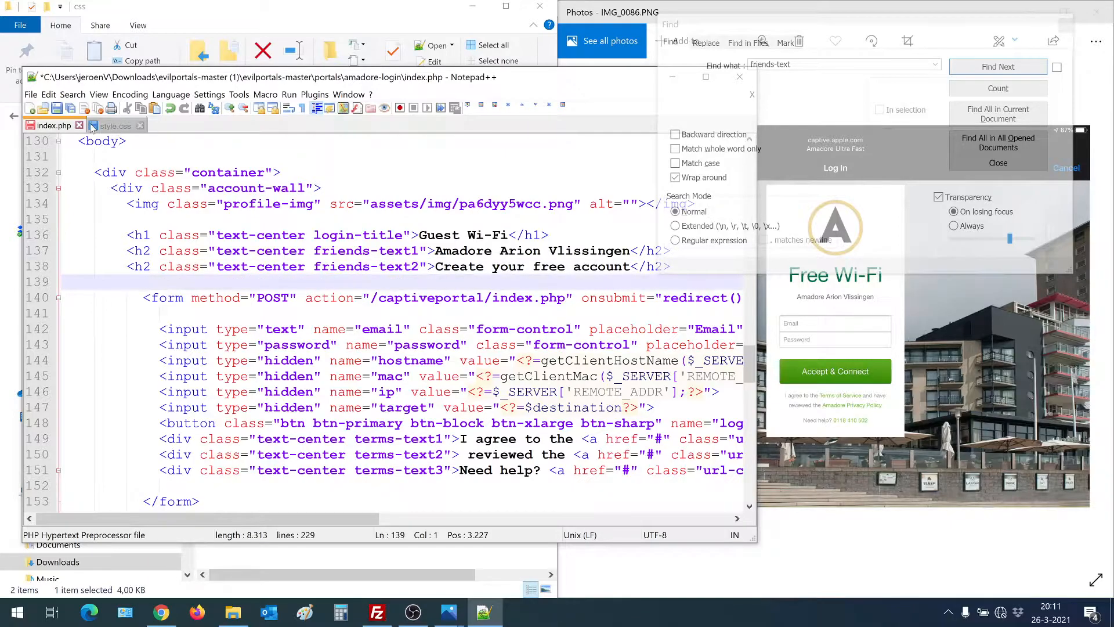
click(113, 125)
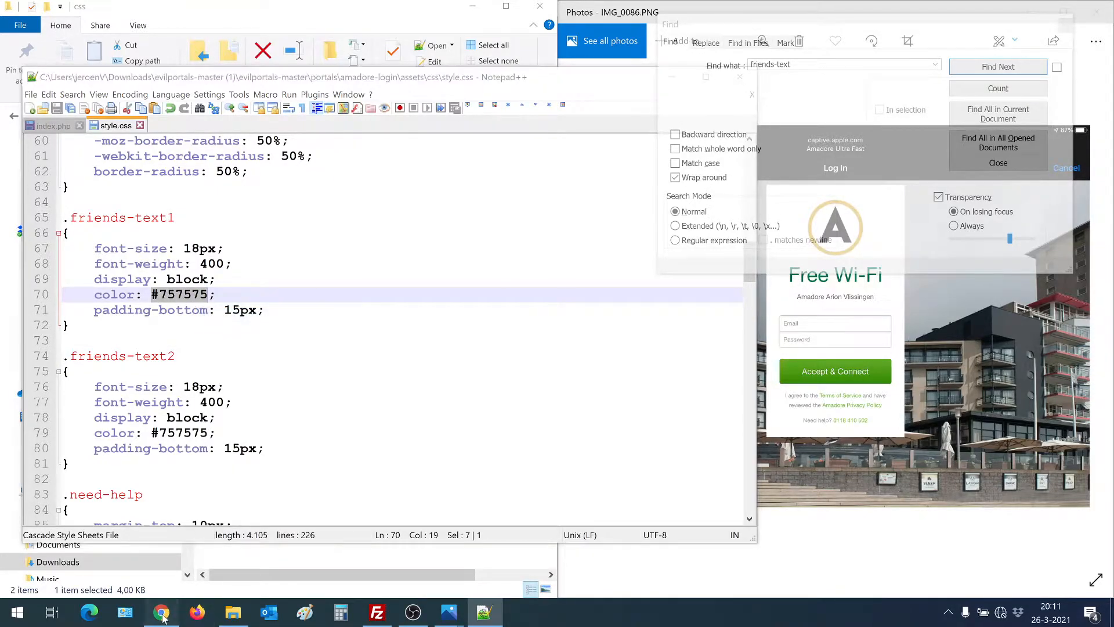
Step: Bring up the WiFi Pineapple Chrome window and check, then dismiss, the wireless network list
click(162, 611)
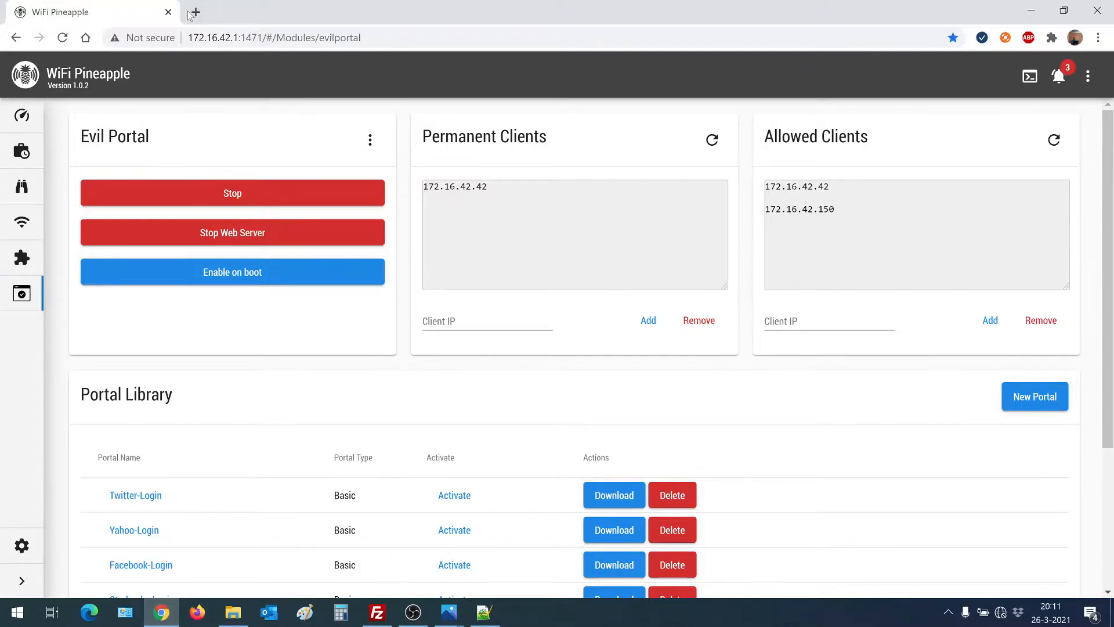
click(1000, 612)
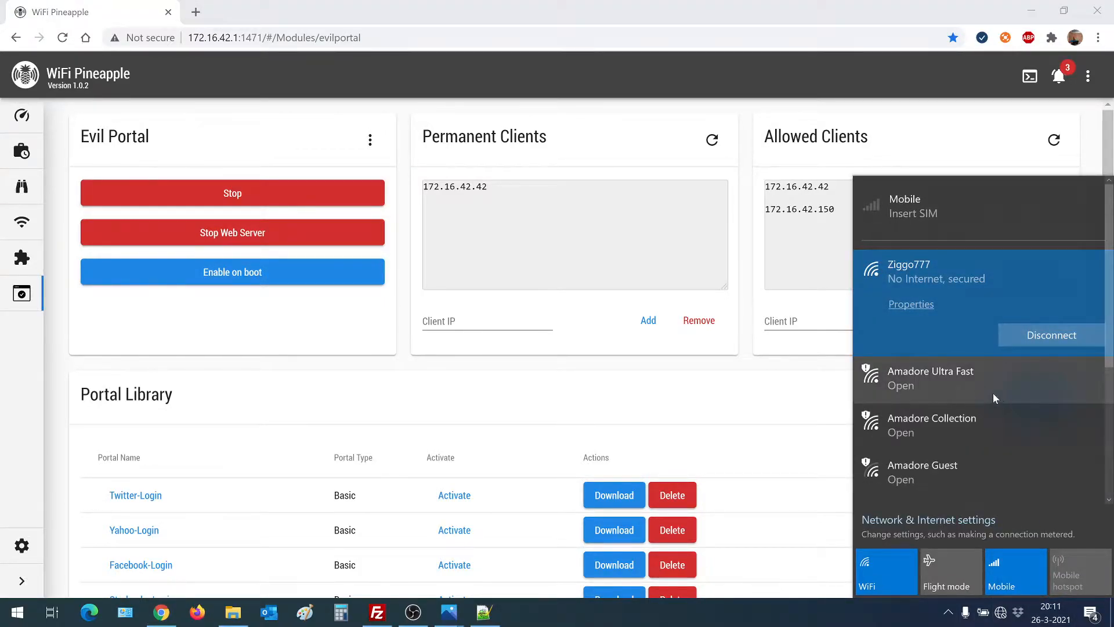
click(931, 358)
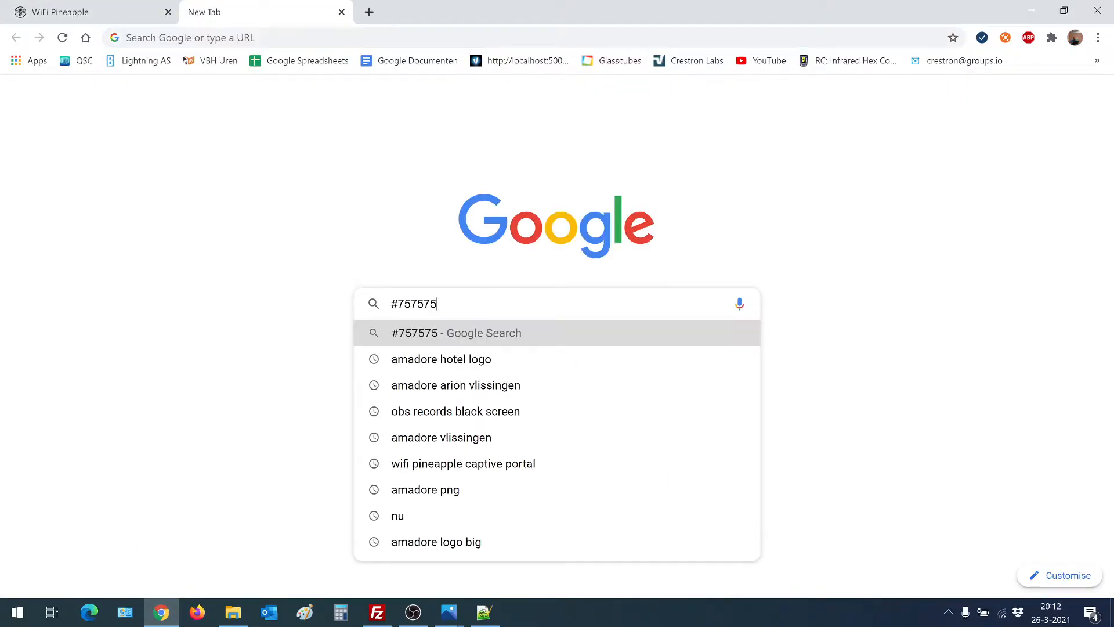
Step: Search #757575, then drag Google's colour picker to olive-yellow #b0a92e and copy its hex
key(Enter)
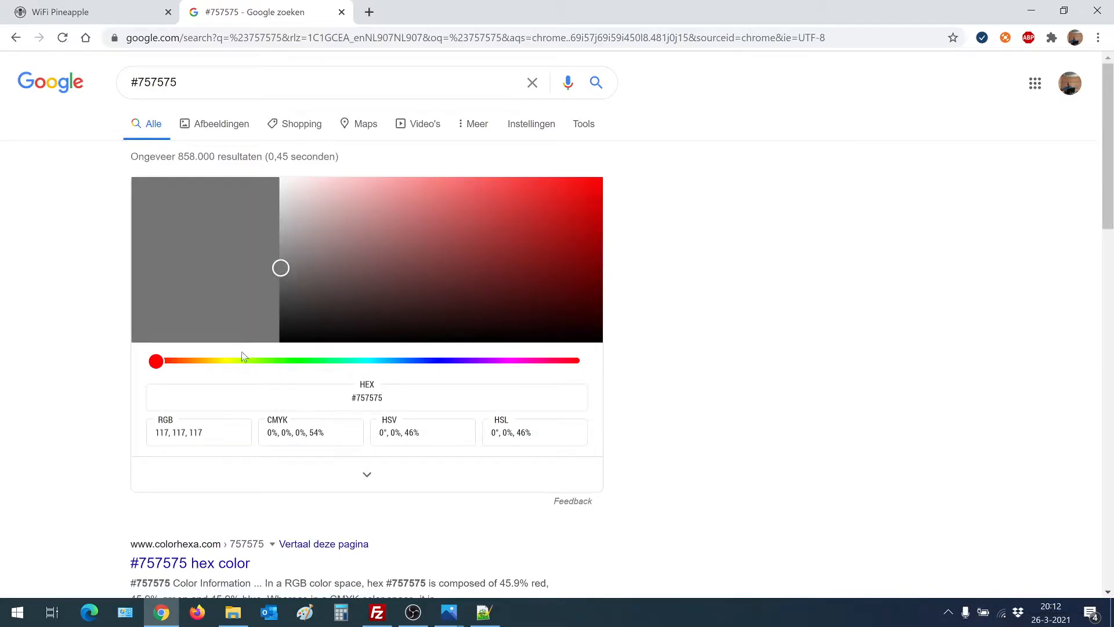
drag(156, 360, 296, 361)
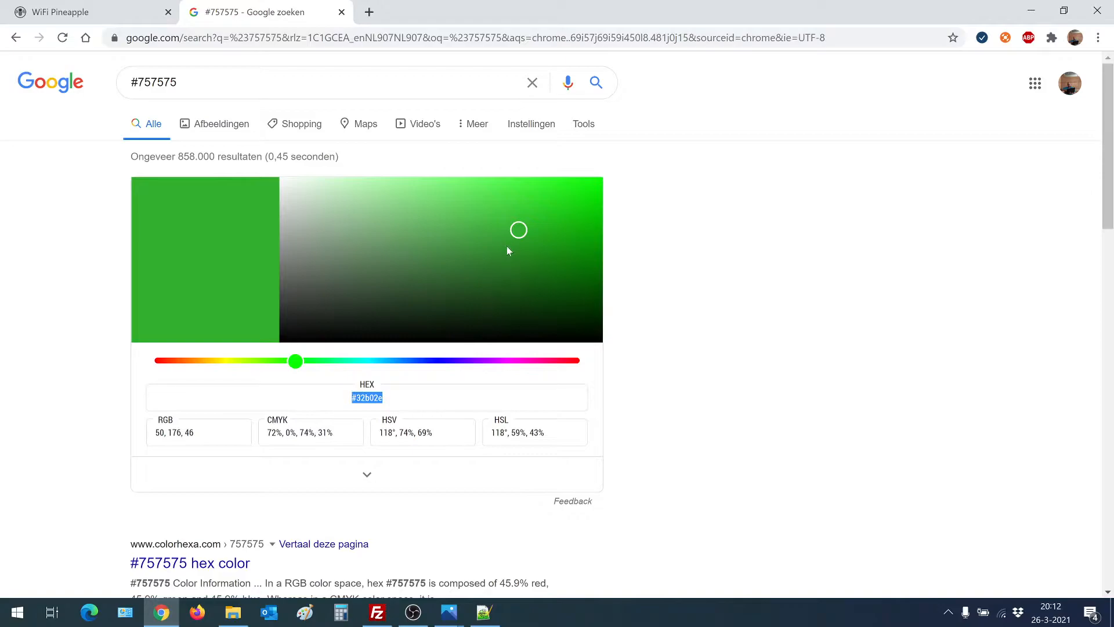
drag(295, 360, 238, 360)
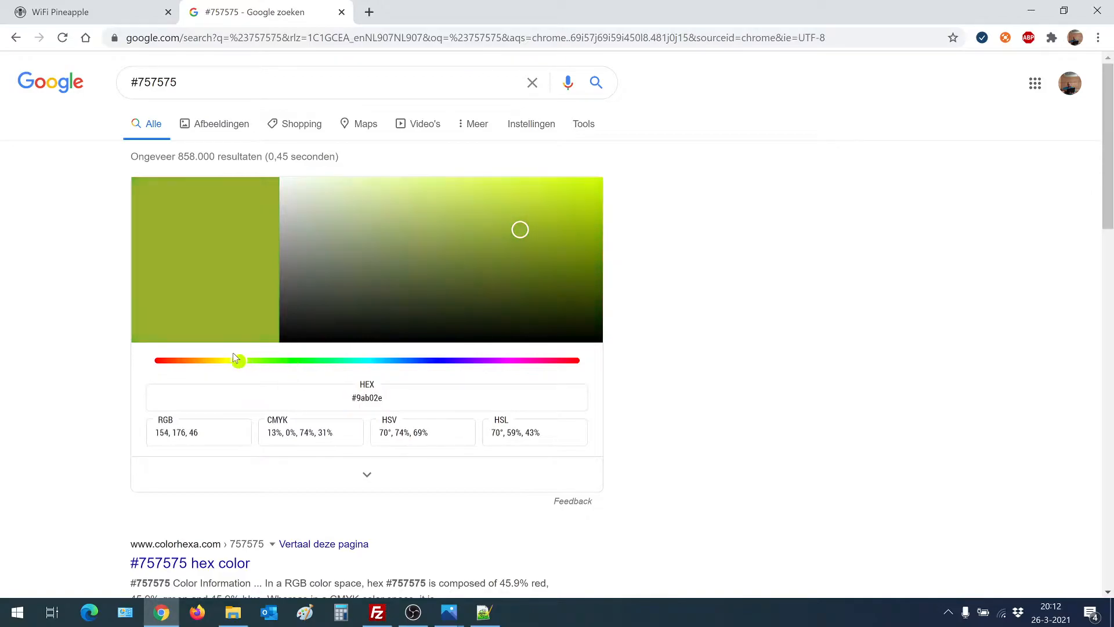
drag(241, 360, 224, 360)
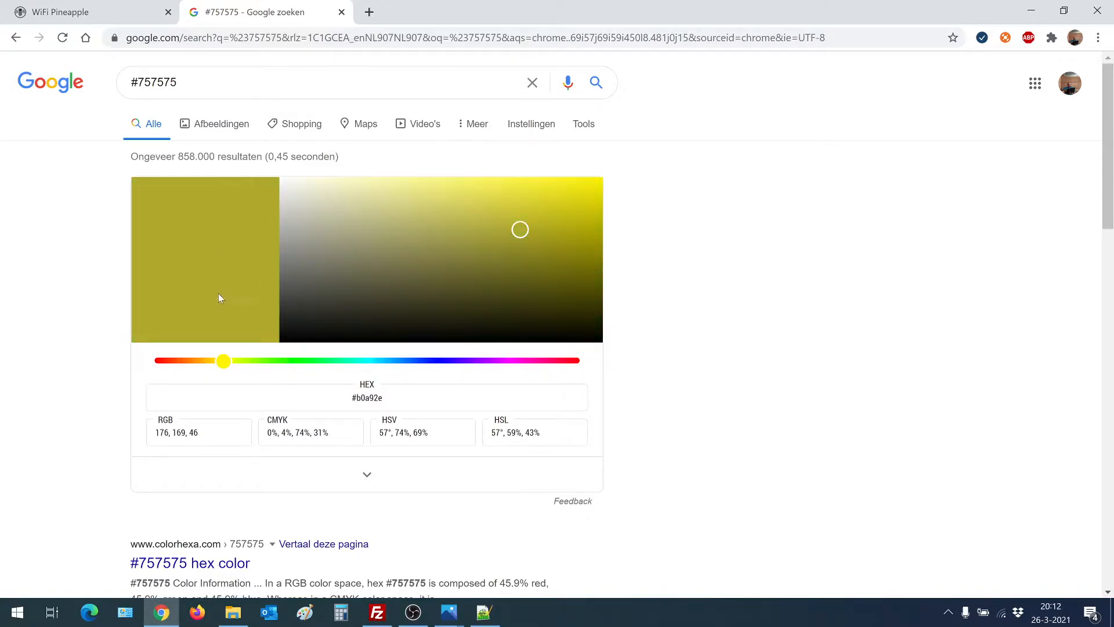
right_click(367, 397)
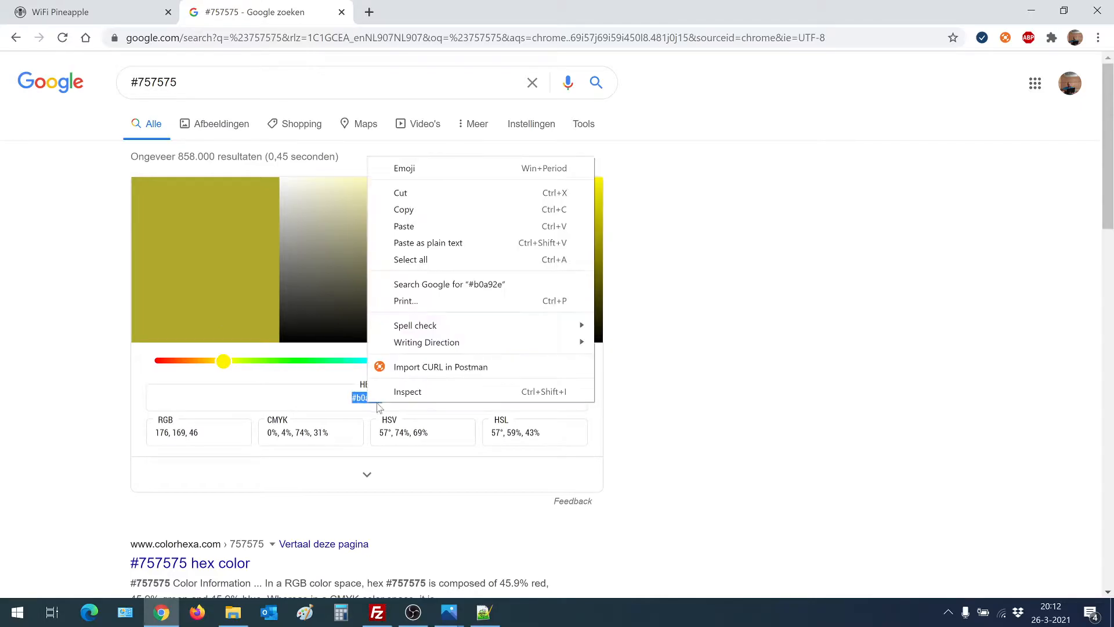
Step: Back in Notepad++, undo the friends-text split in style.css, then move to index.php
click(54, 12)
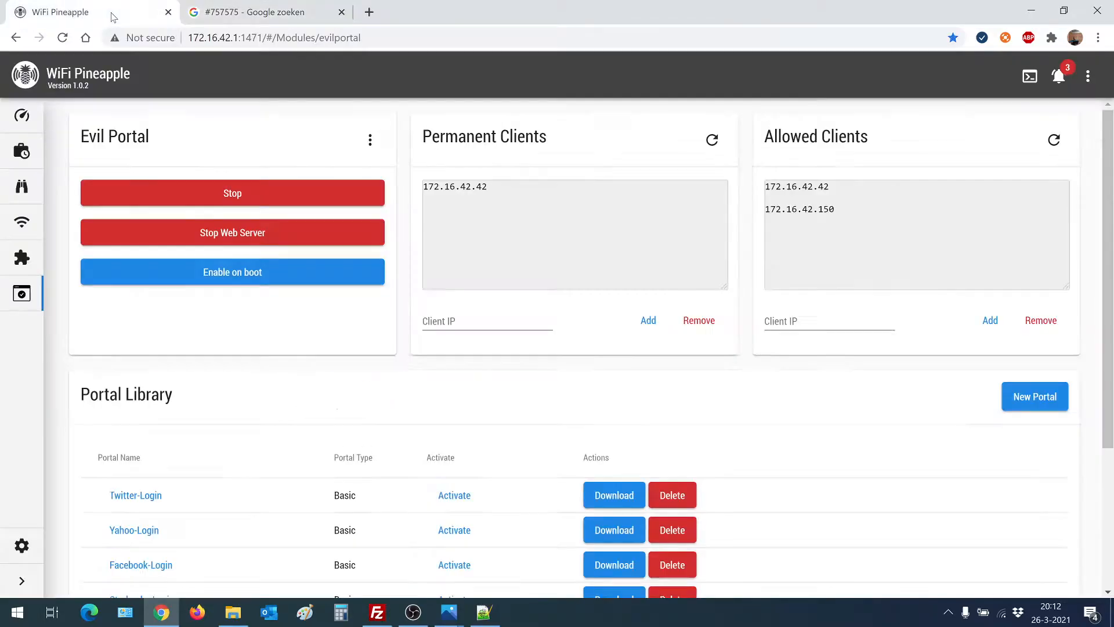
click(263, 12)
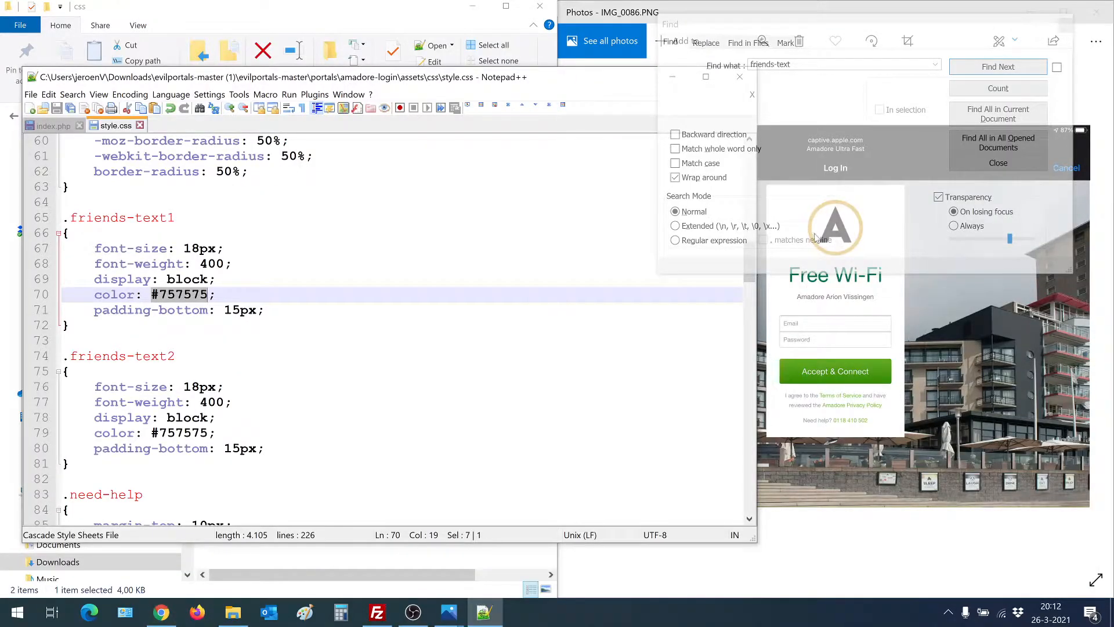
mouse_move(851, 304)
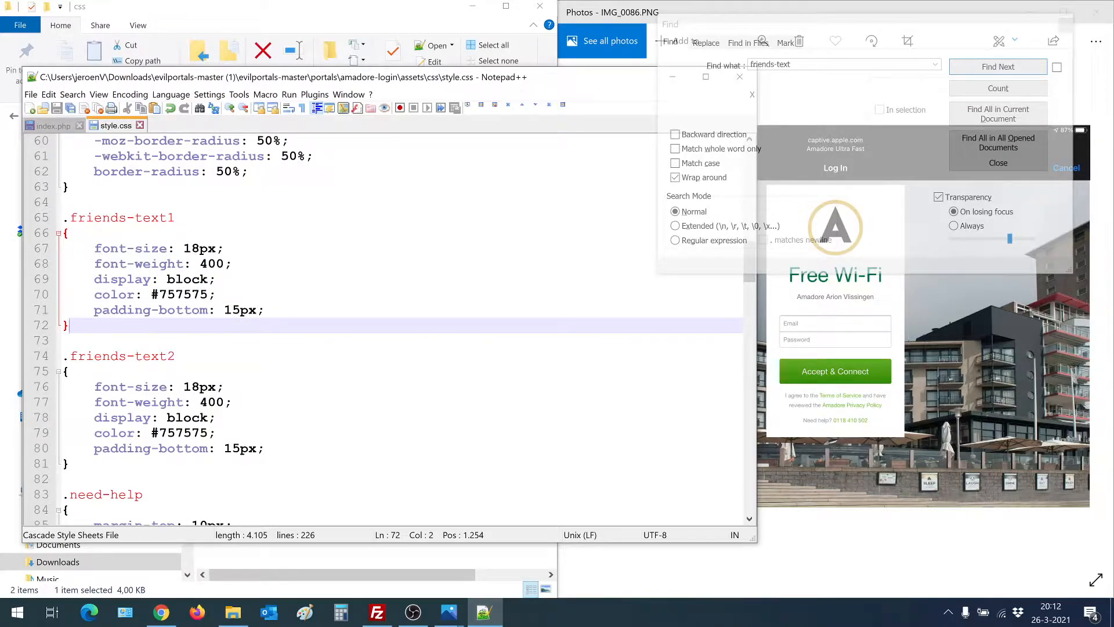
click(155, 279)
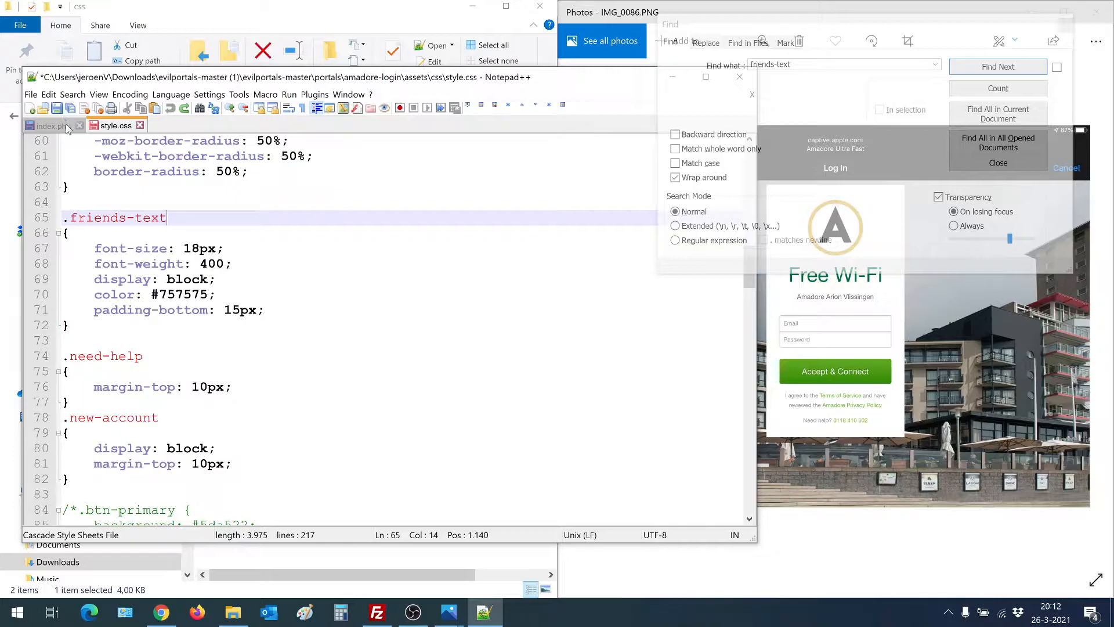
click(50, 126)
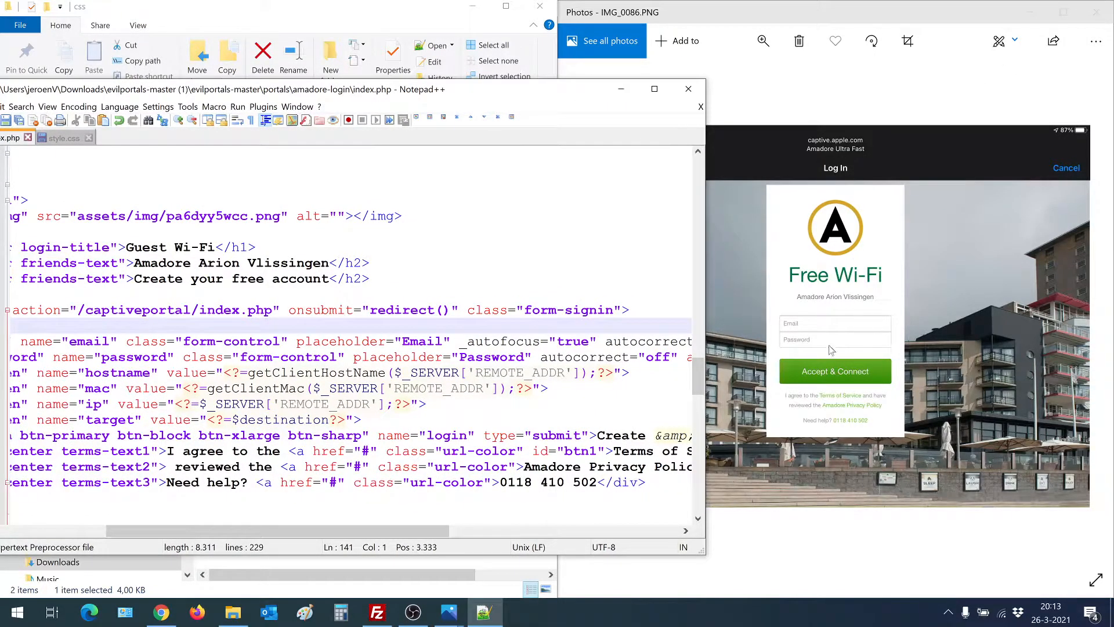
mouse_move(807, 355)
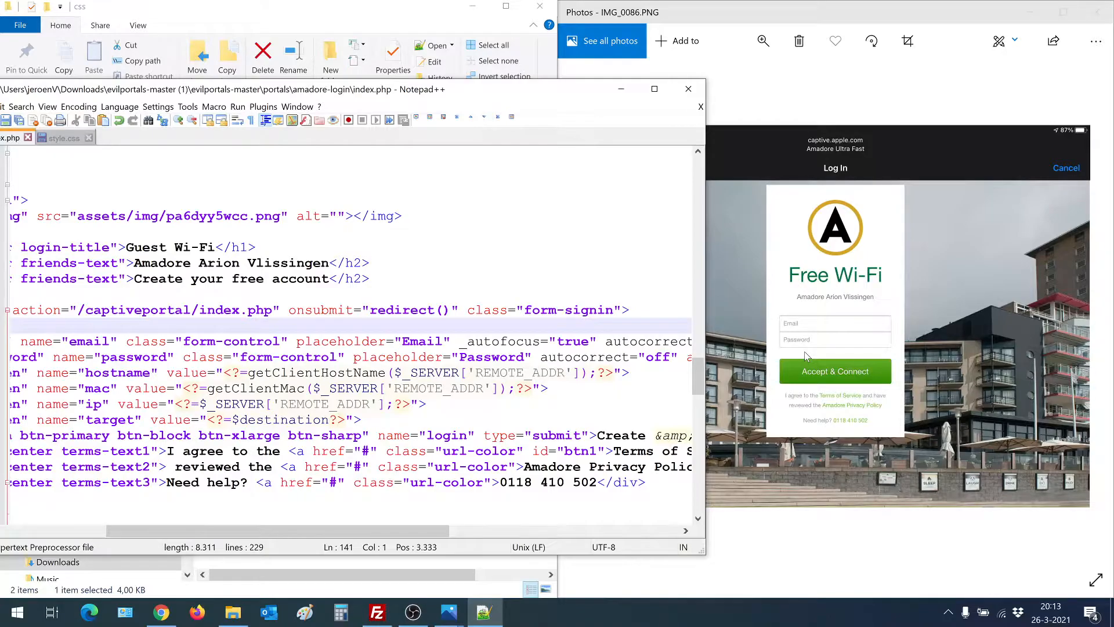
mouse_move(743, 362)
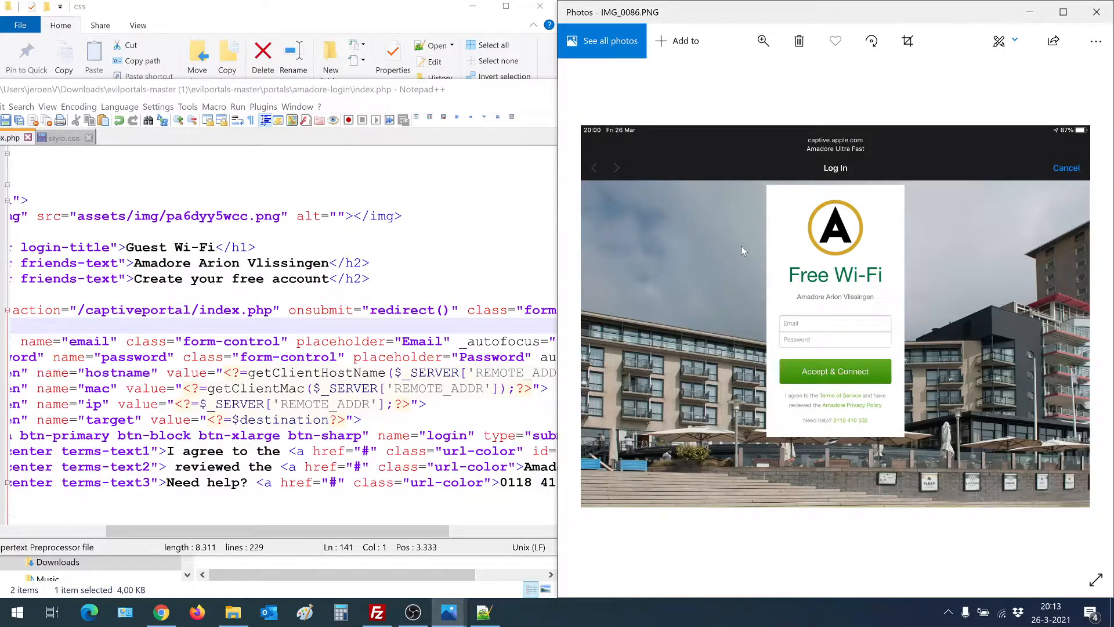
mouse_move(844, 347)
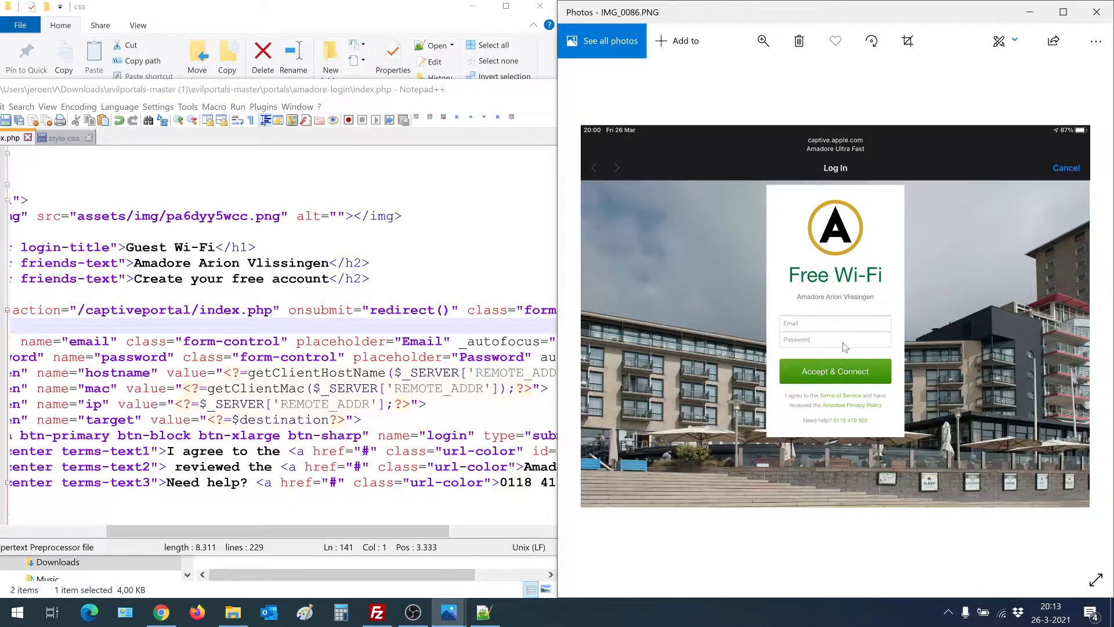
mouse_move(859, 430)
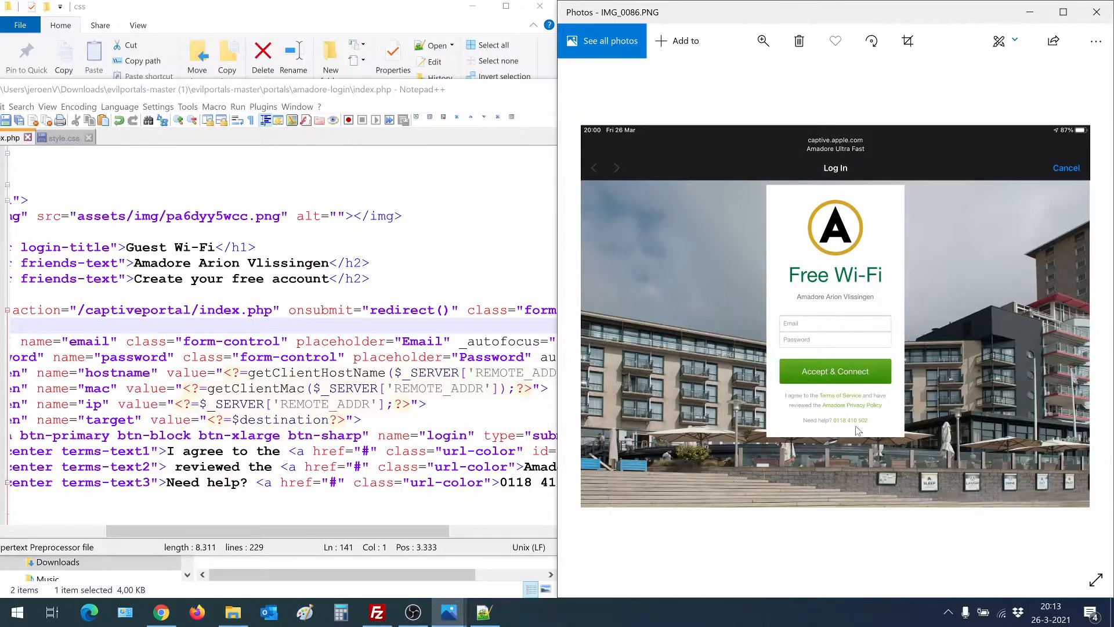
mouse_move(817, 419)
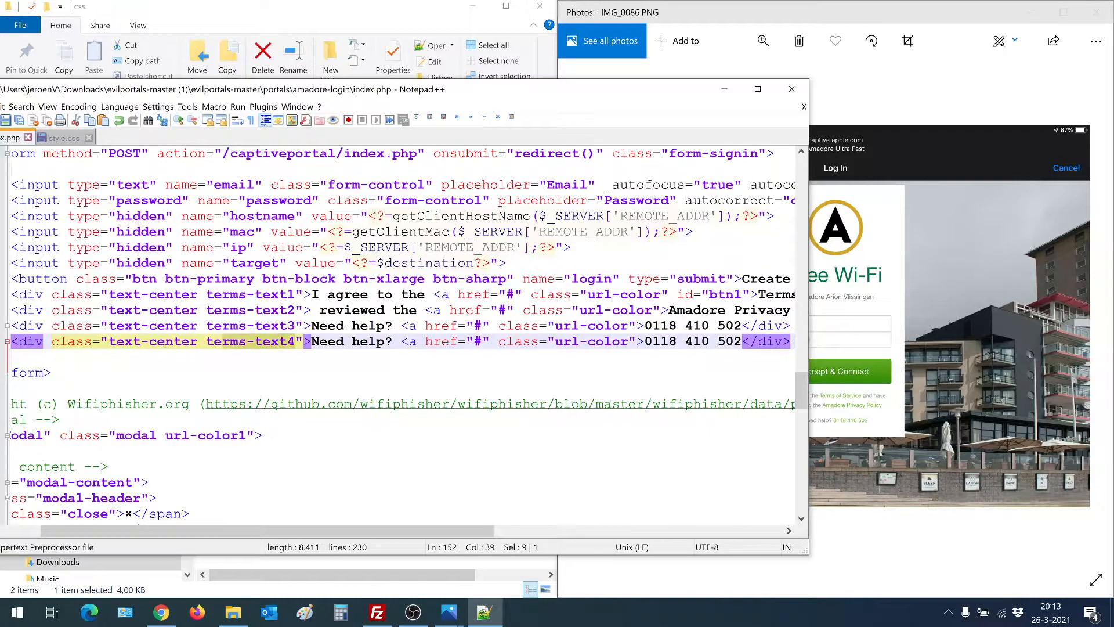
Step: Search style.css for terms-text4 and rename the copied terms-text3 rule's selector to .terms-text4
double_click(249, 341)
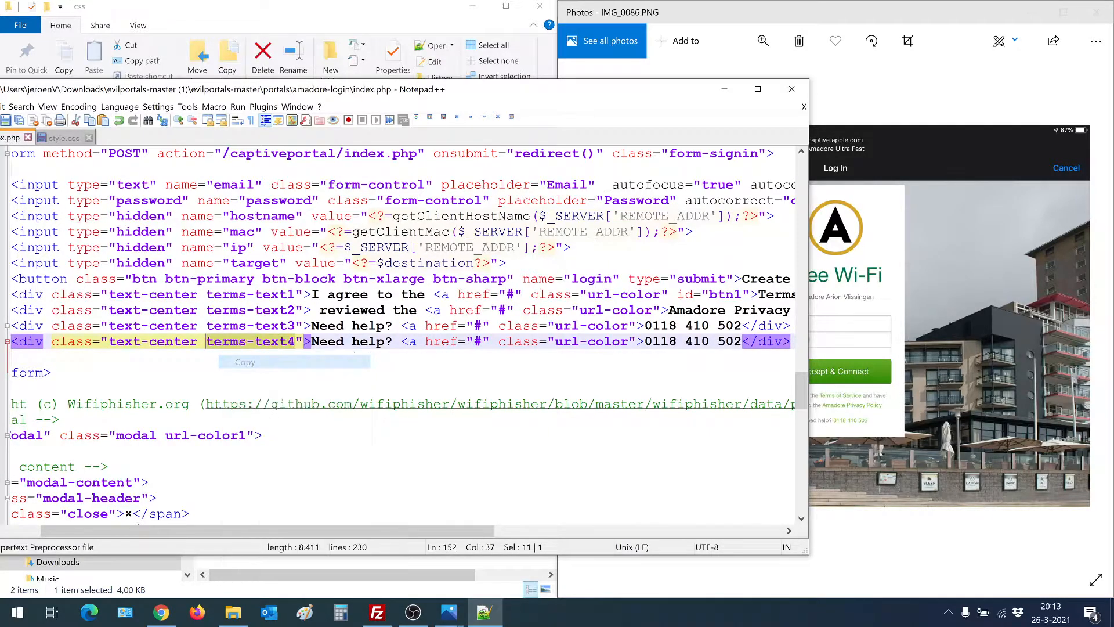
click(63, 137)
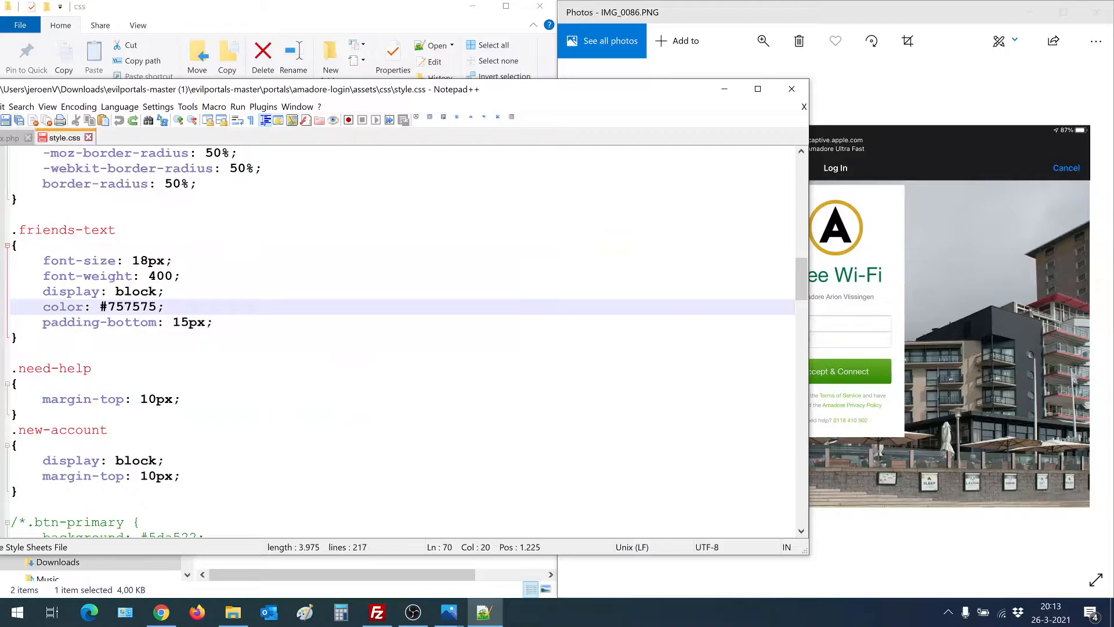
key(Ctrl+f)
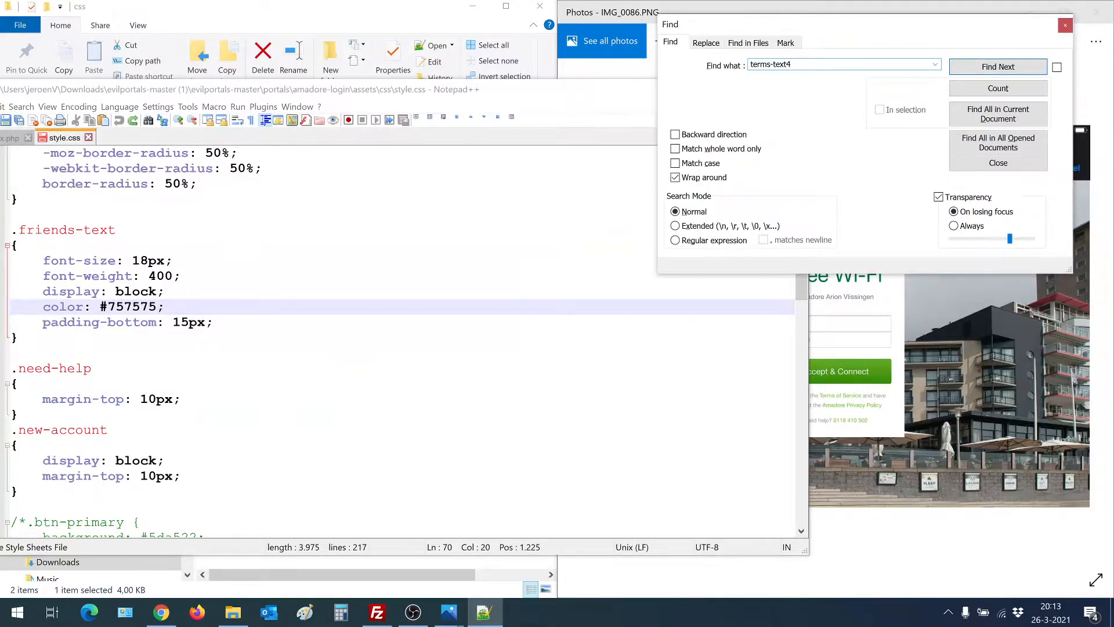
click(997, 66)
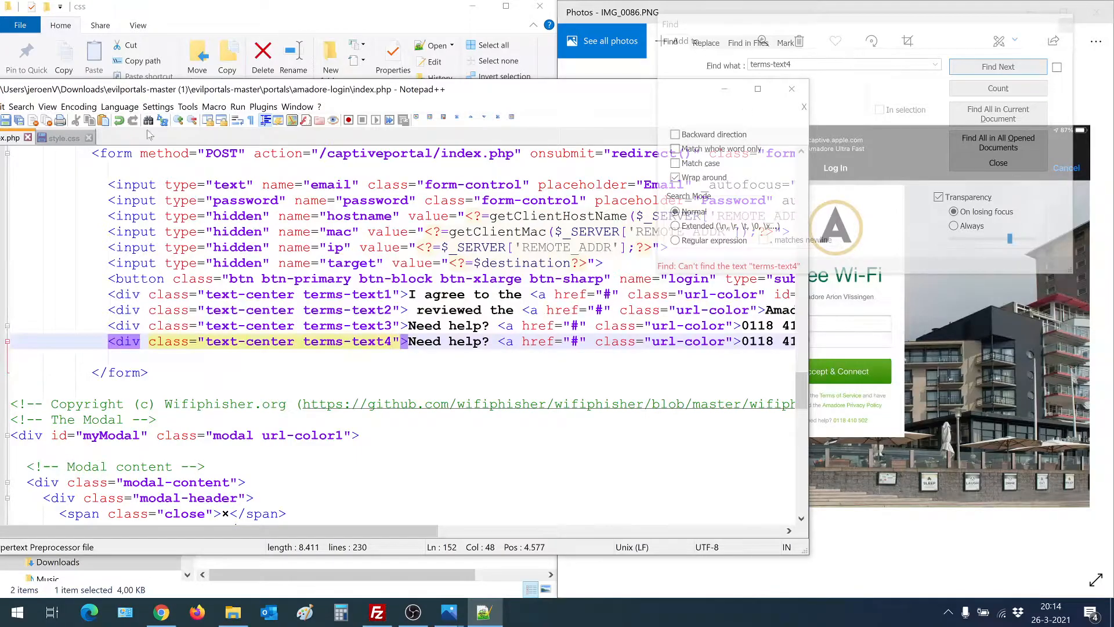
click(64, 137)
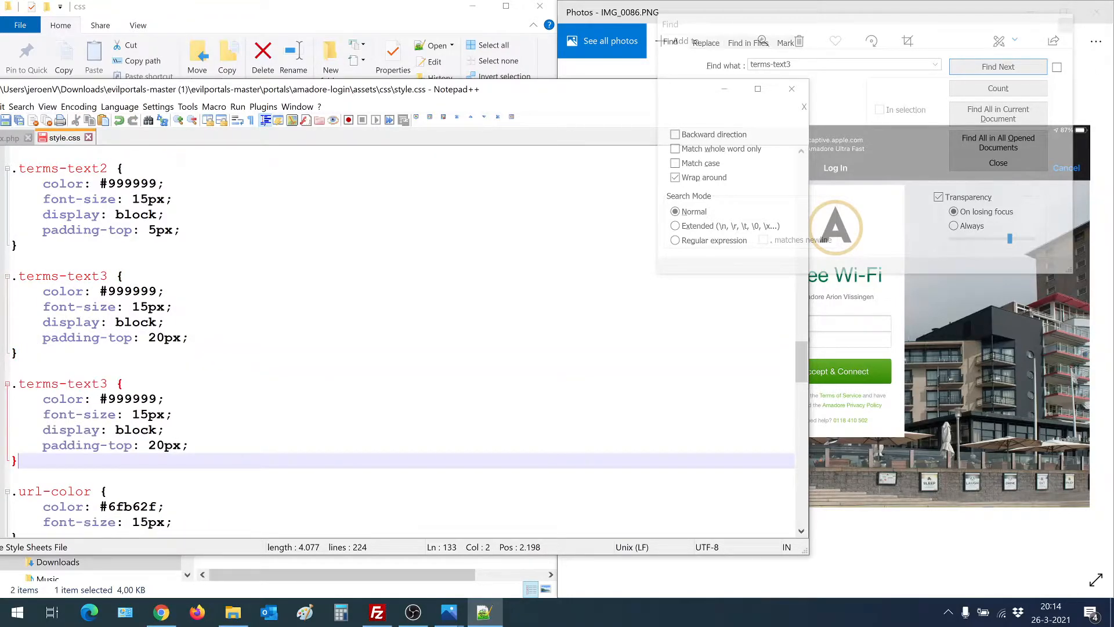
text(4)
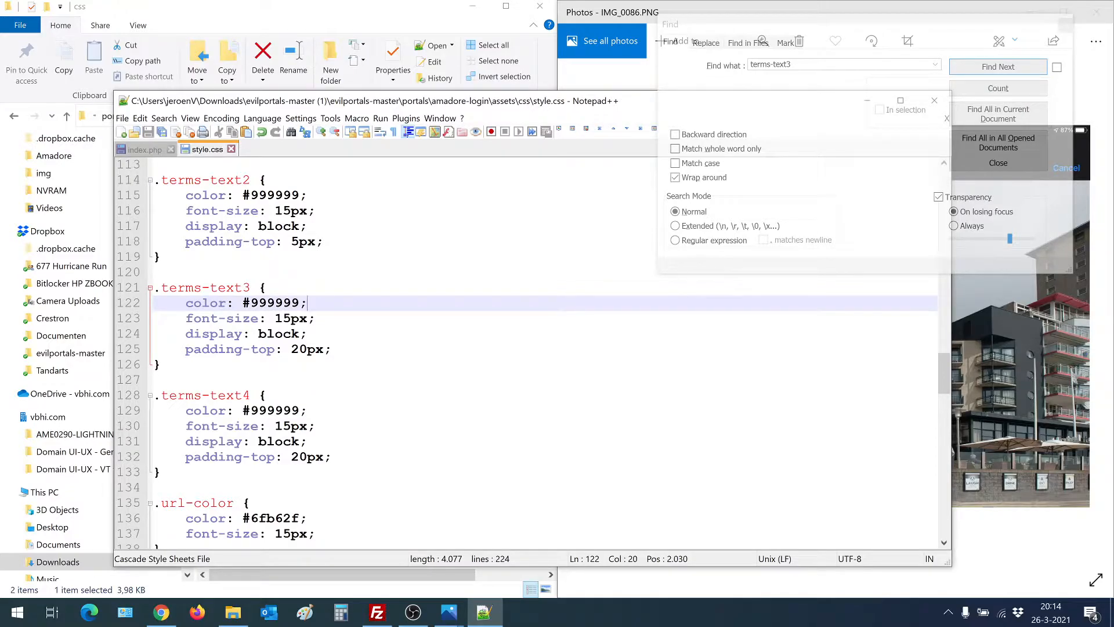
Step: On index.php line 152, replace 'Need help?' with 'Already have an account?' and 'Click Here!'
click(141, 149)
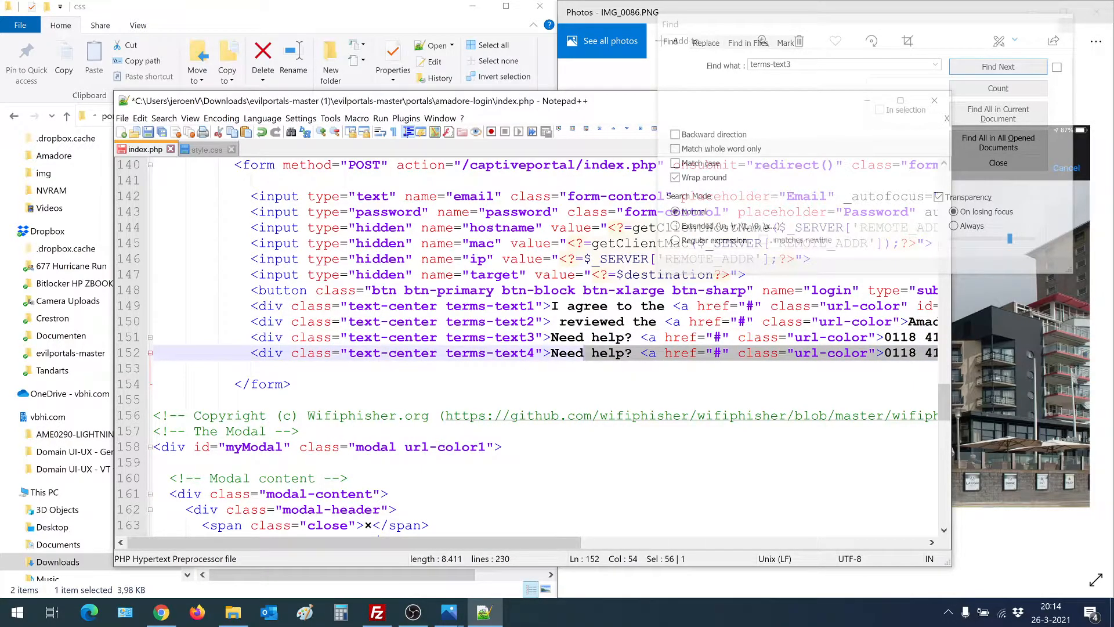
scroll(right, 3)
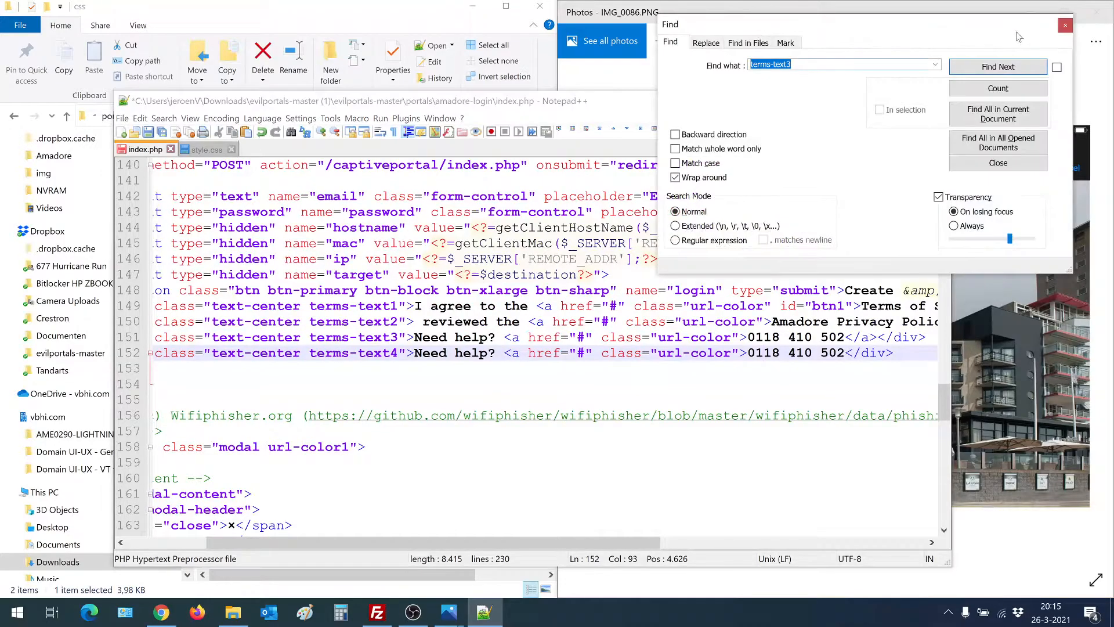
click(1065, 25)
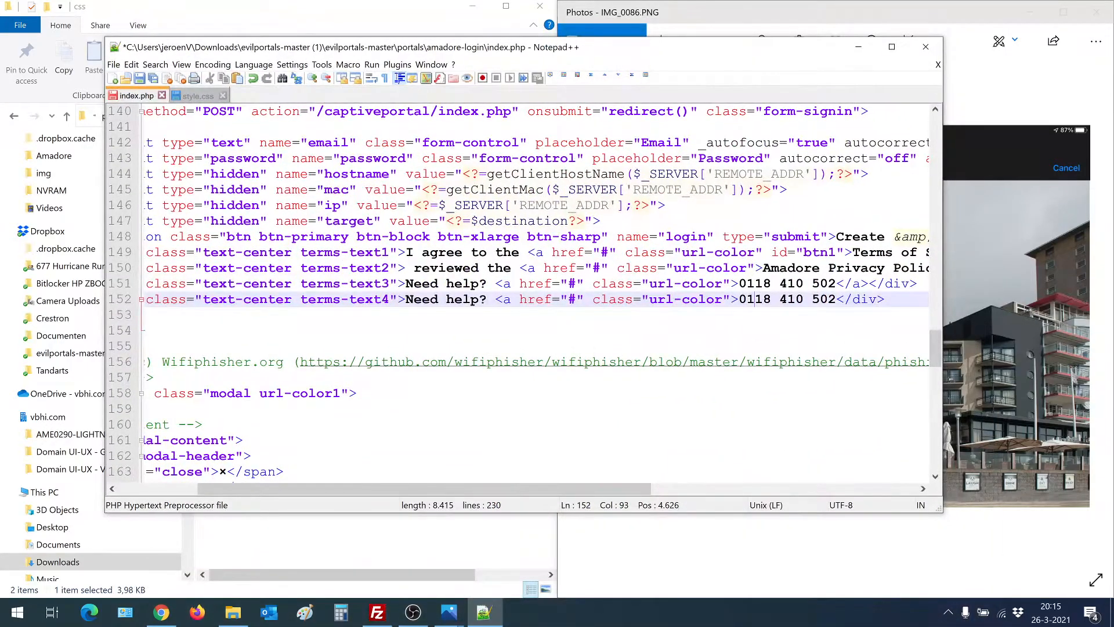
double_click(440, 299)
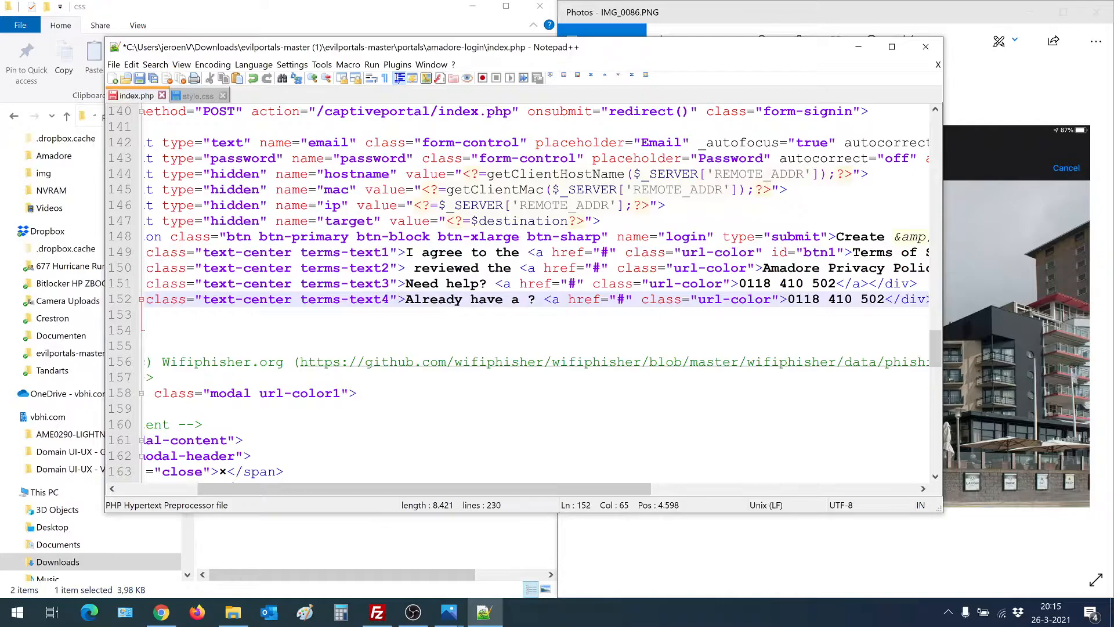
text(n)
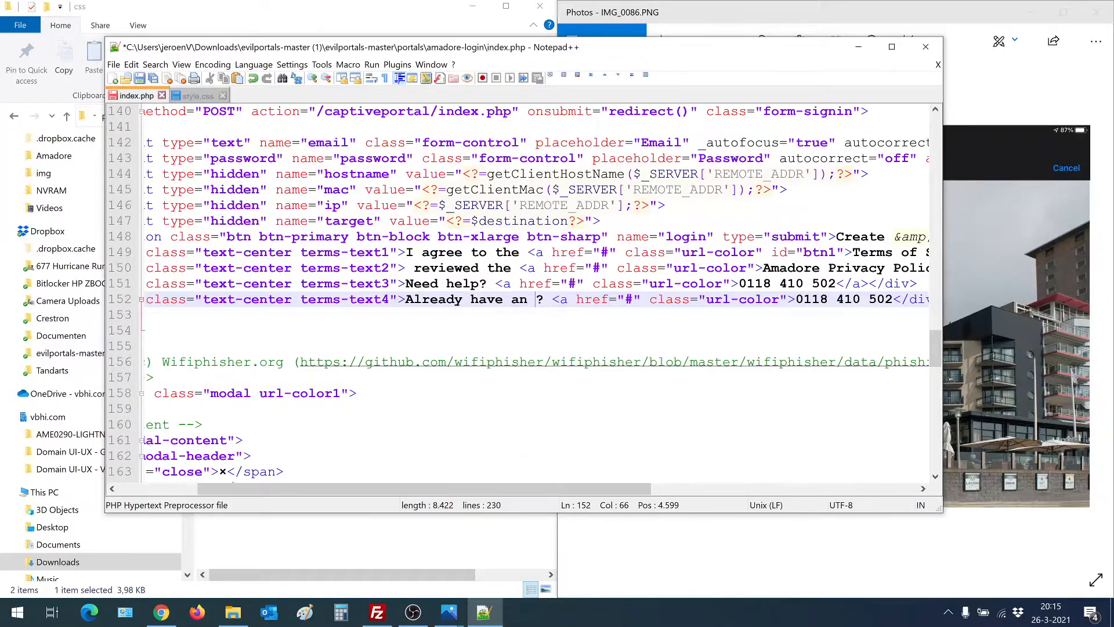
text(account)
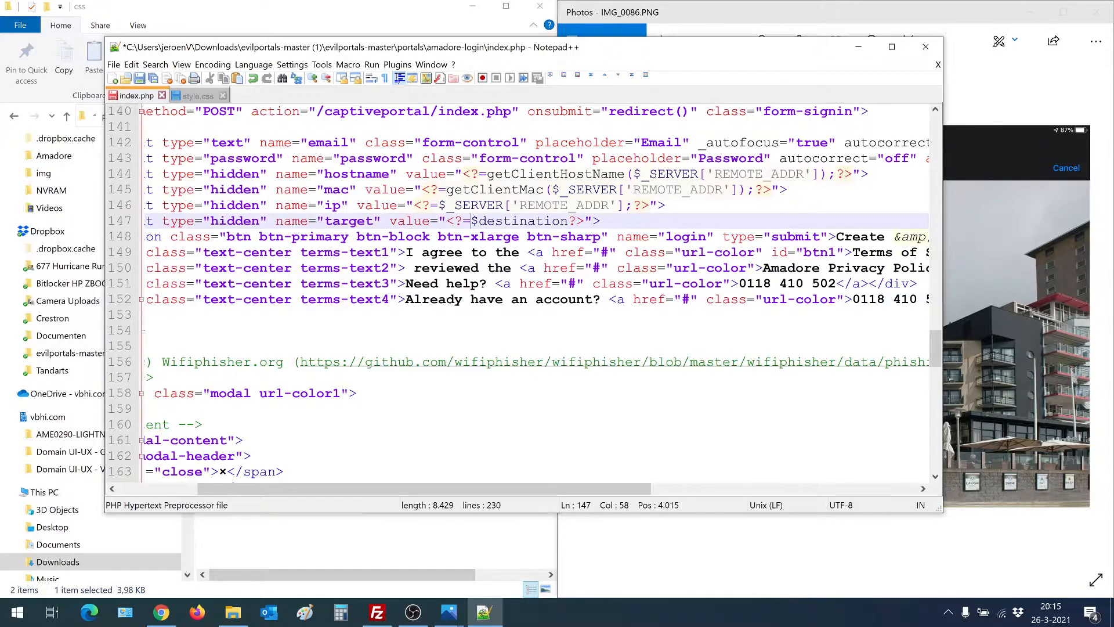
scroll(right, 3)
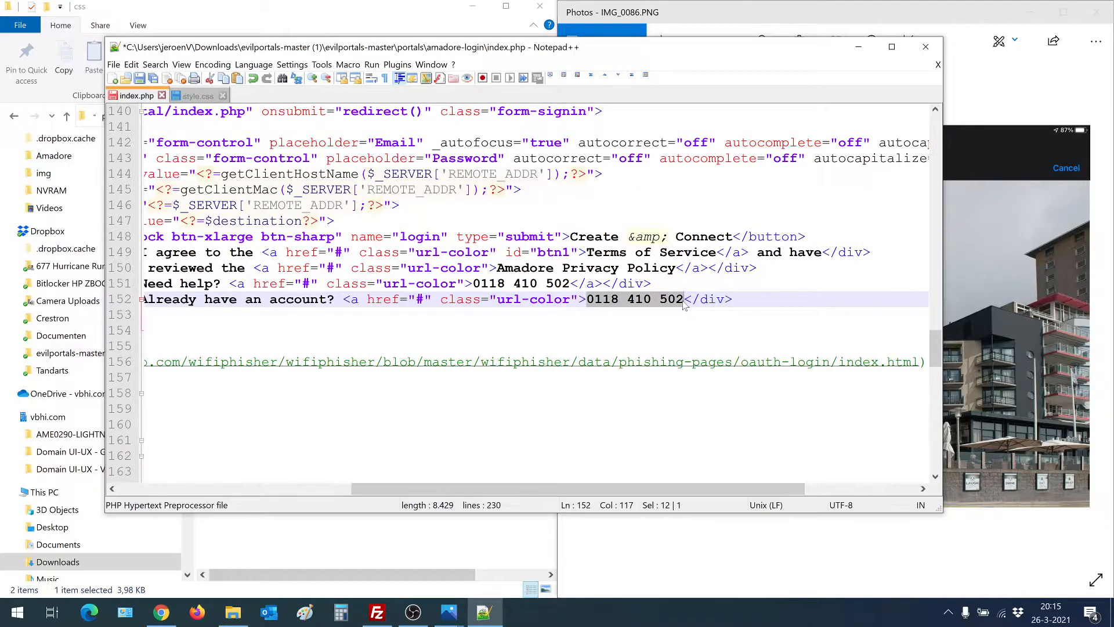
text(Click)
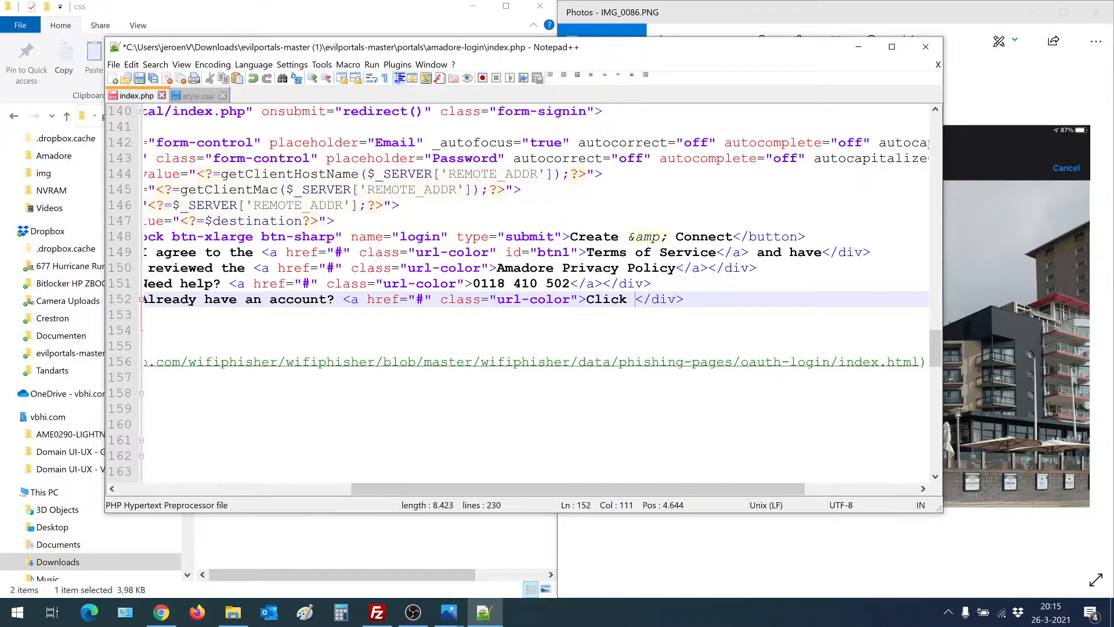
text(Here!)
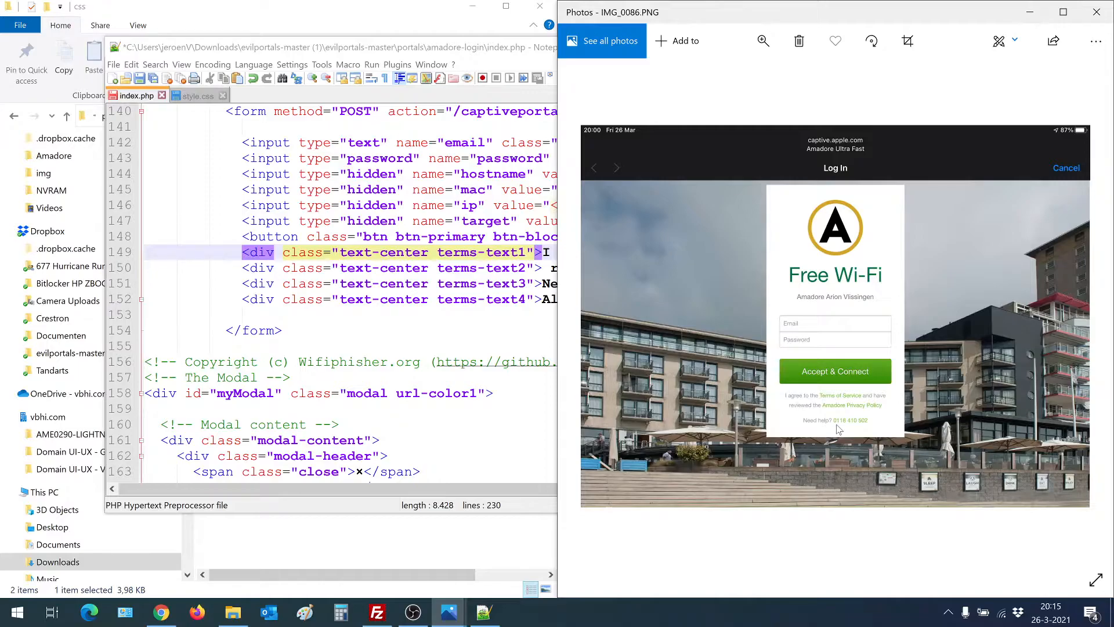
mouse_move(572, 301)
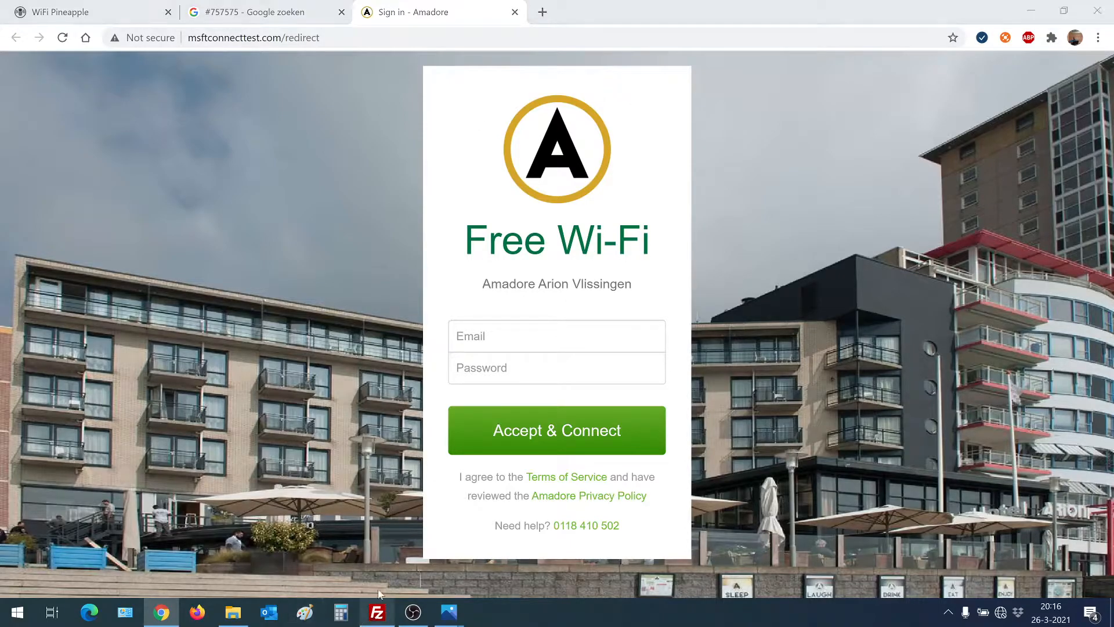
Step: Reconnect FileZilla and upload amadore-login to /root/portals, overwriting the existing files
click(376, 611)
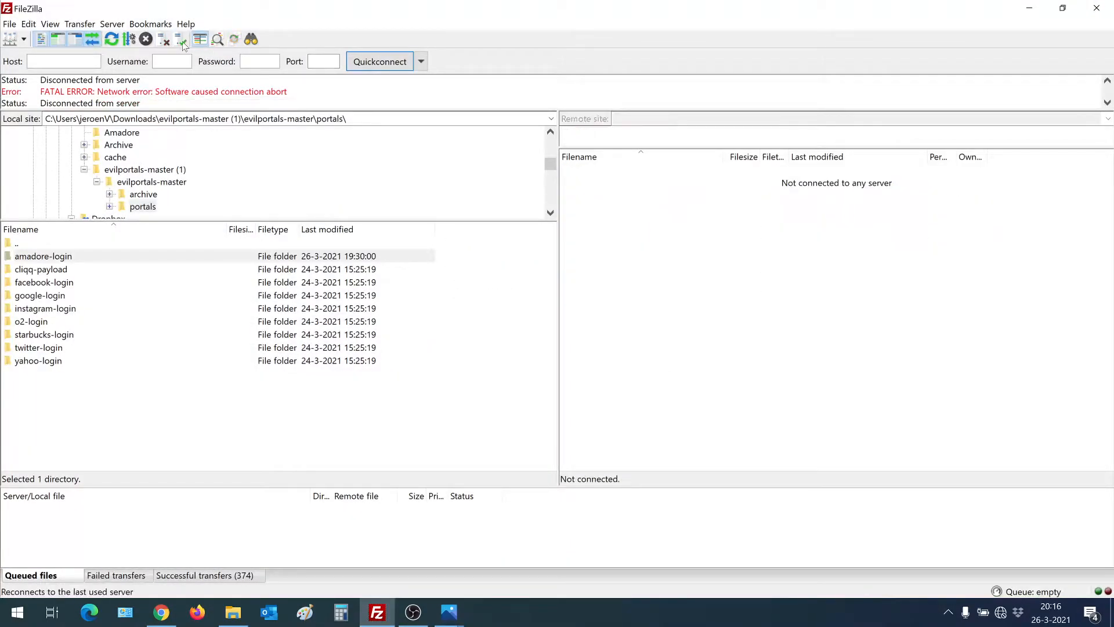
click(178, 39)
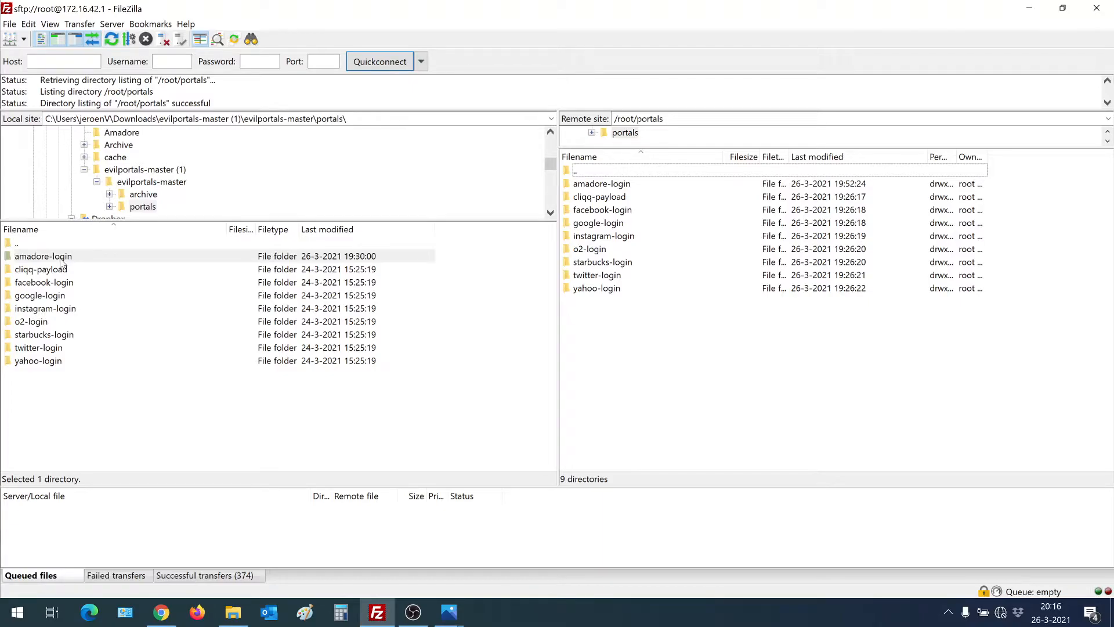
double_click(43, 256)
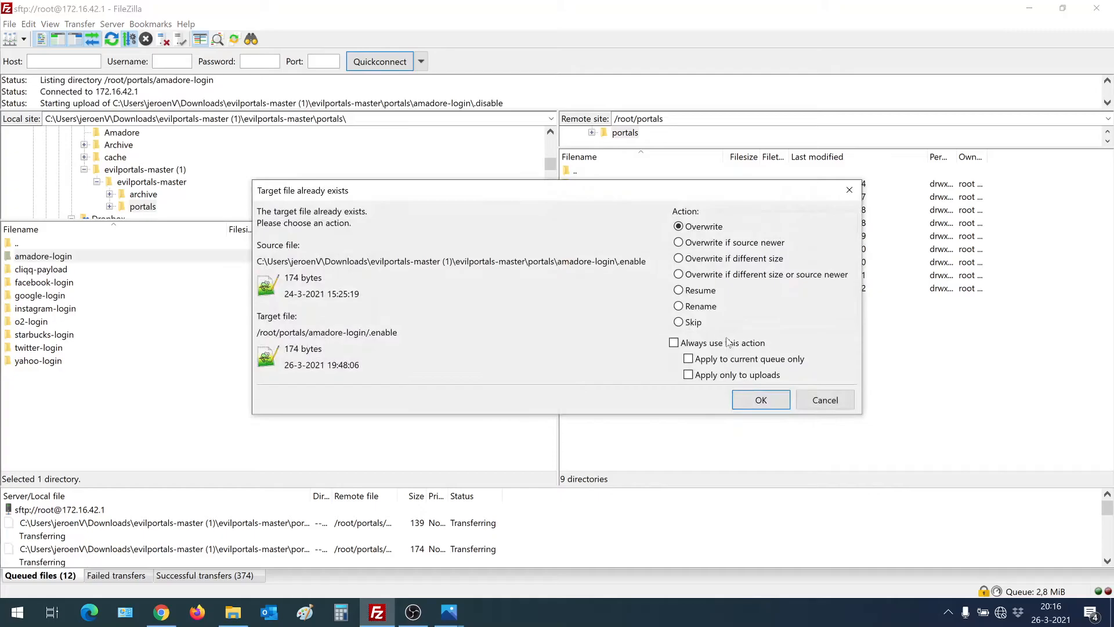
click(760, 399)
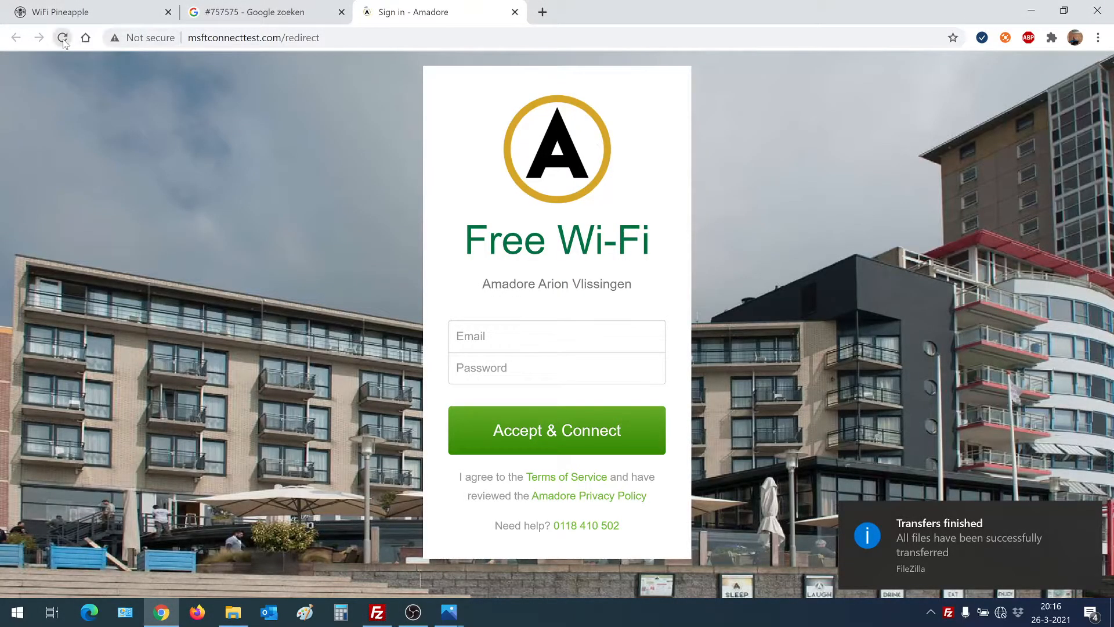
Step: Reload the captive portal in Chrome to show the Guest Wi-Fi design with Create & Connect
click(63, 38)
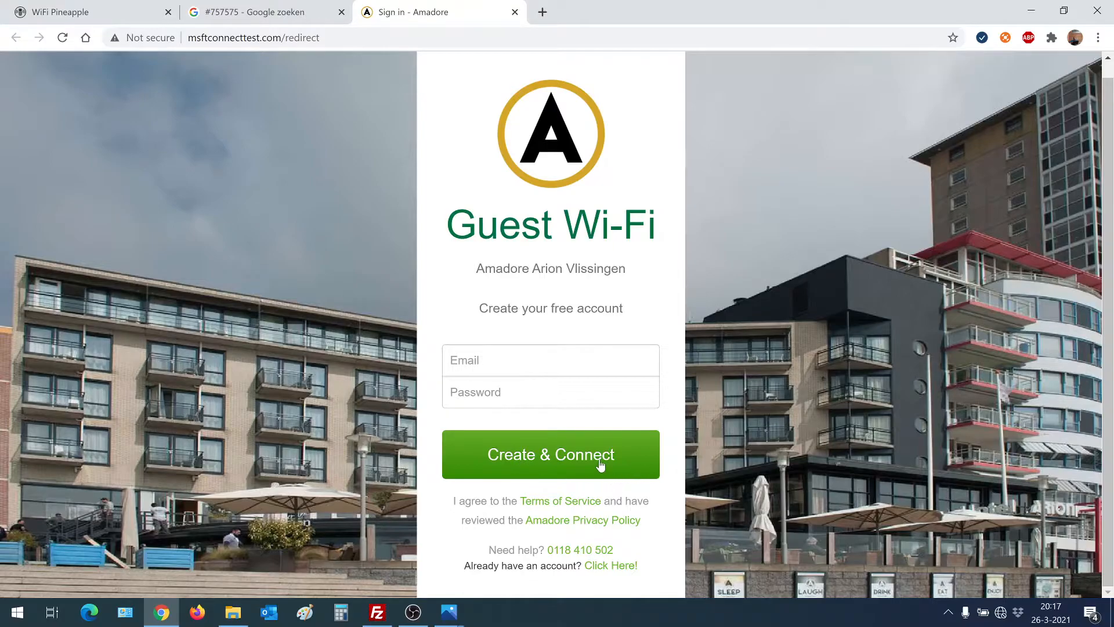
mouse_move(493, 305)
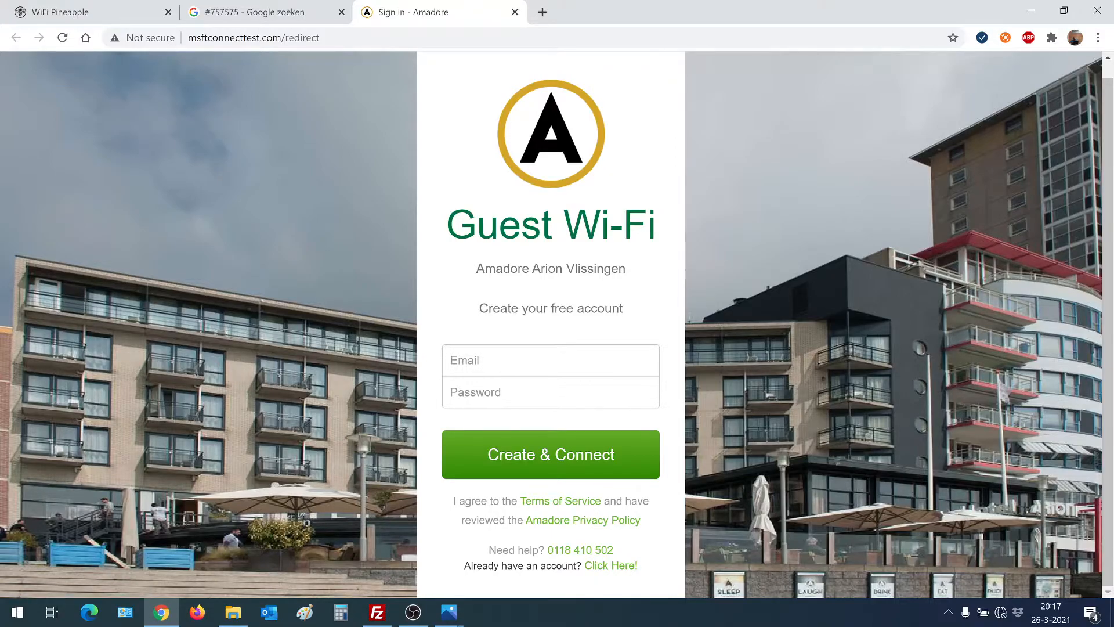
drag(484, 565, 561, 565)
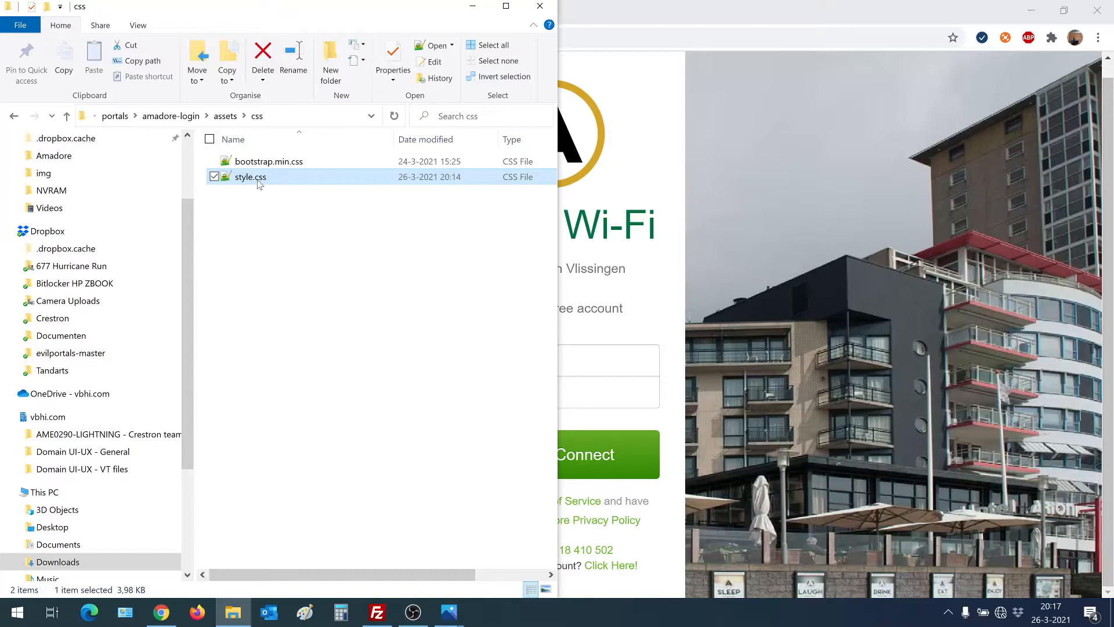
Step: Open style.css from the portal folder and scroll through it
double_click(249, 176)
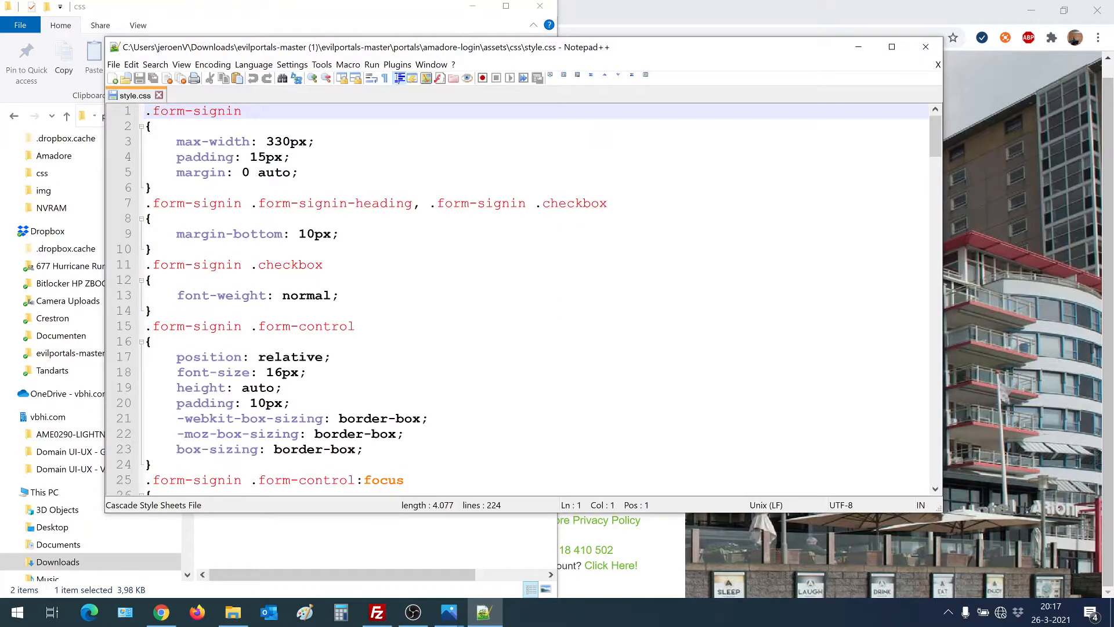
scroll(down, 3)
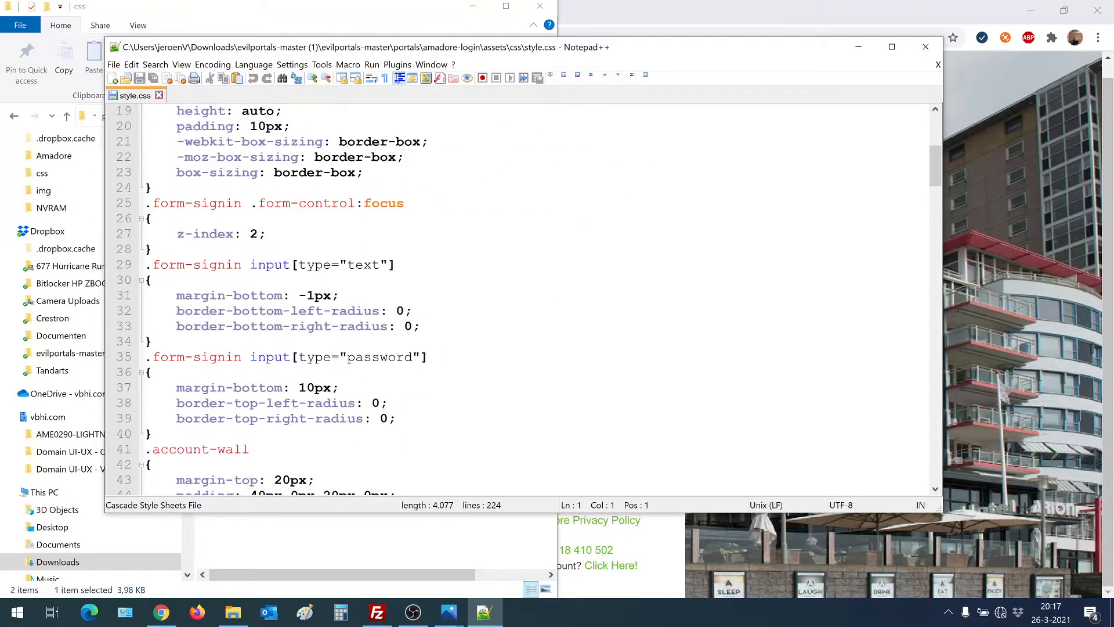
scroll(down, 3)
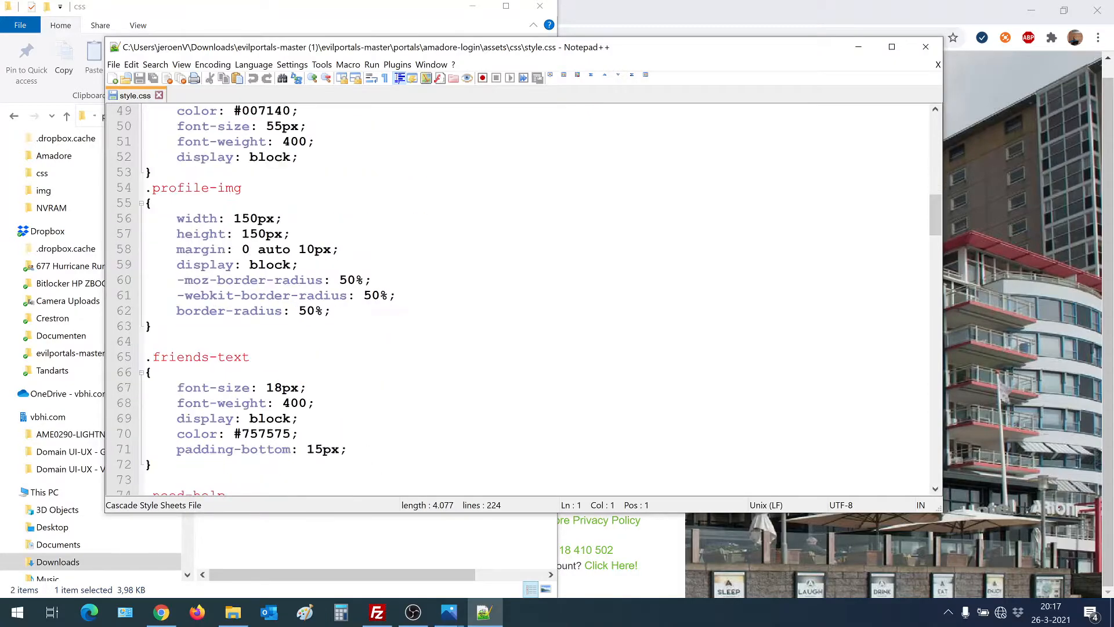
scroll(down, 3)
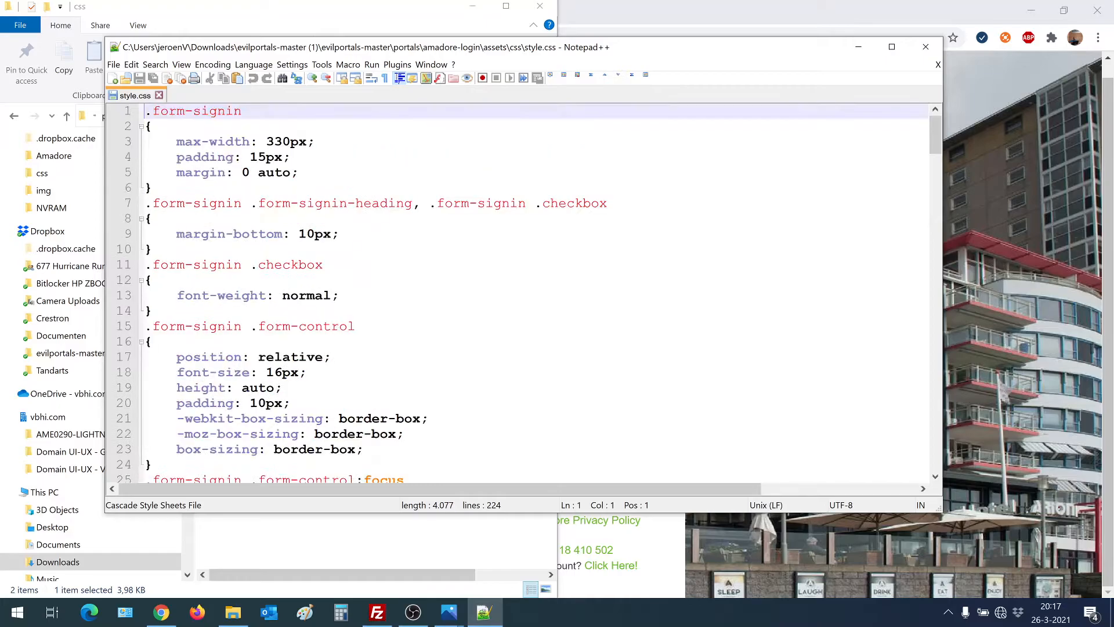
scroll(down, 3)
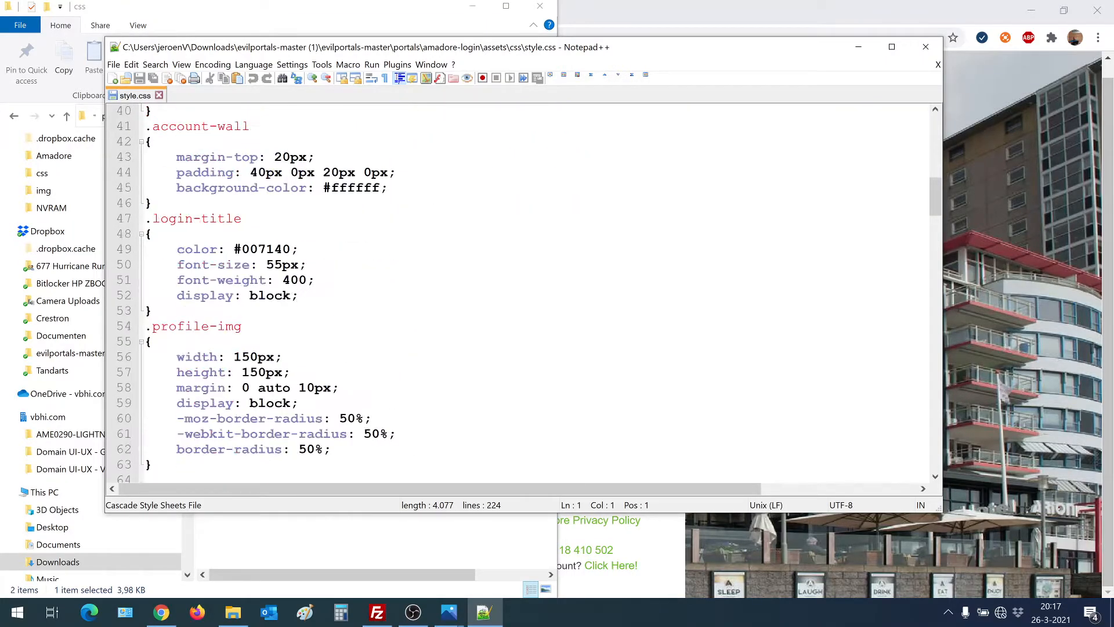
scroll(down, 3)
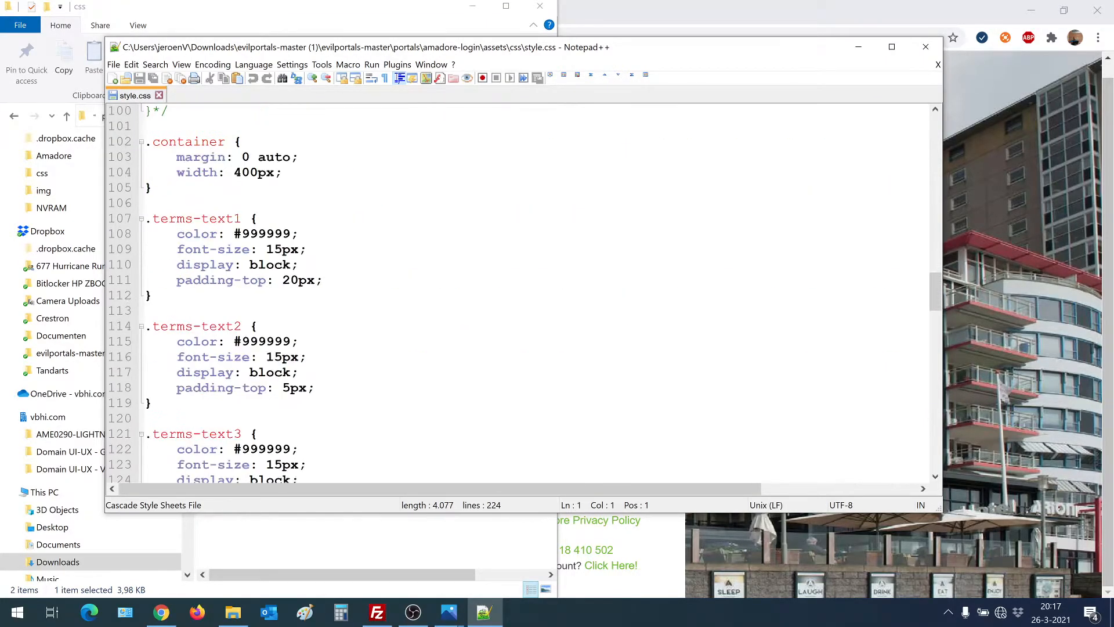
scroll(down, 3)
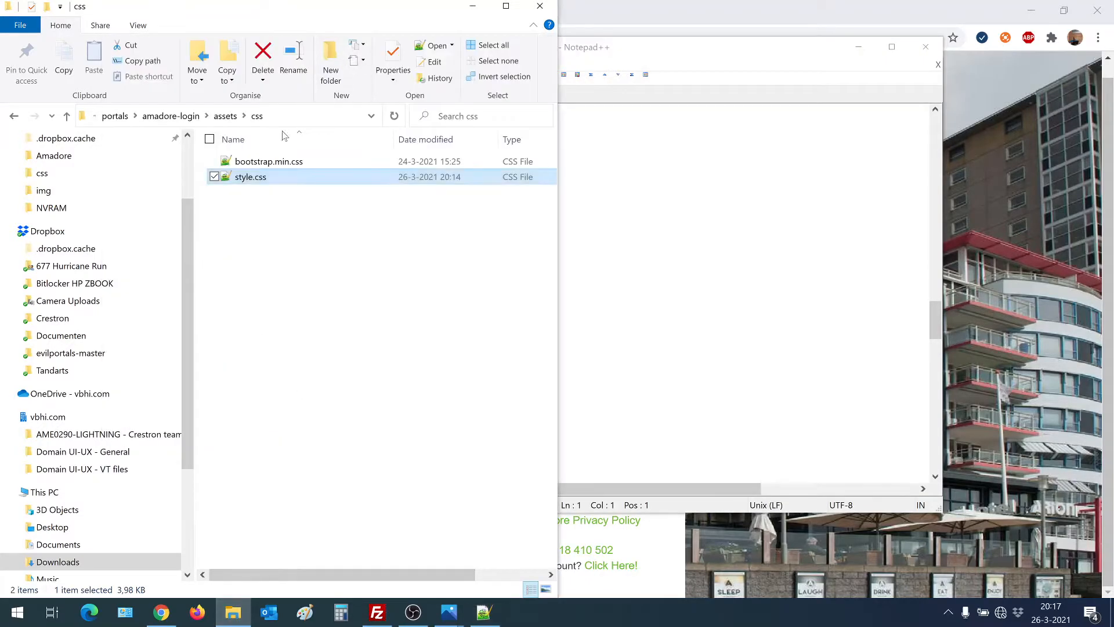
Step: Return to amadore-login and edit index.php near the Privacy Policy link line
click(171, 116)
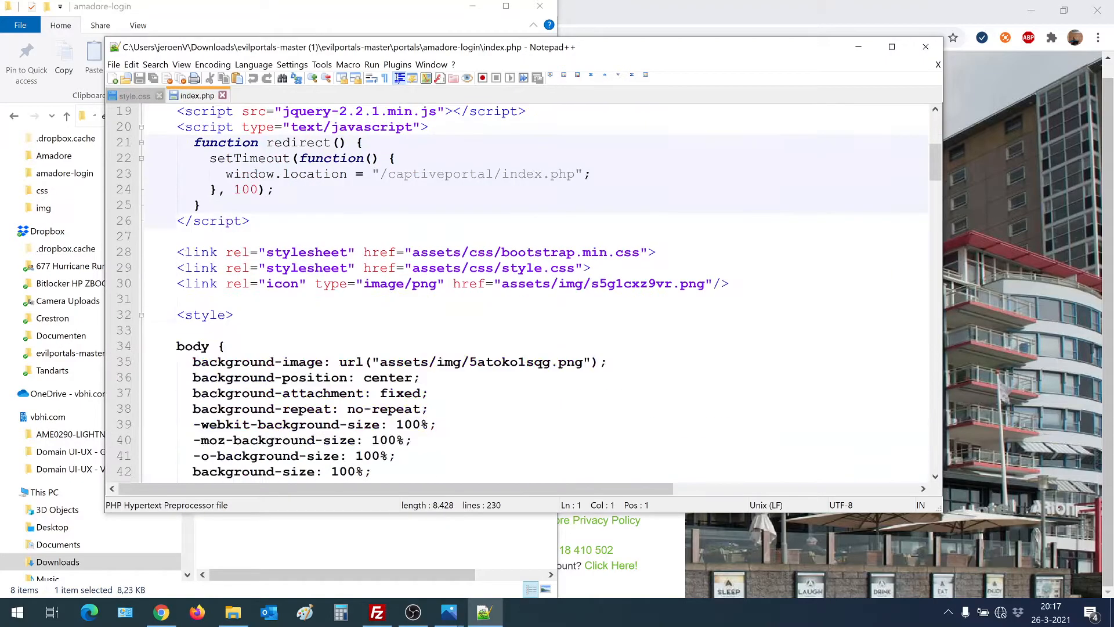
scroll(down, 3)
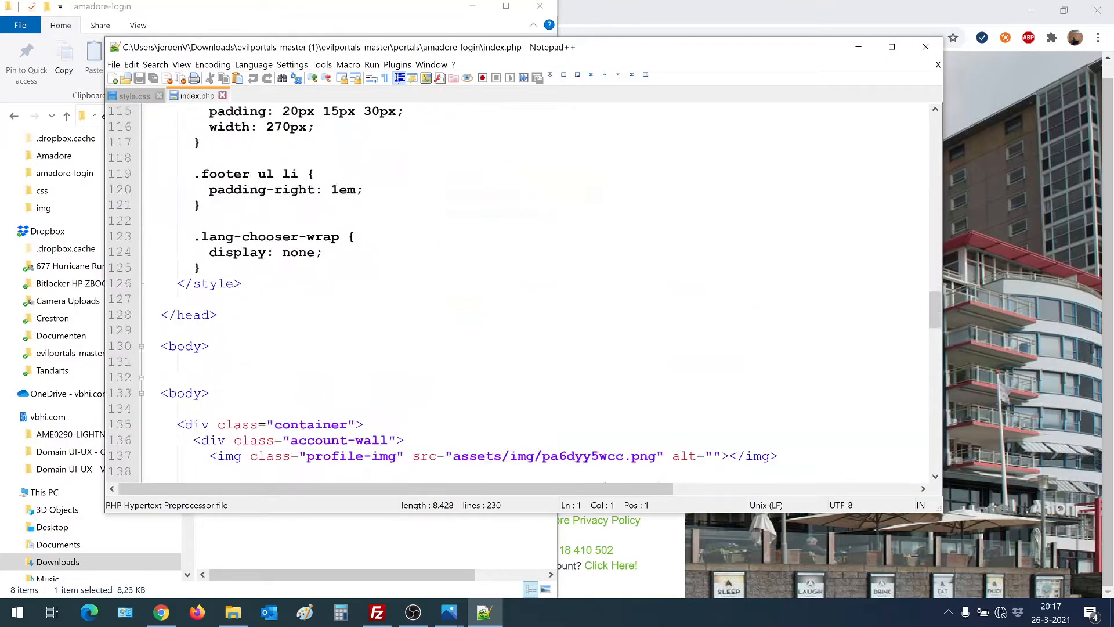
scroll(down, 3)
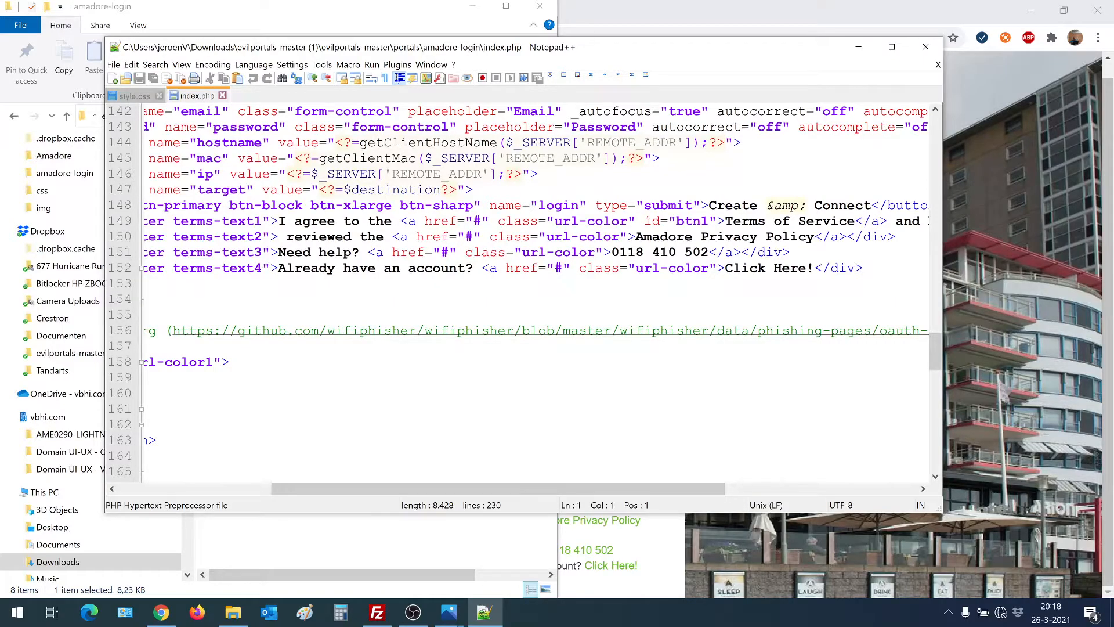
click(707, 252)
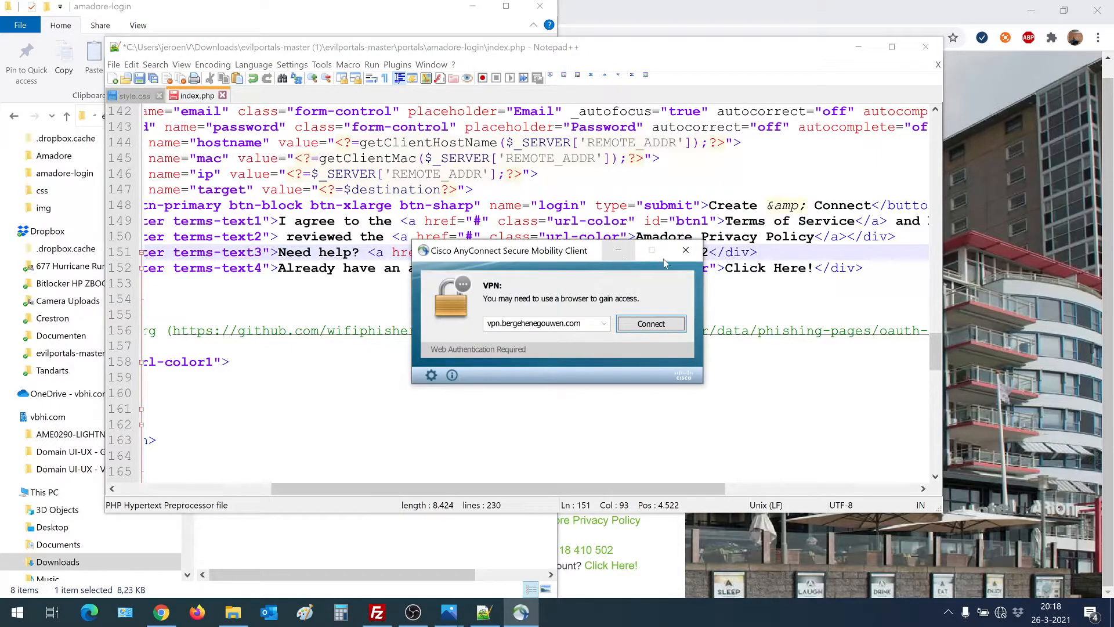
click(685, 250)
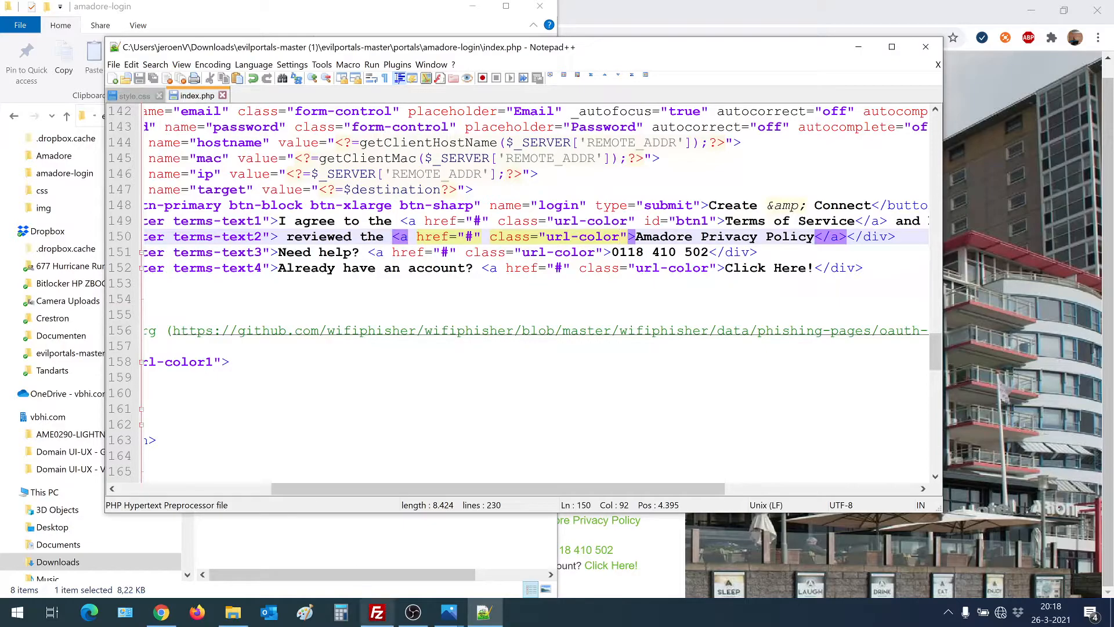
Step: Reconnect FileZilla and upload amadore-login through its right-click Upload command
click(377, 611)
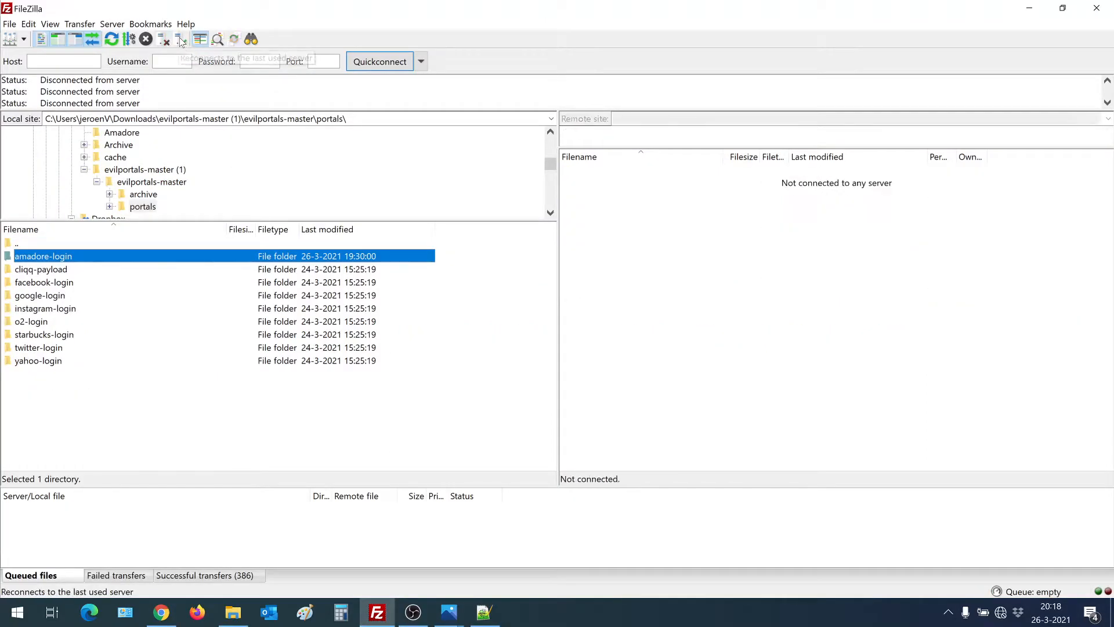
right_click(42, 256)
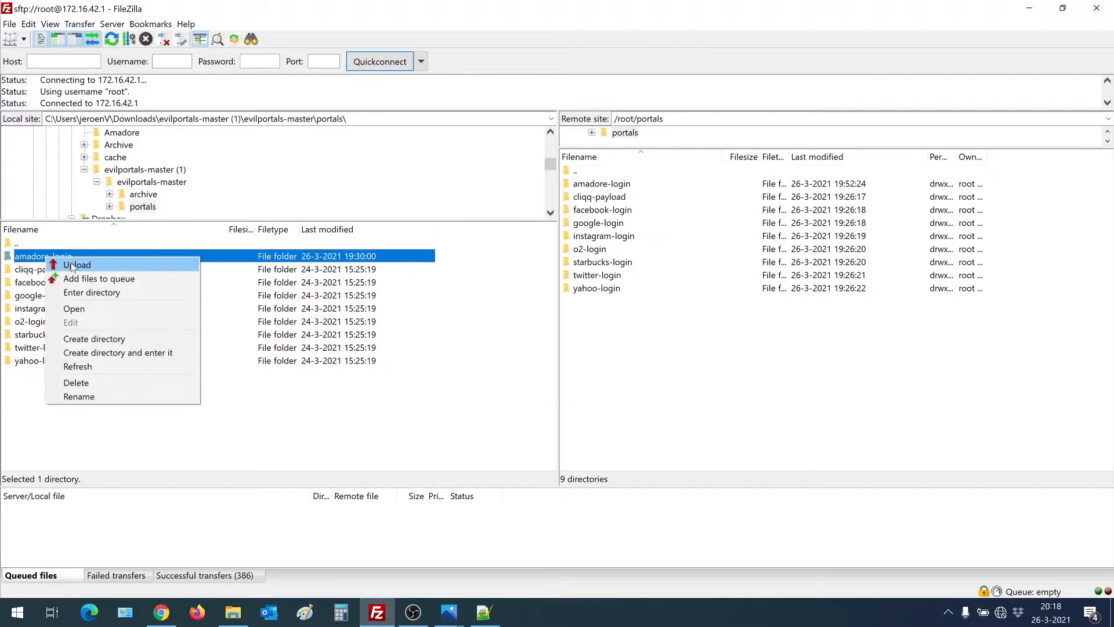
click(76, 265)
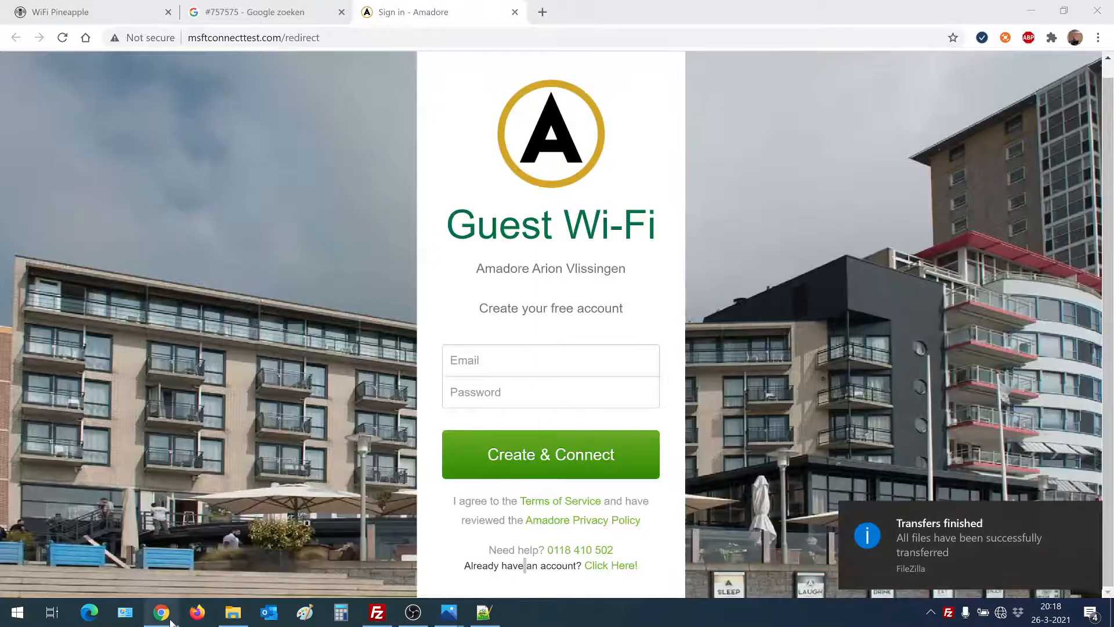
Step: Reload the Guest Wi-Fi sign-in page and test its Click Here! link
click(63, 38)
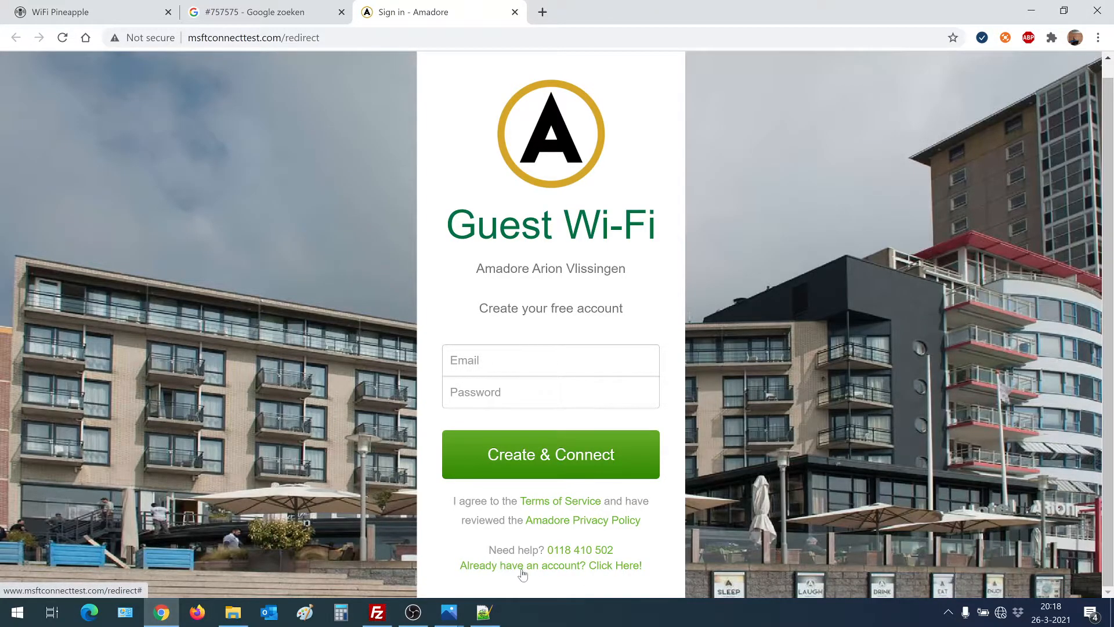
mouse_move(594, 573)
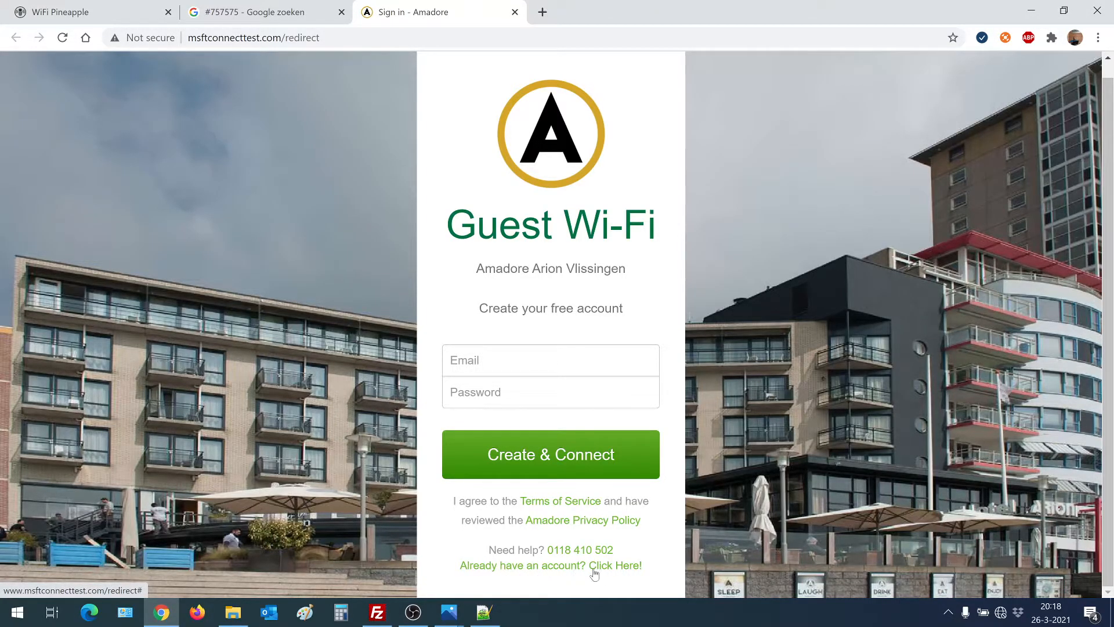
click(484, 612)
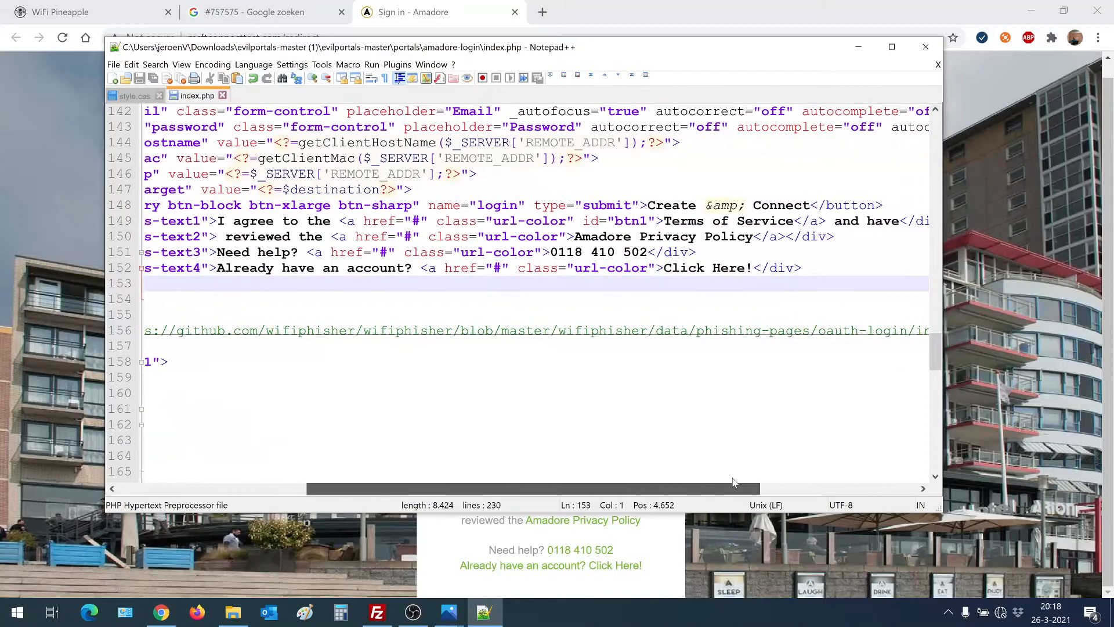
Step: Scroll index.php right and bring up editing options on line 149's closing </a> tag
scroll(right, 3)
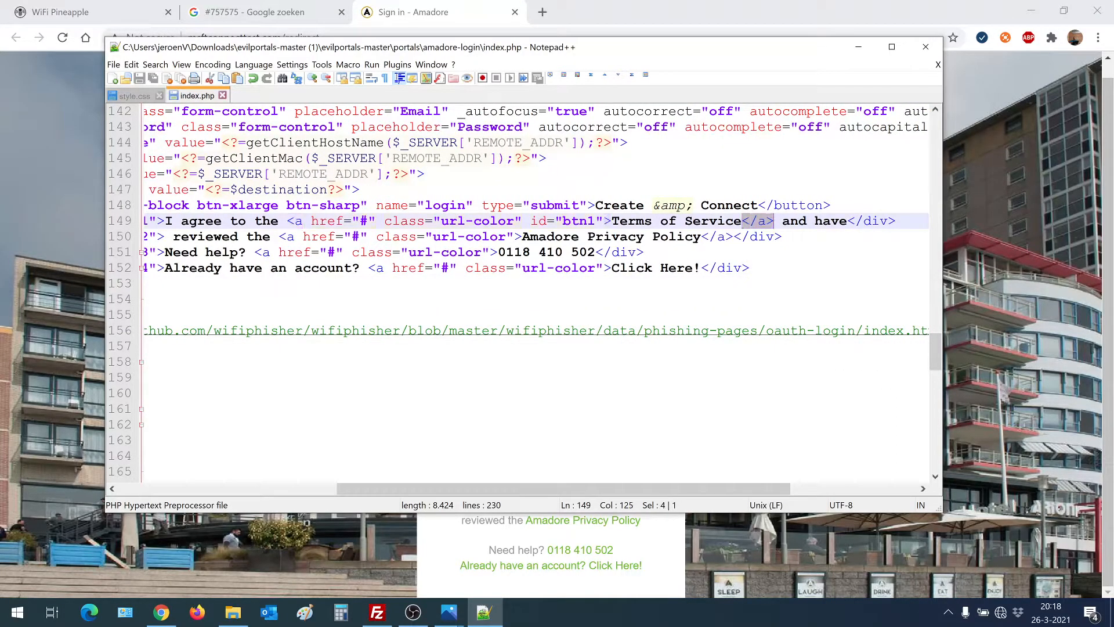
right_click(764, 220)
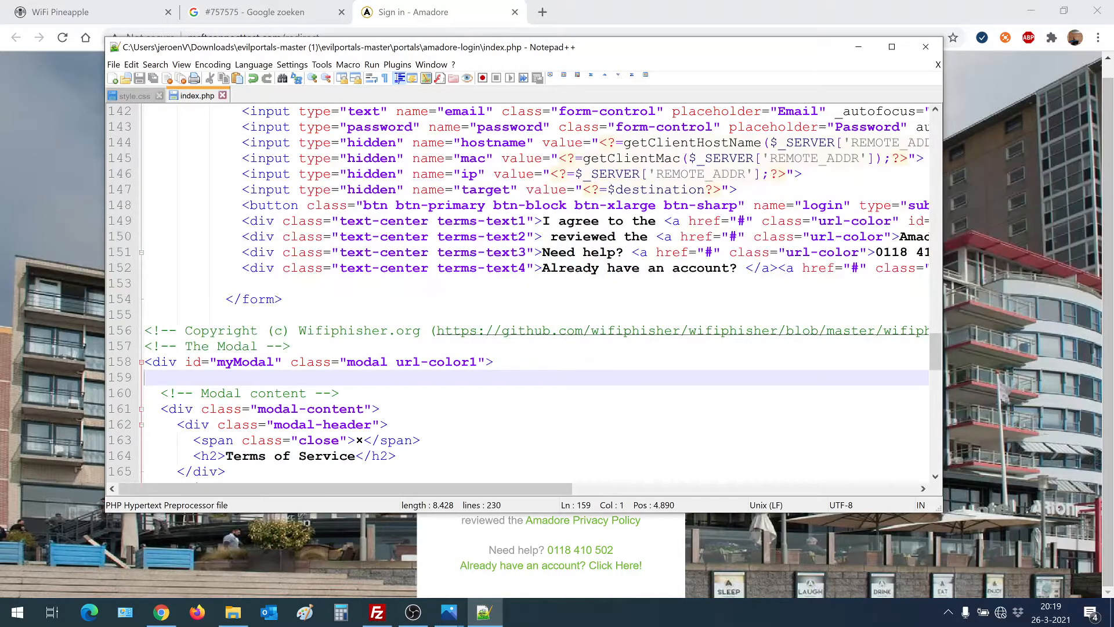
Step: Reconnect FileZilla to the Pineapple and re-upload the amadore-login folder
click(377, 612)
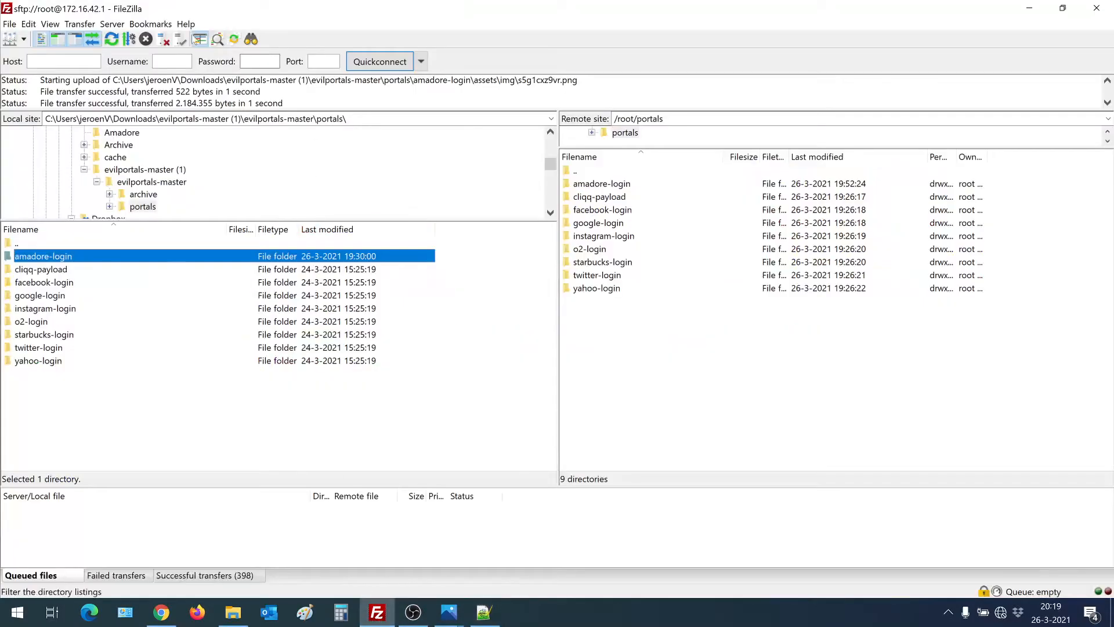
click(145, 39)
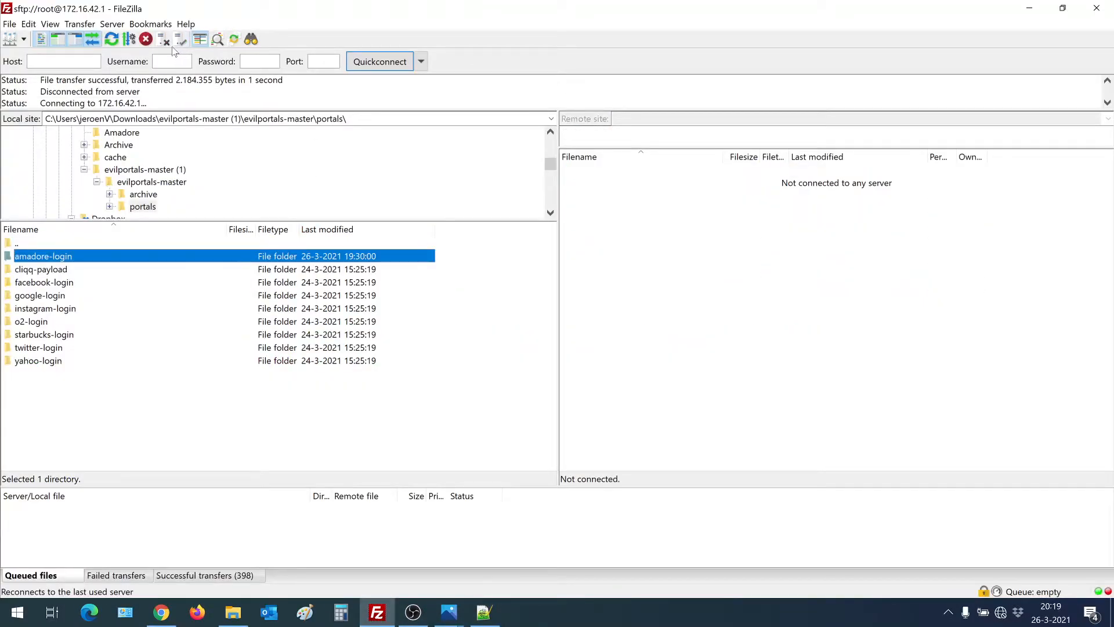
click(113, 39)
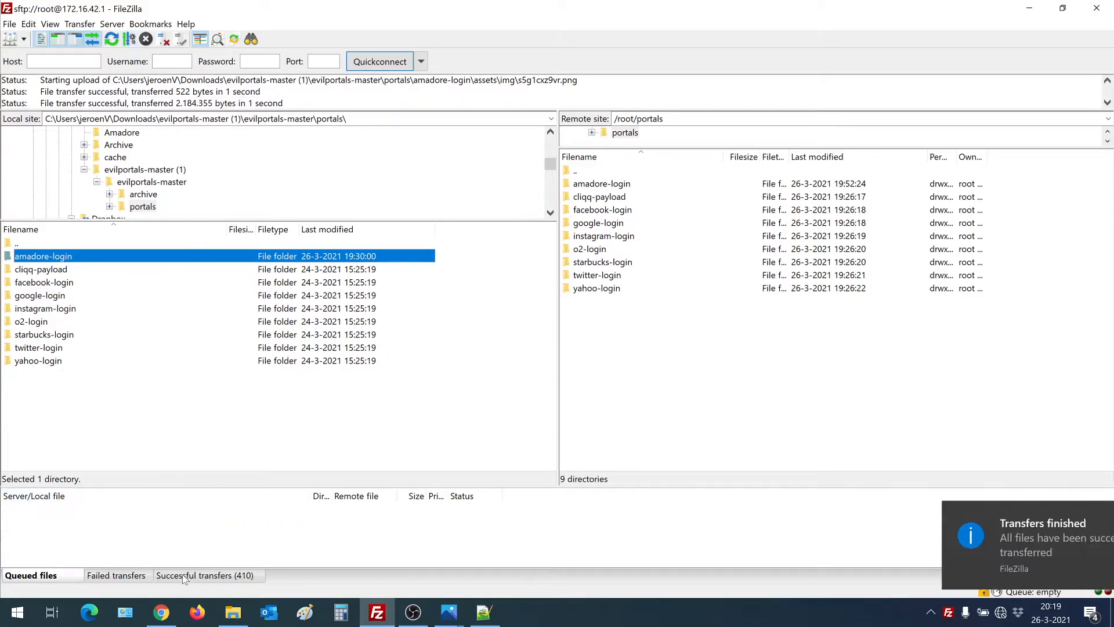
Step: Reload the sign-in page, check Click Here! opens Terms of Service, then close it
click(160, 611)
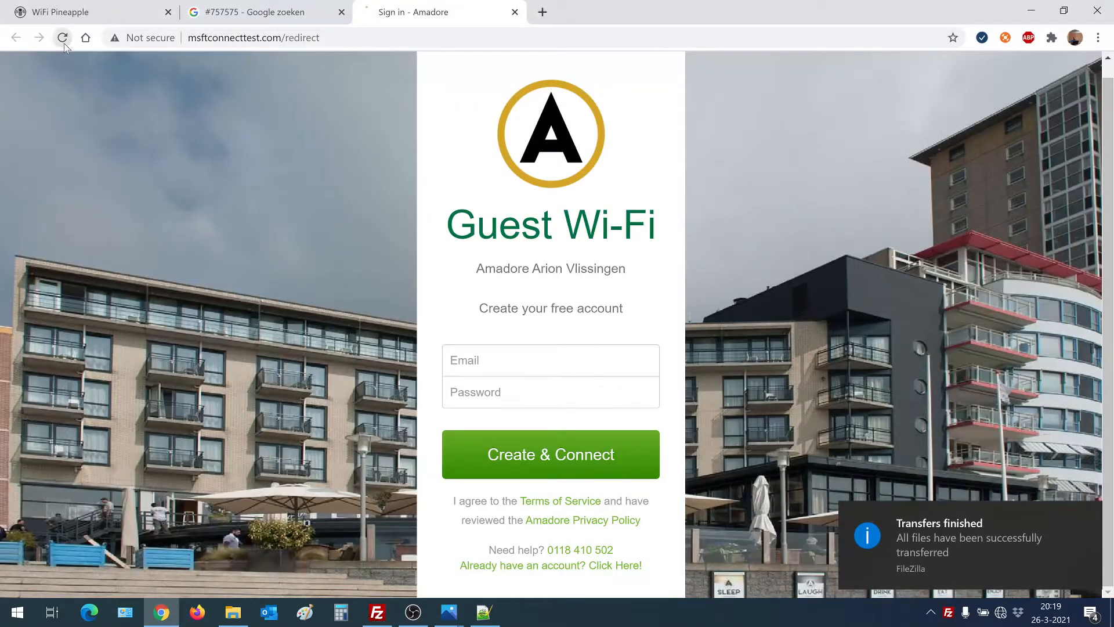
click(62, 37)
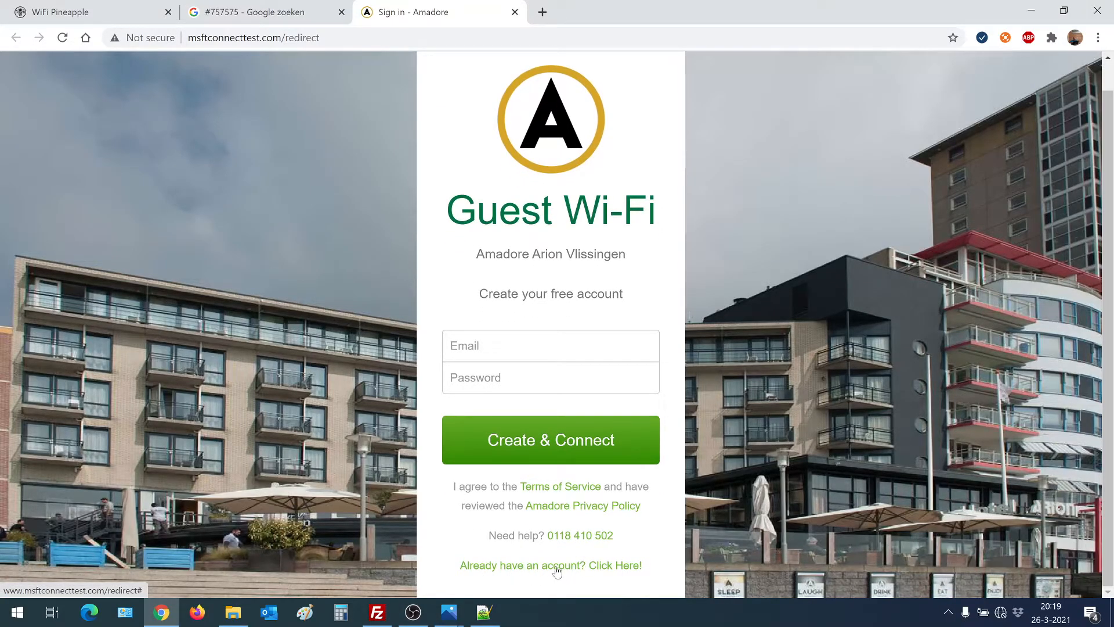
click(560, 486)
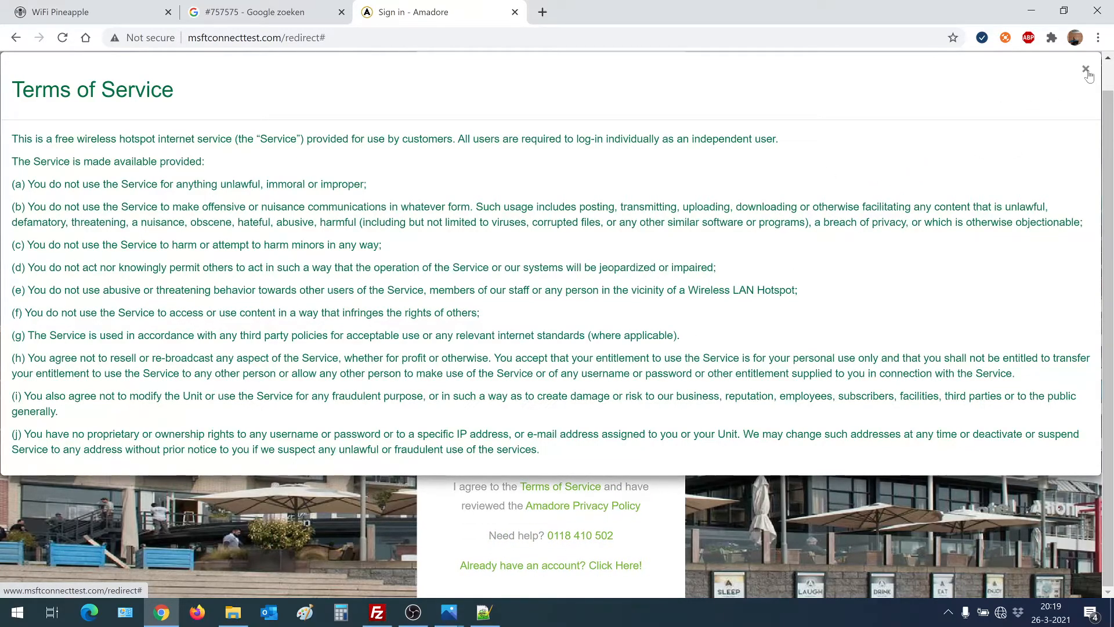
click(1086, 70)
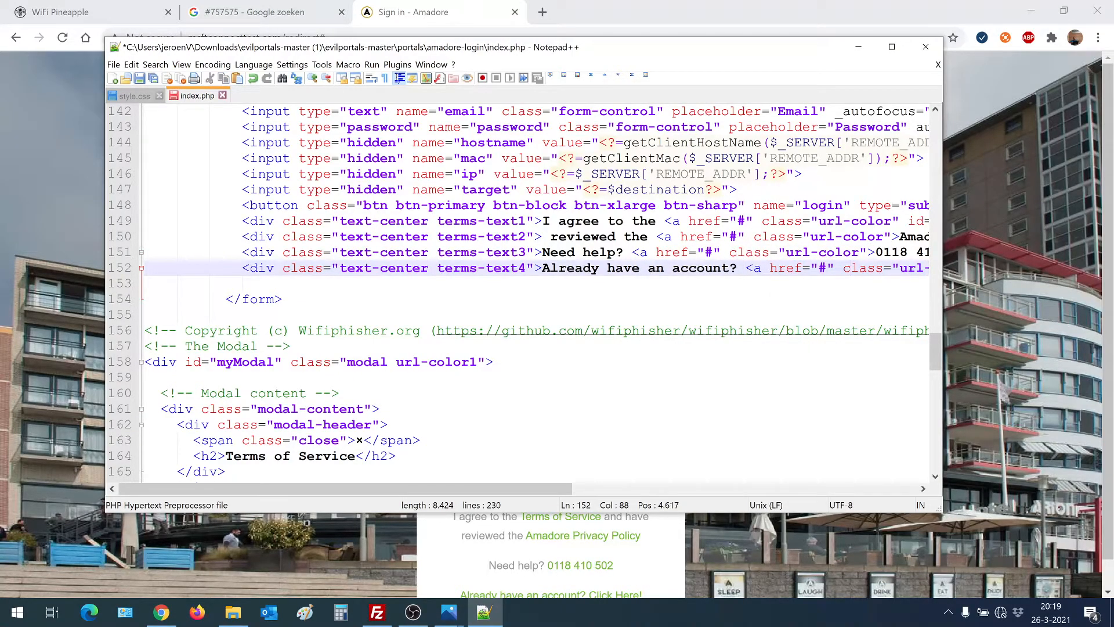
scroll(right, 3)
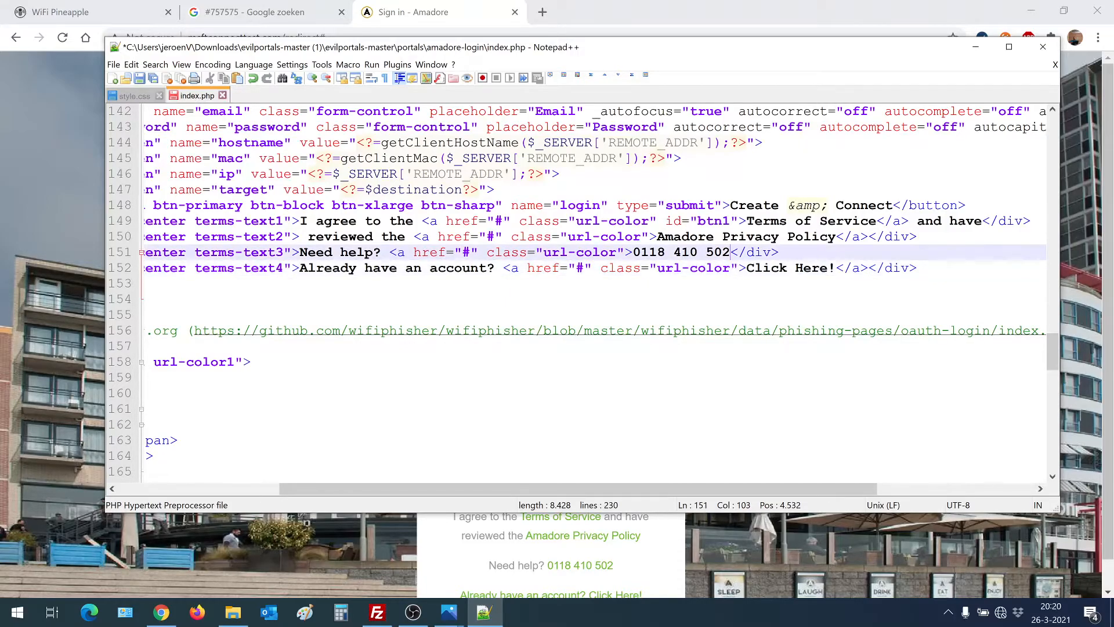
text(</a></)
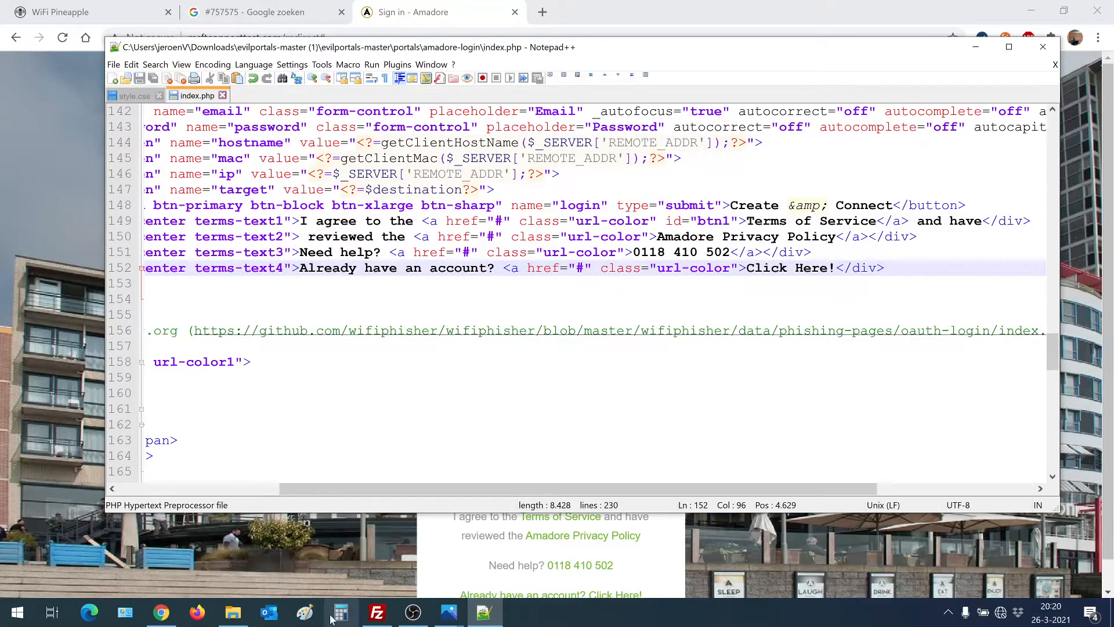
click(376, 612)
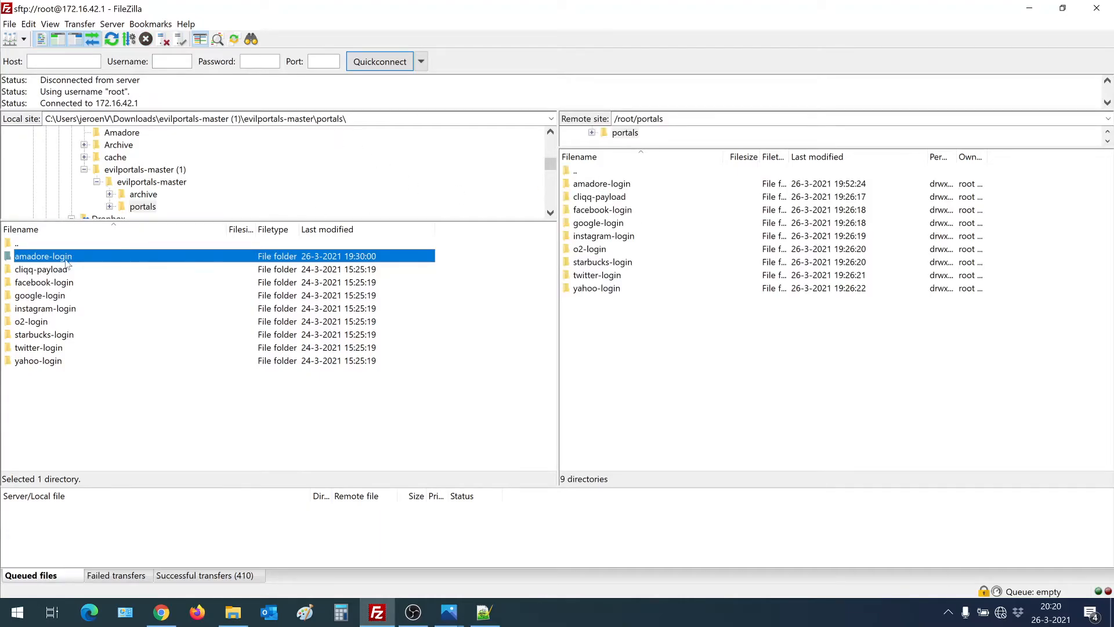
Step: Upload the amadore-login folder from the local pane via its context menu
right_click(42, 256)
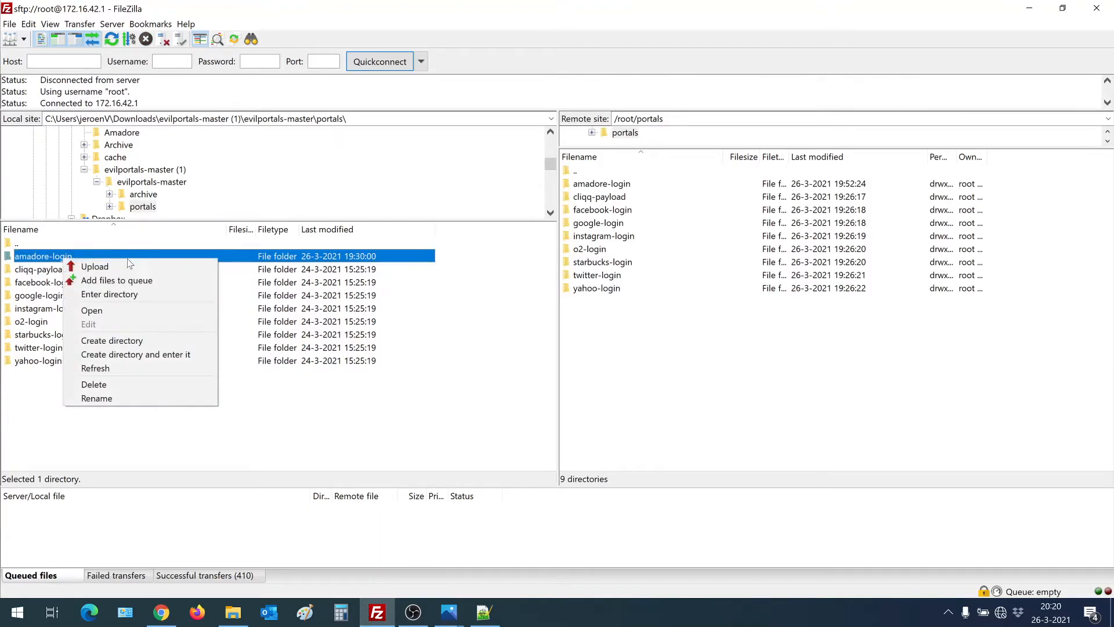
click(116, 280)
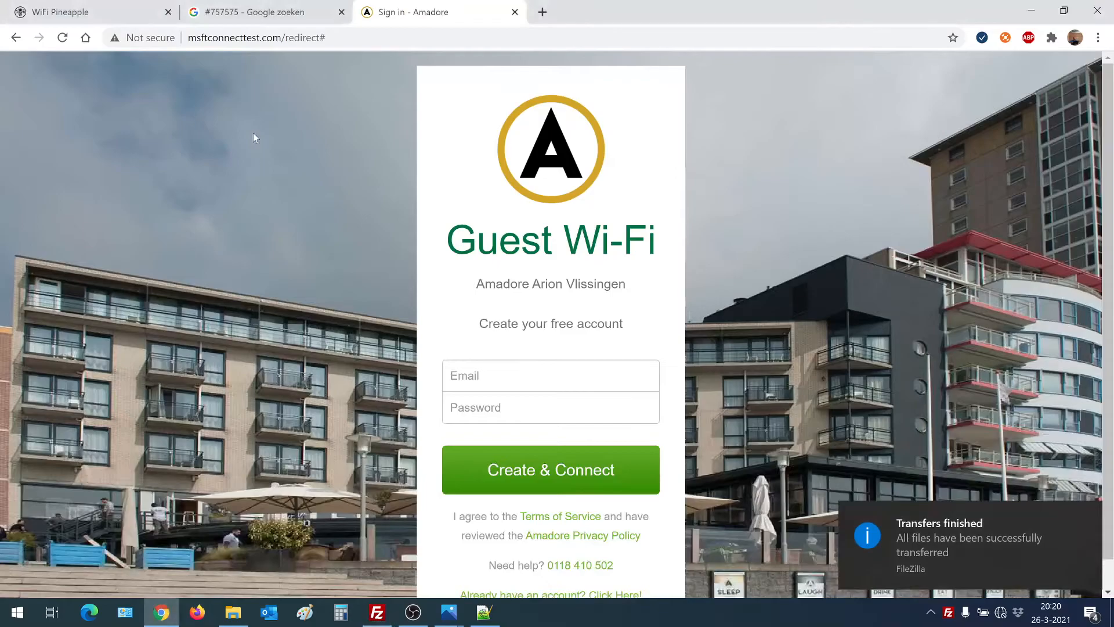
Step: Enter 'test2' email and a password on the Guest Wi-Fi page and submit
scroll(down, 3)
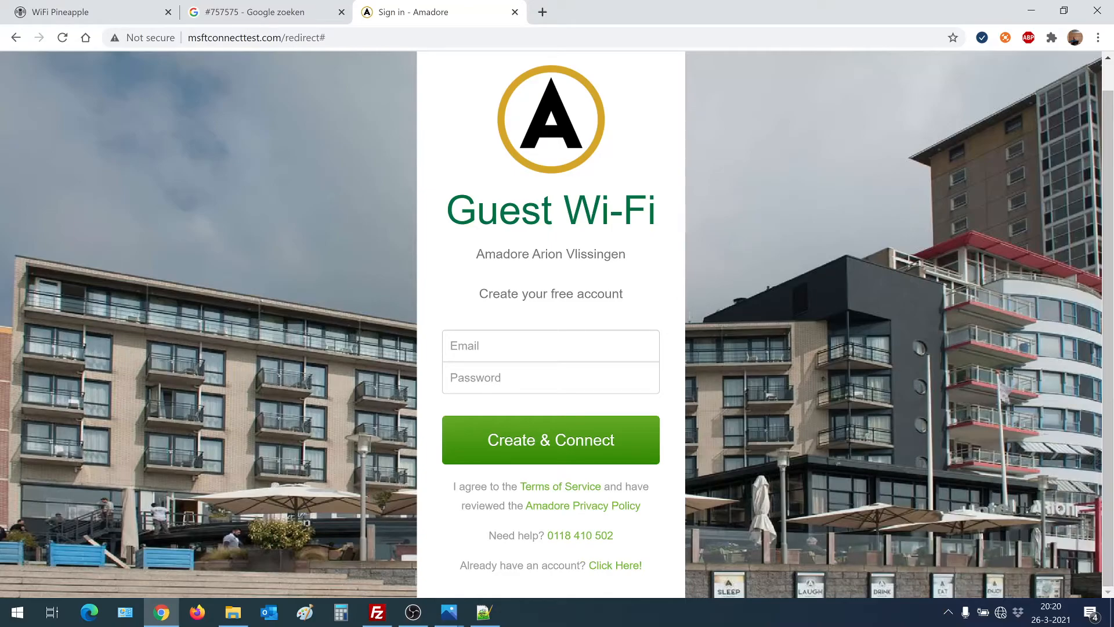
mouse_move(582, 541)
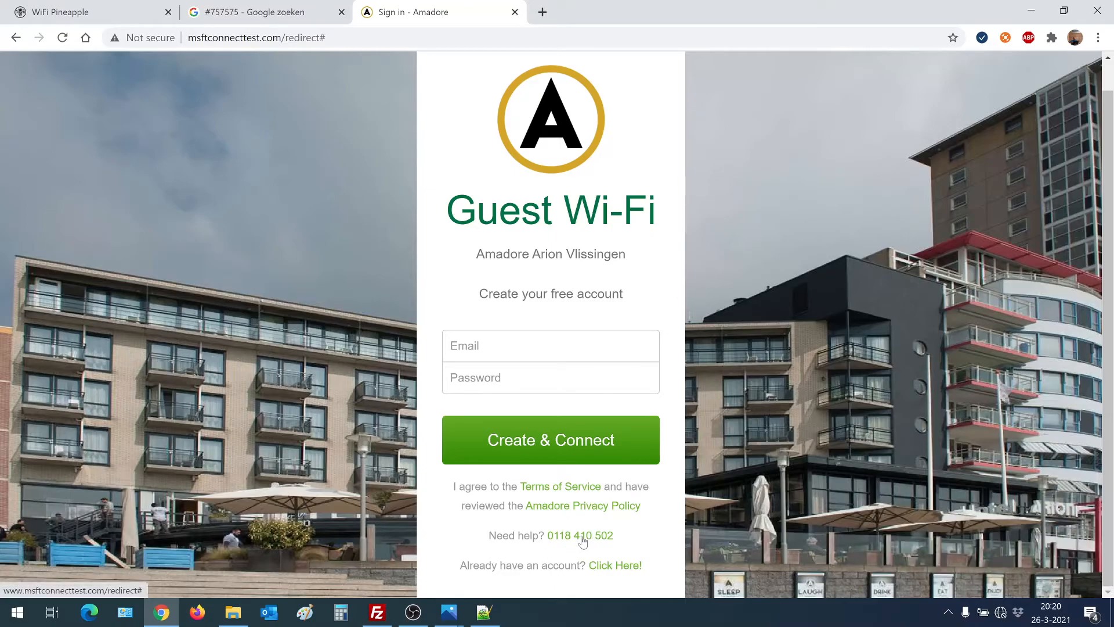
mouse_move(592, 579)
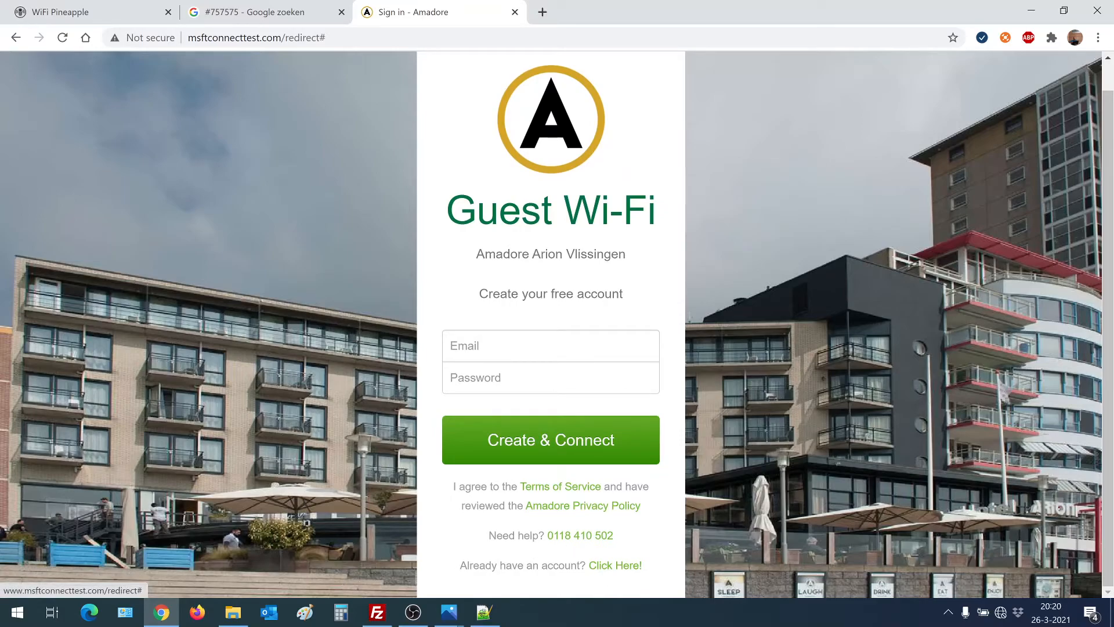
mouse_move(618, 572)
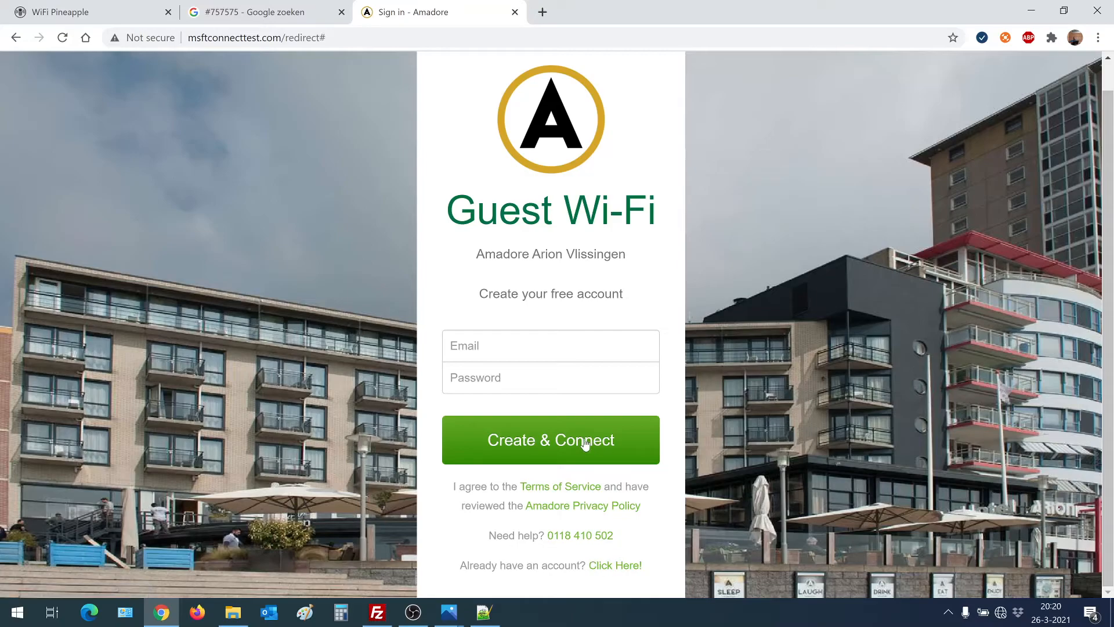
text(t)
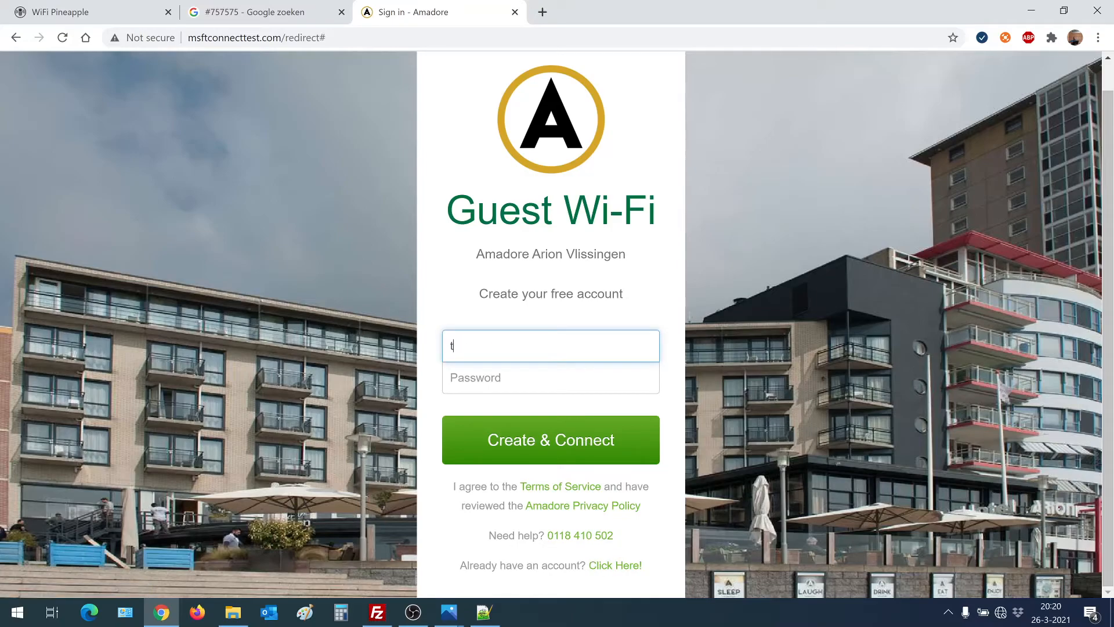
text(est2@test.com)
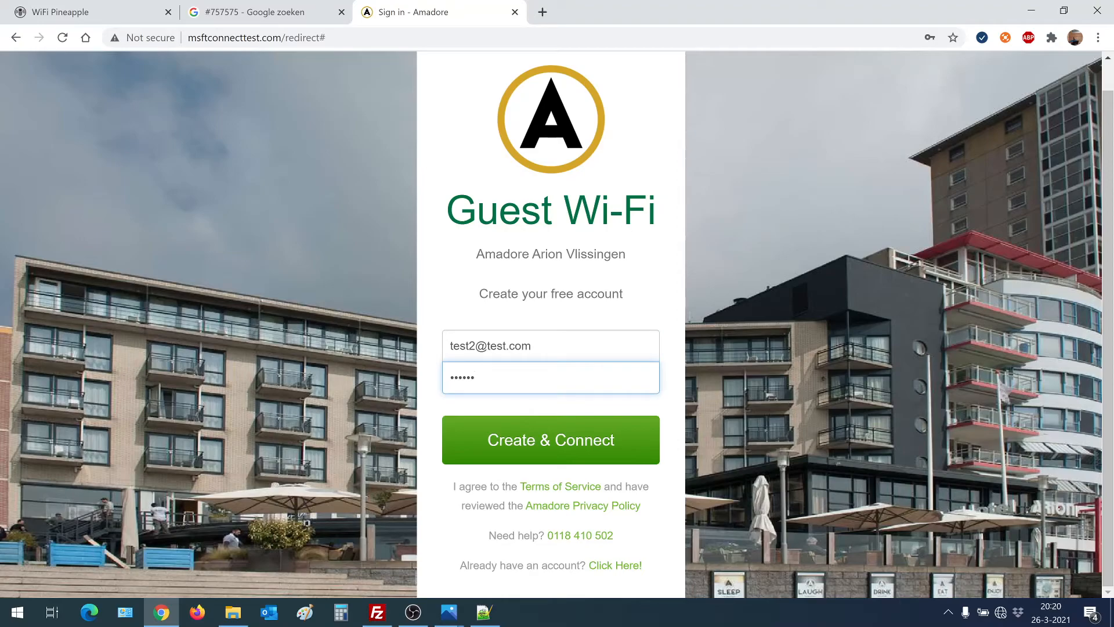
text(•)
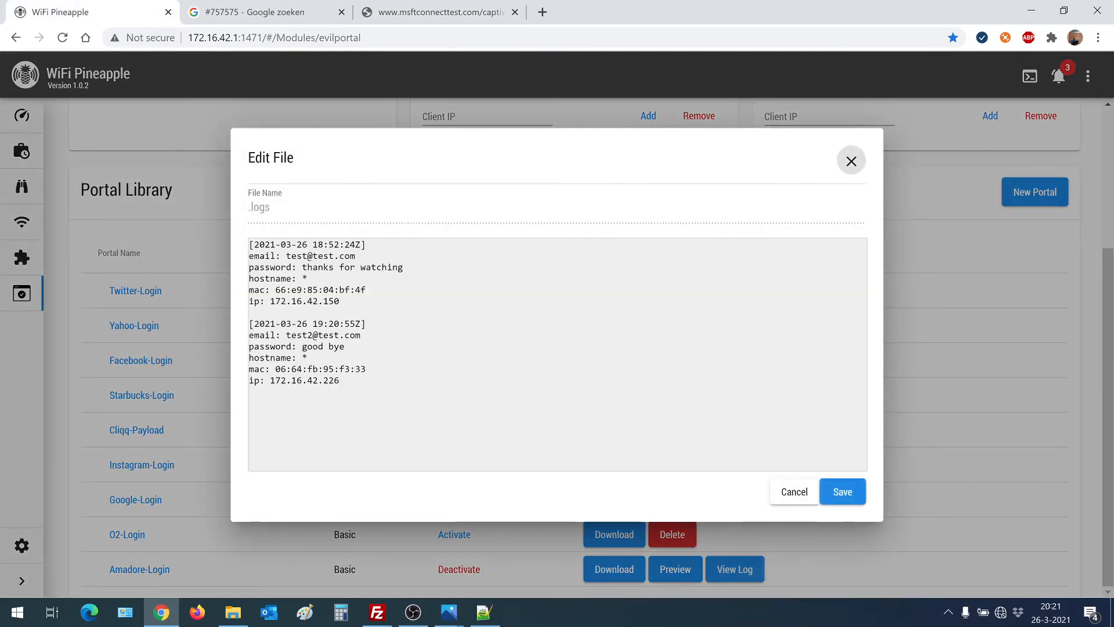
Step: Highlight the newly captured email and password lines in the Amadore-Login log
drag(256, 335, 307, 357)
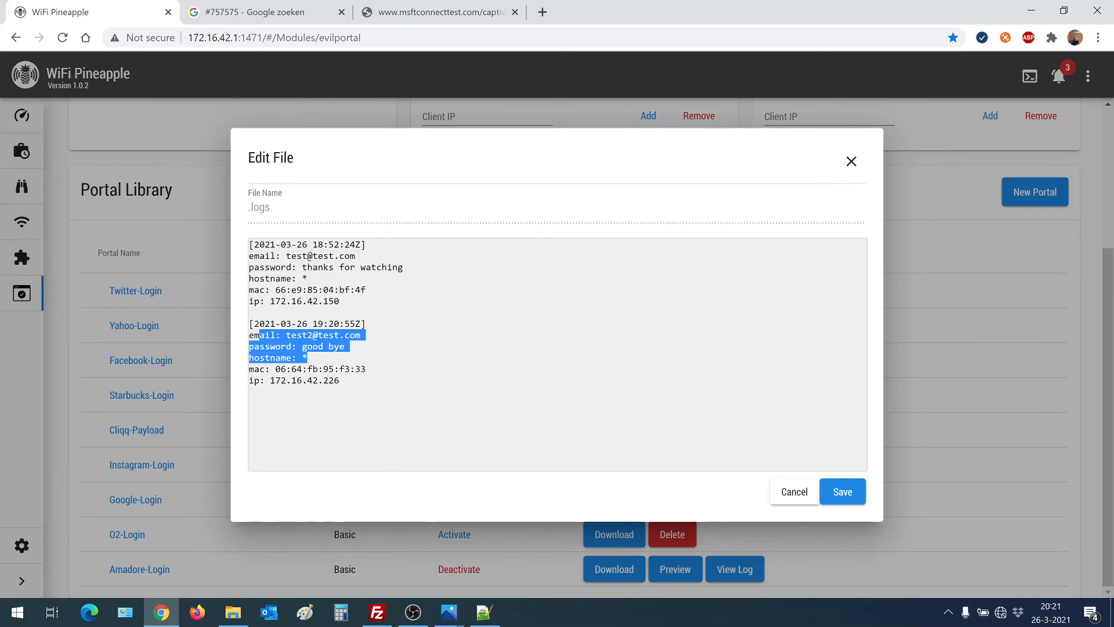